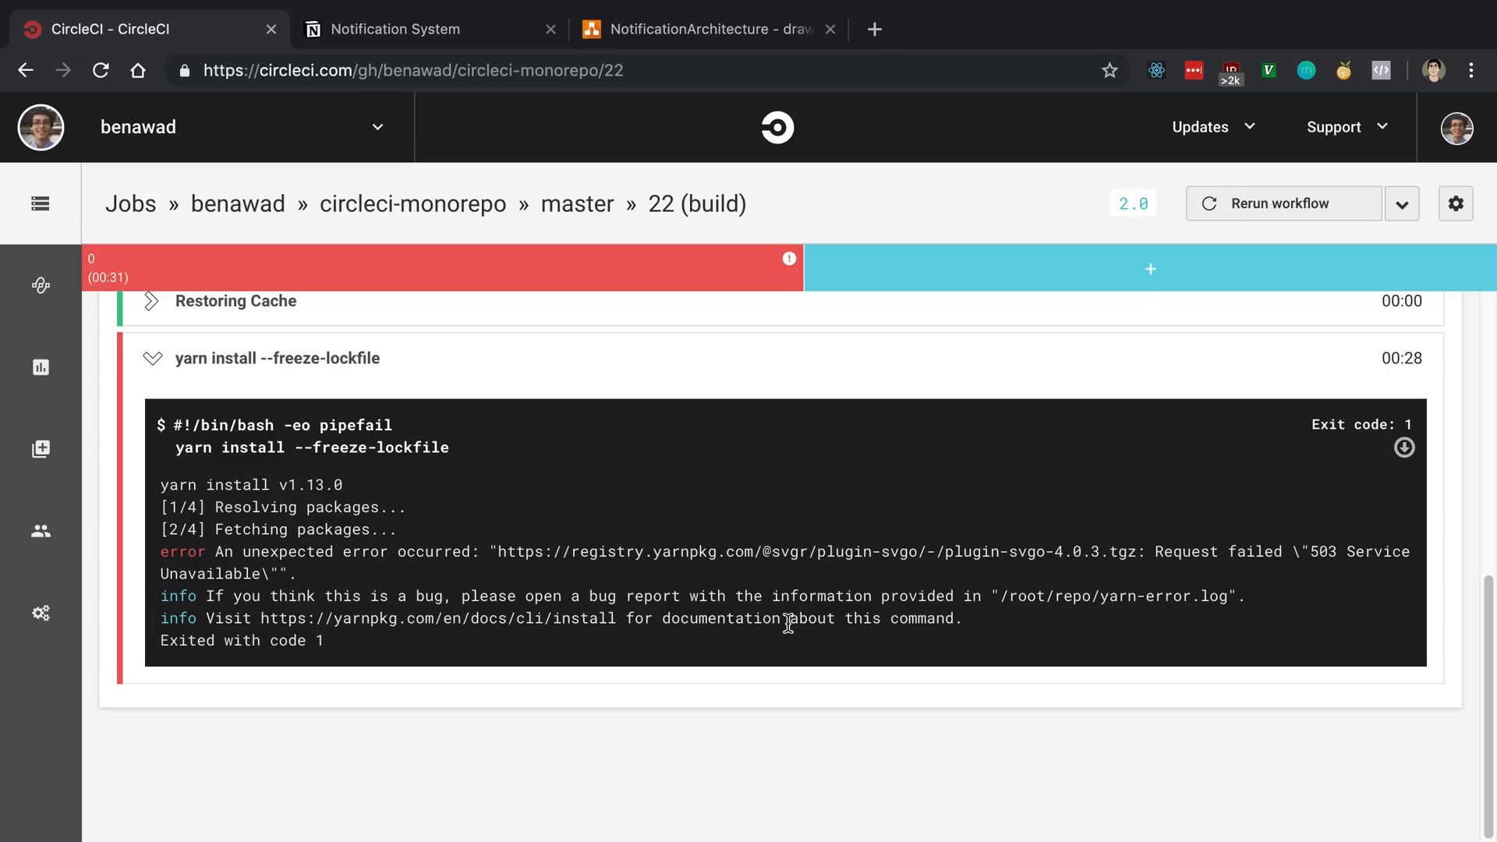
pyautogui.moveTo(955, 577)
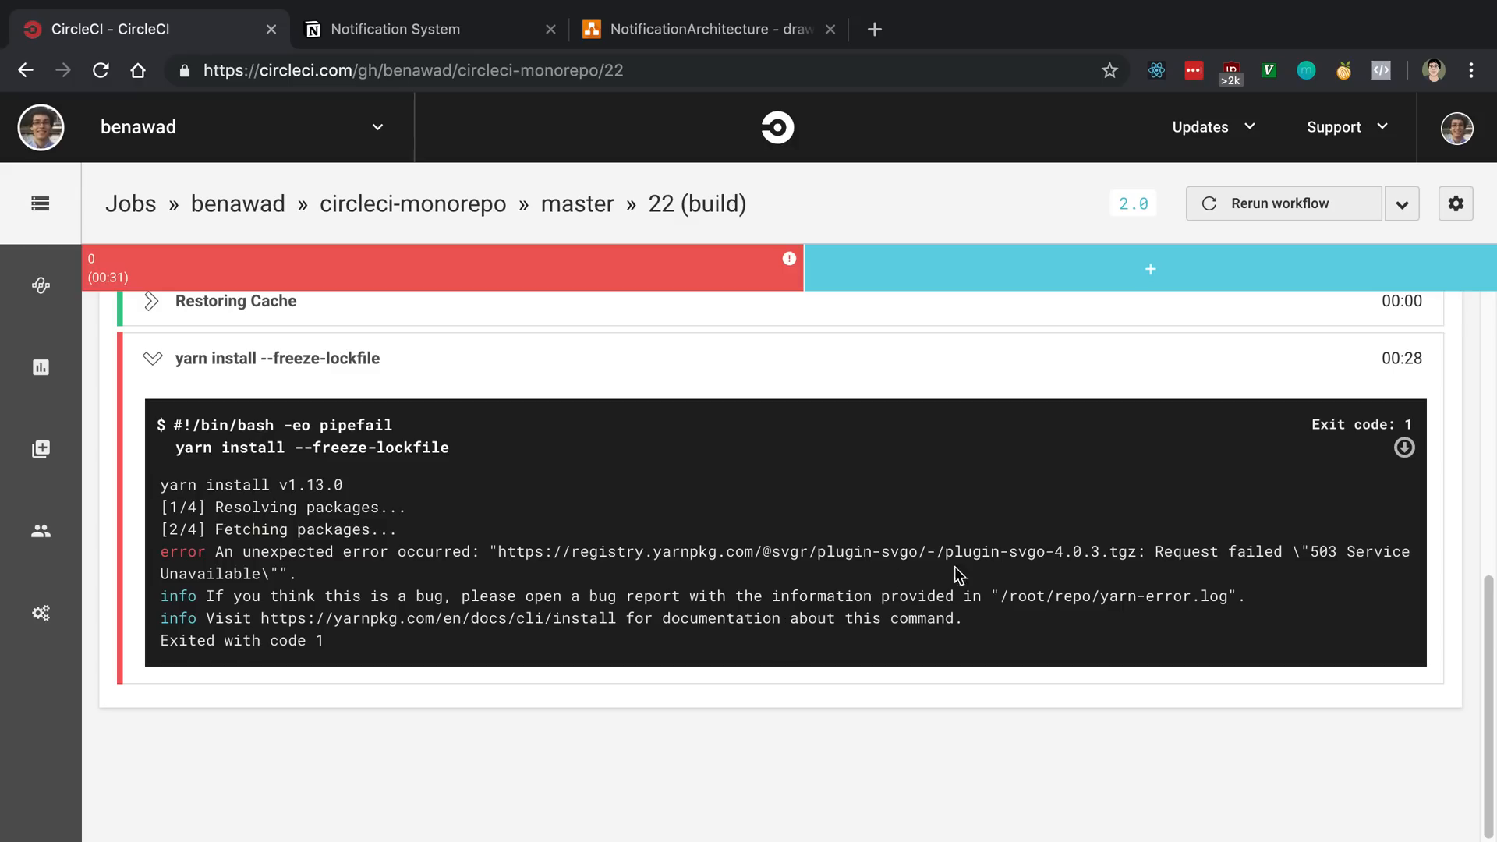
# Review the failed yarn install 503 error, then bring up the Notion 'Notification System' notes
pyautogui.doubleClick(1331, 552)
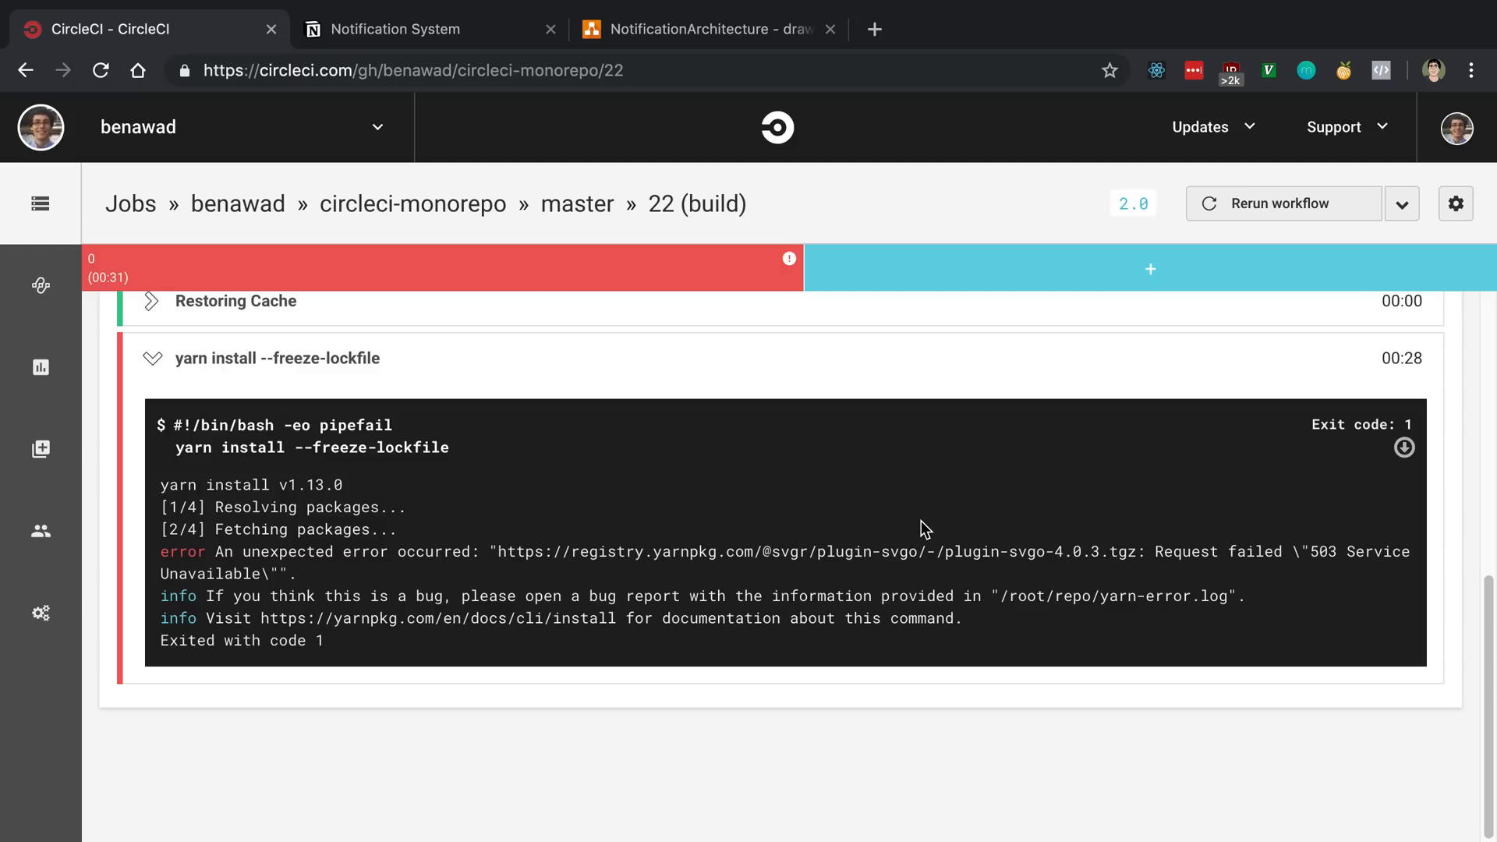
pyautogui.moveTo(913, 498)
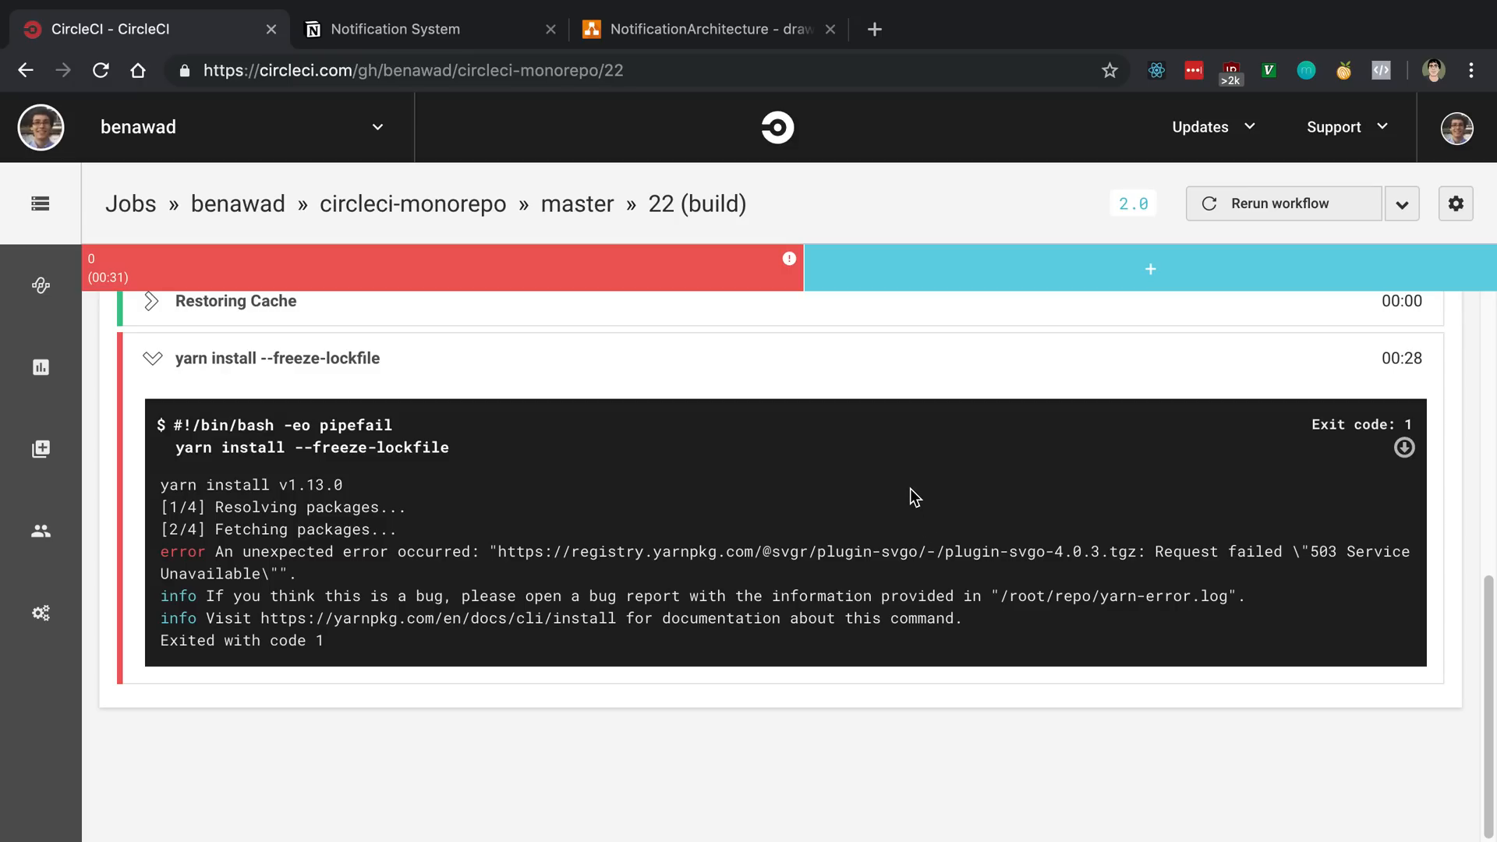
pyautogui.moveTo(891, 487)
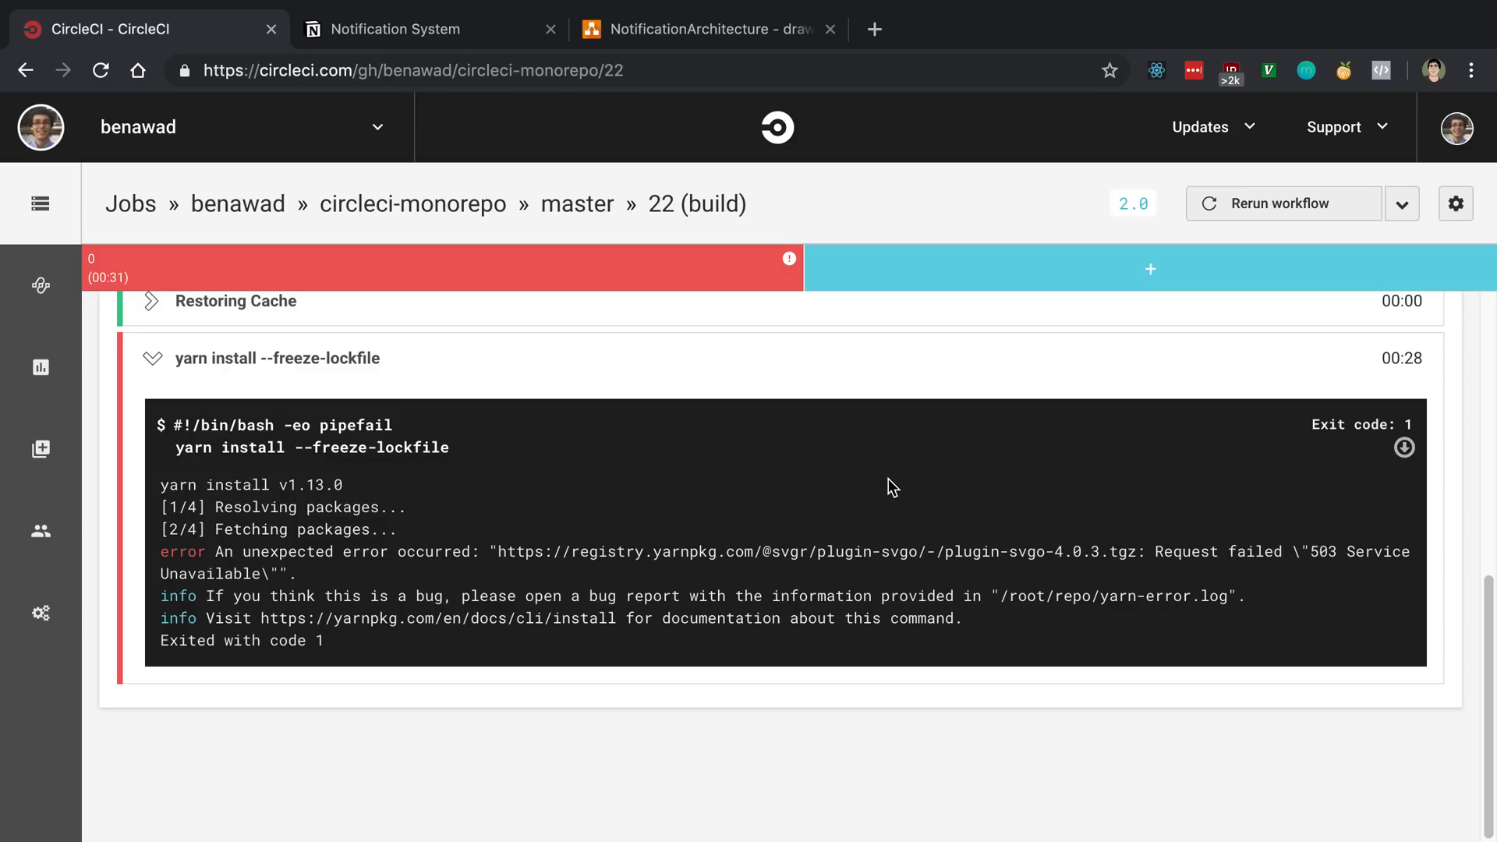
pyautogui.click(392, 29)
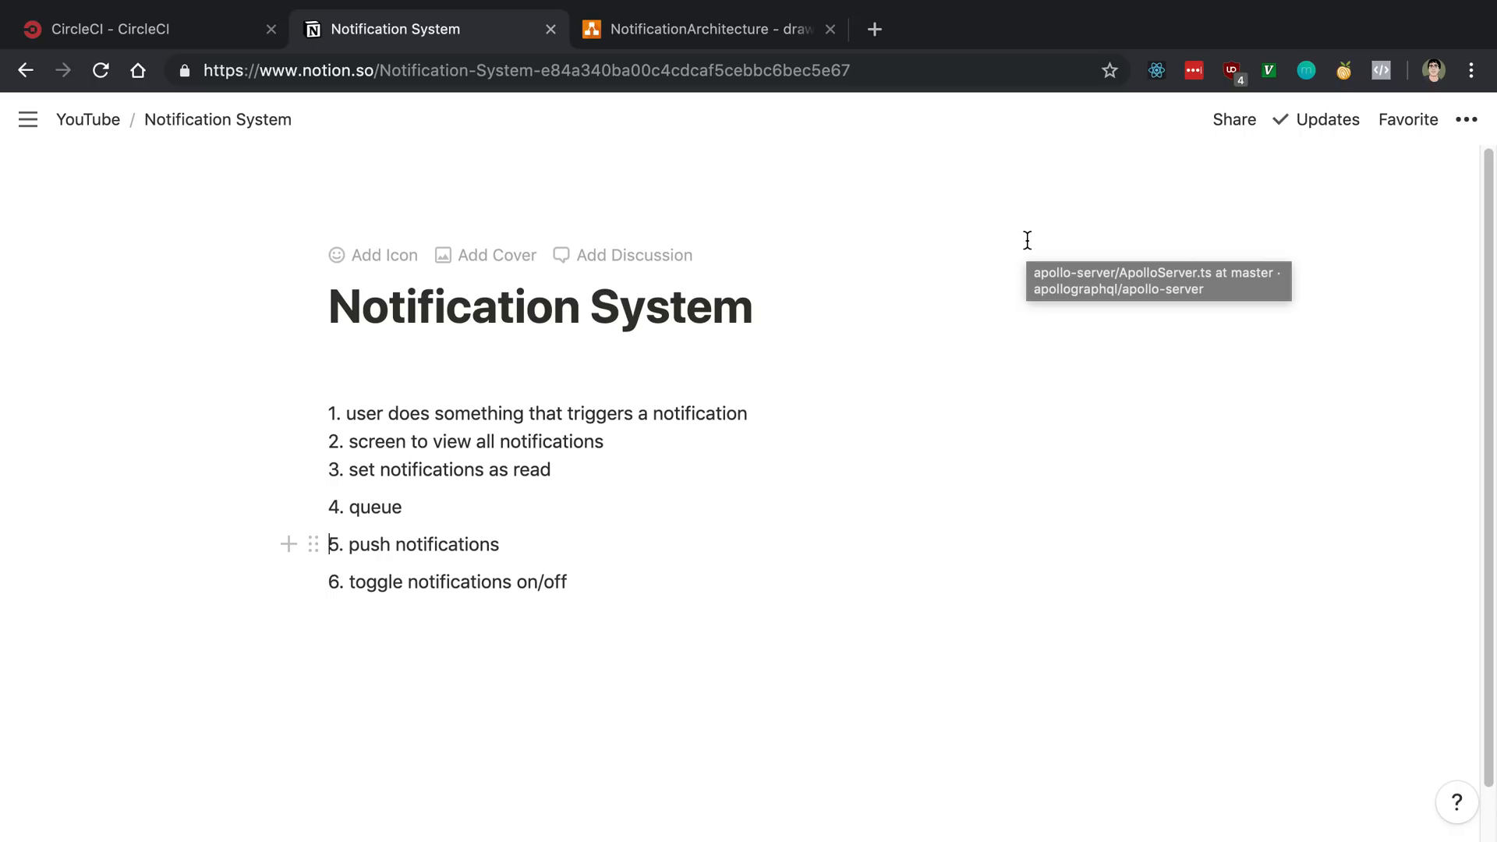
pyautogui.moveTo(1026, 240)
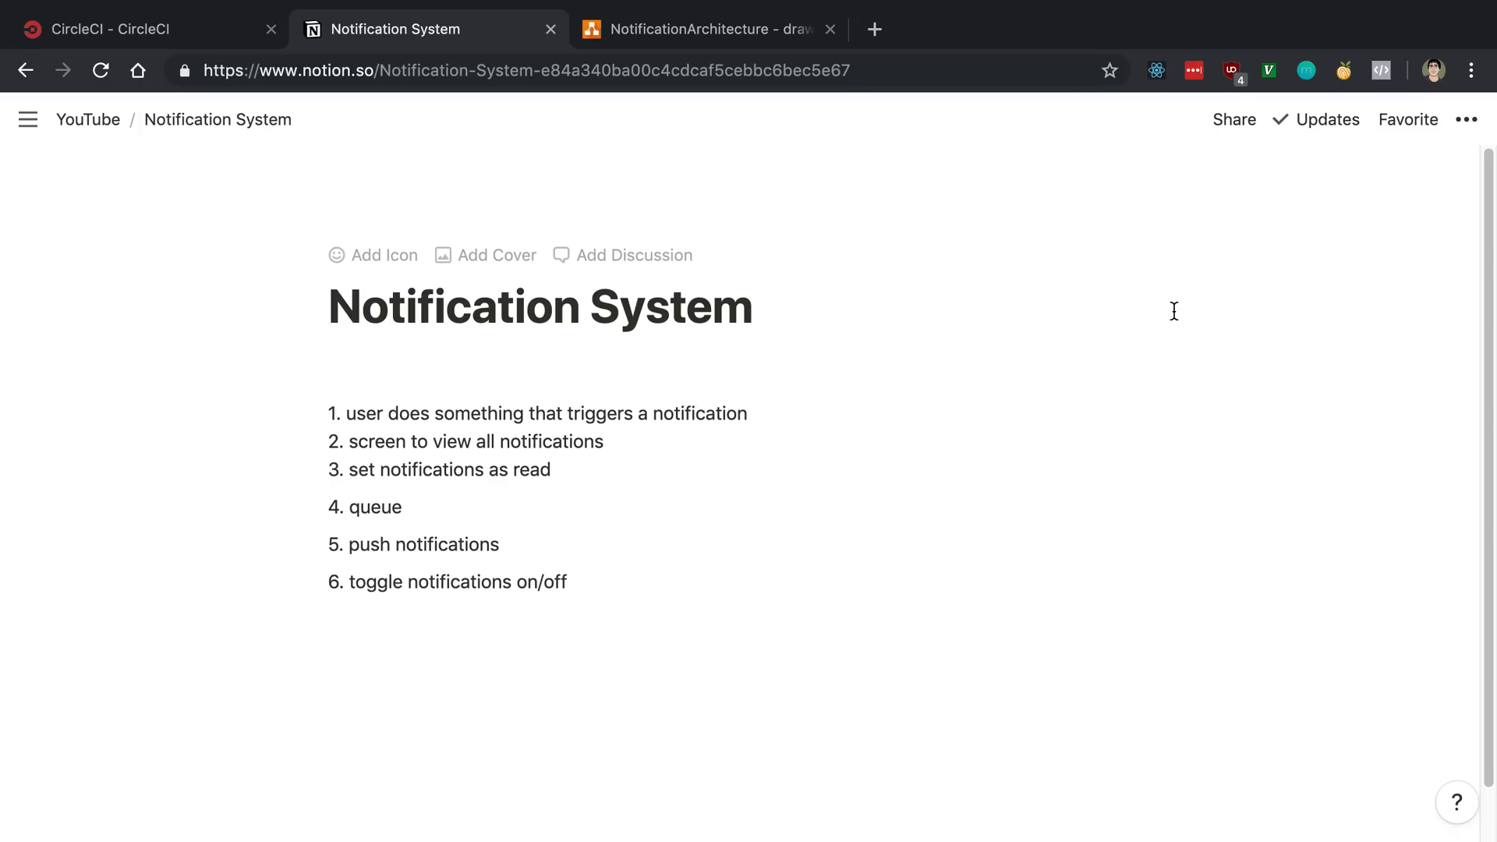
pyautogui.click(706, 30)
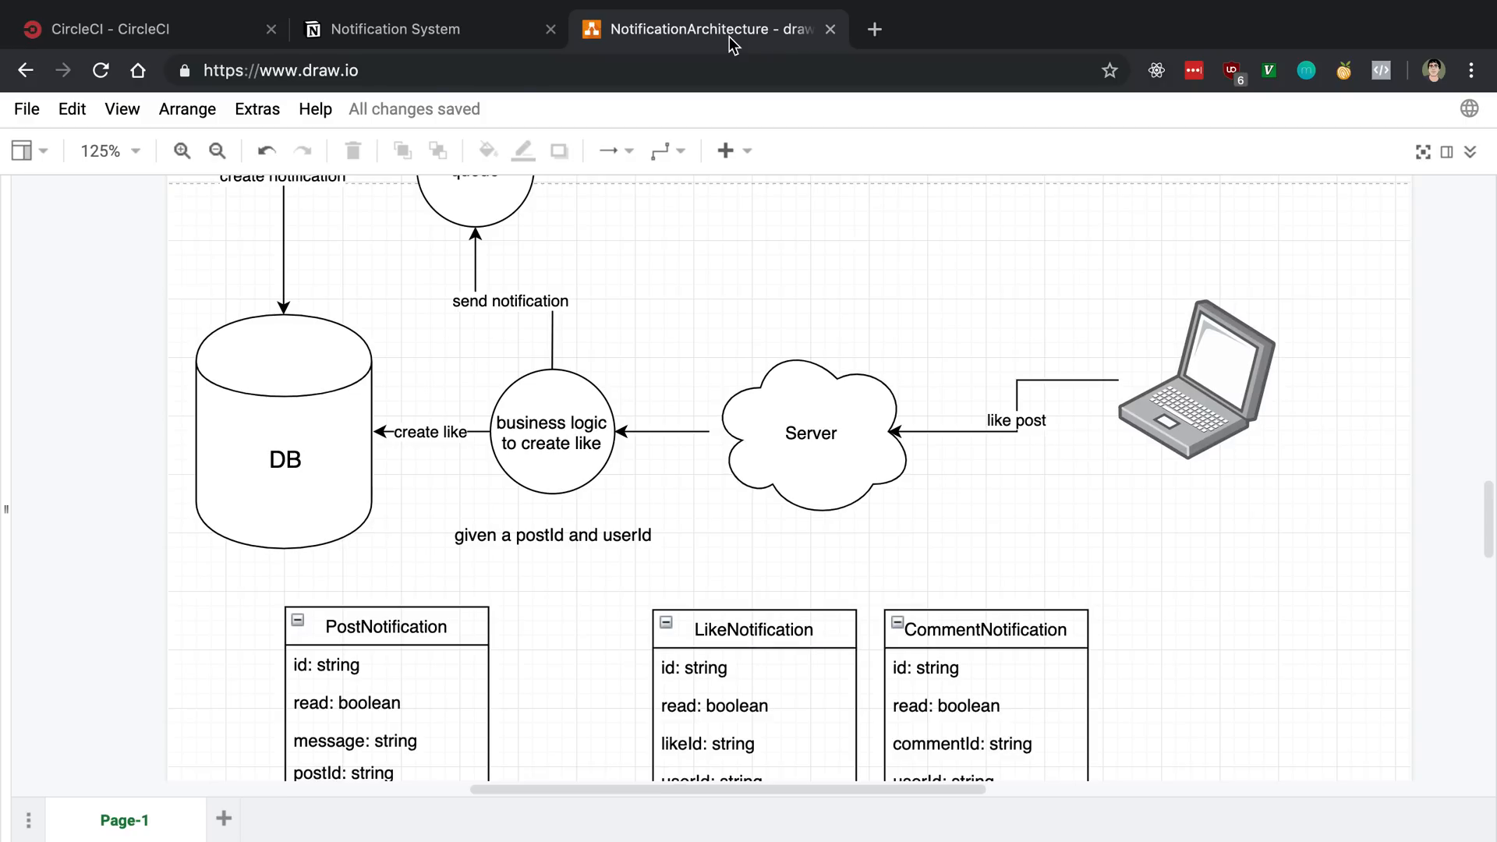
pyautogui.moveTo(1041, 297)
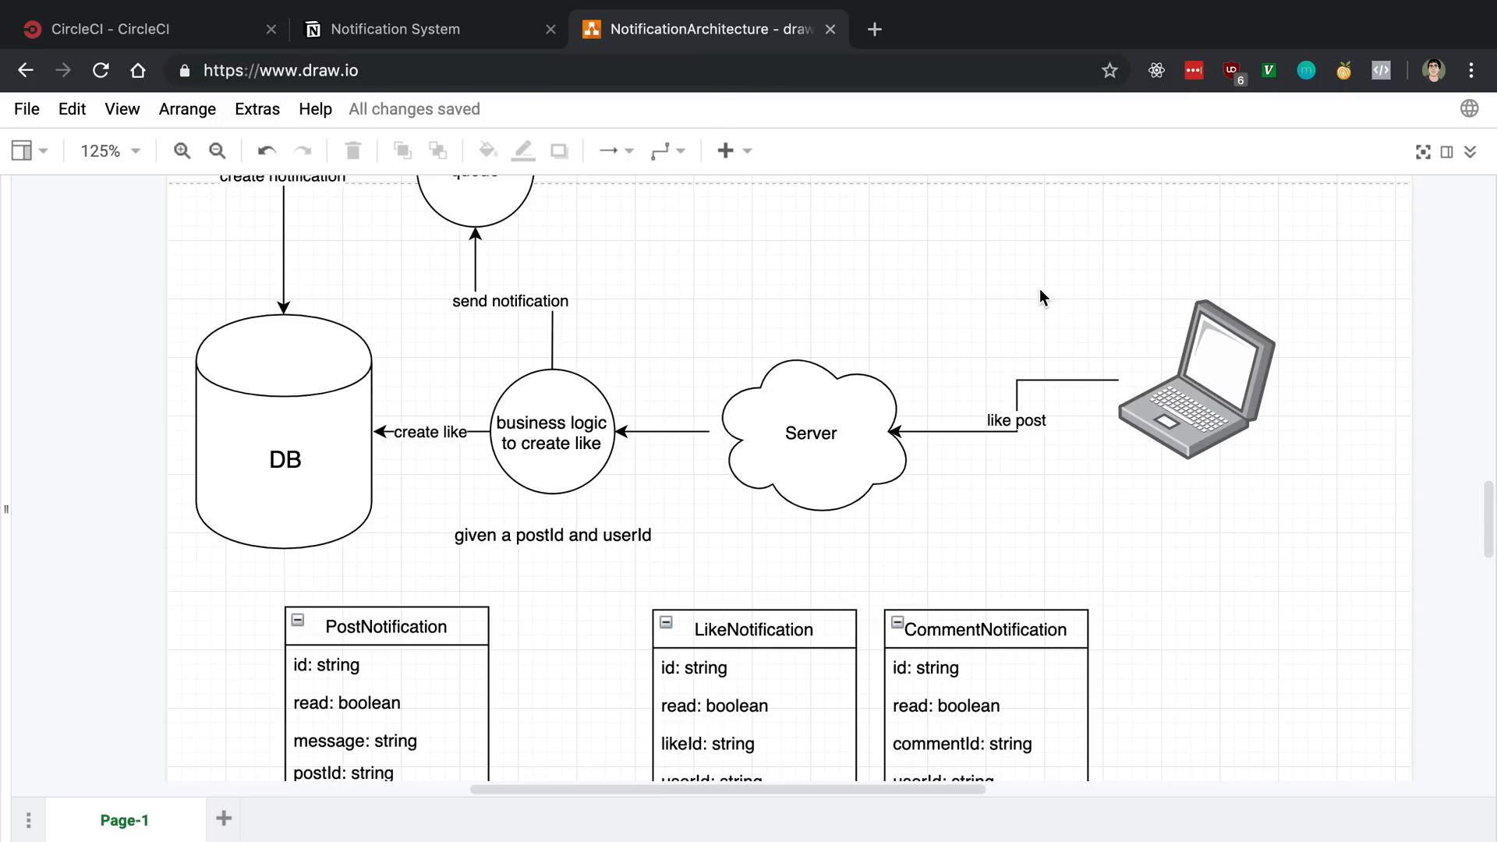
pyautogui.moveTo(1283, 420)
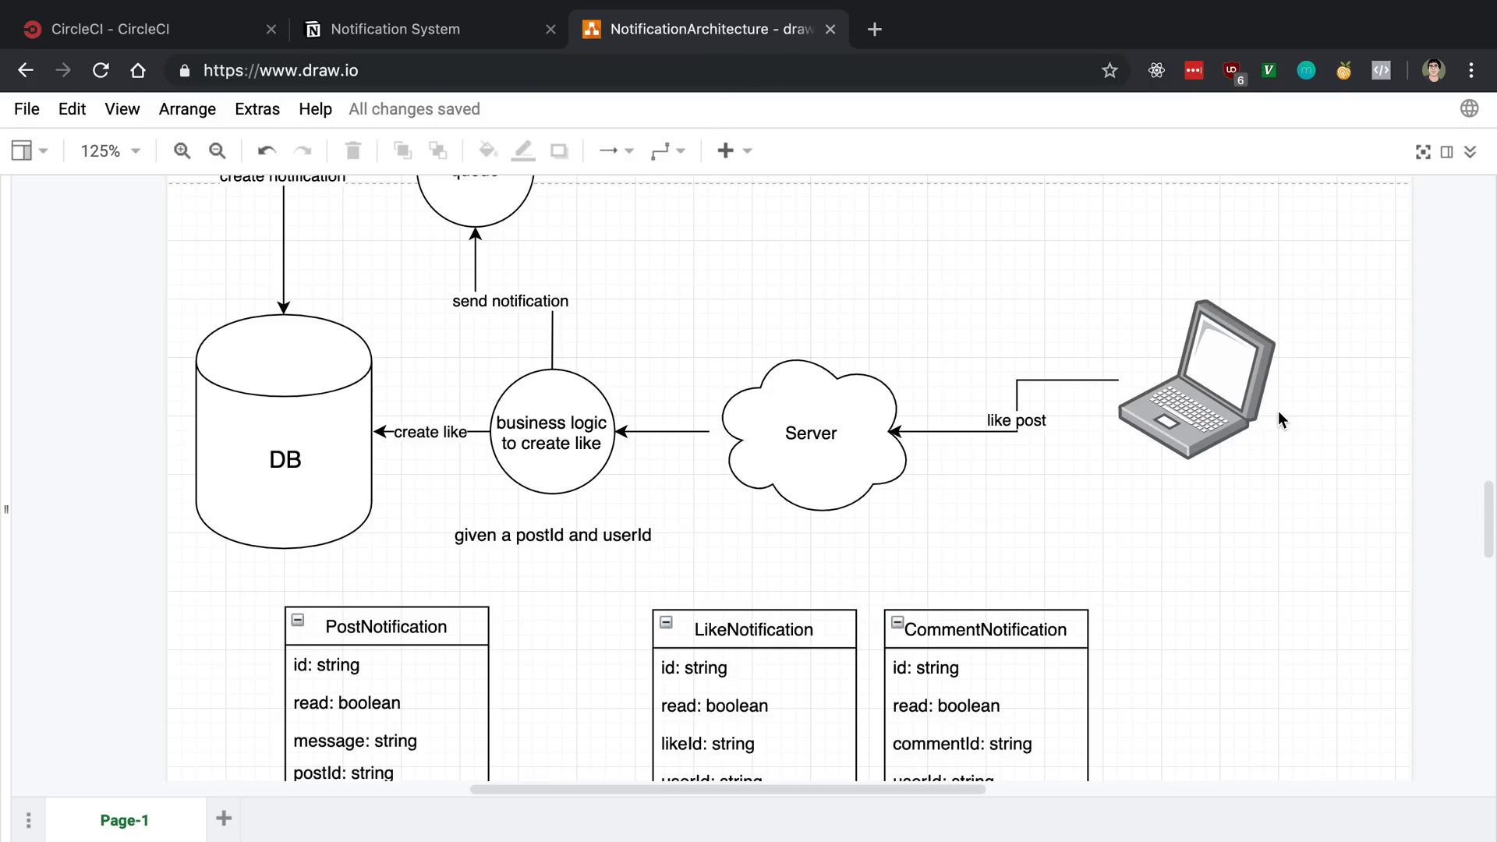
pyautogui.moveTo(1059, 294)
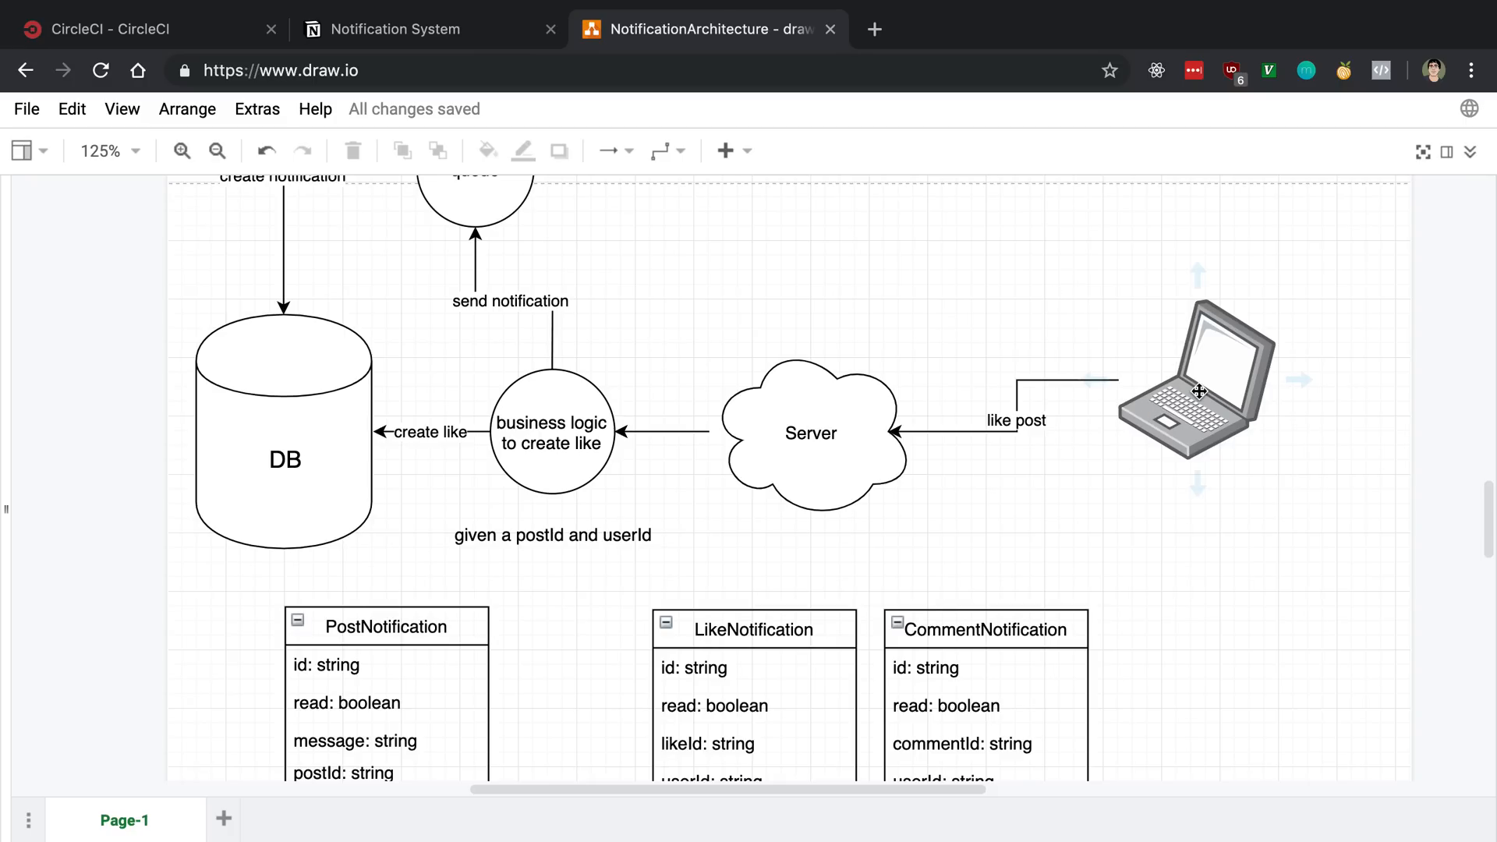
pyautogui.moveTo(1150, 396)
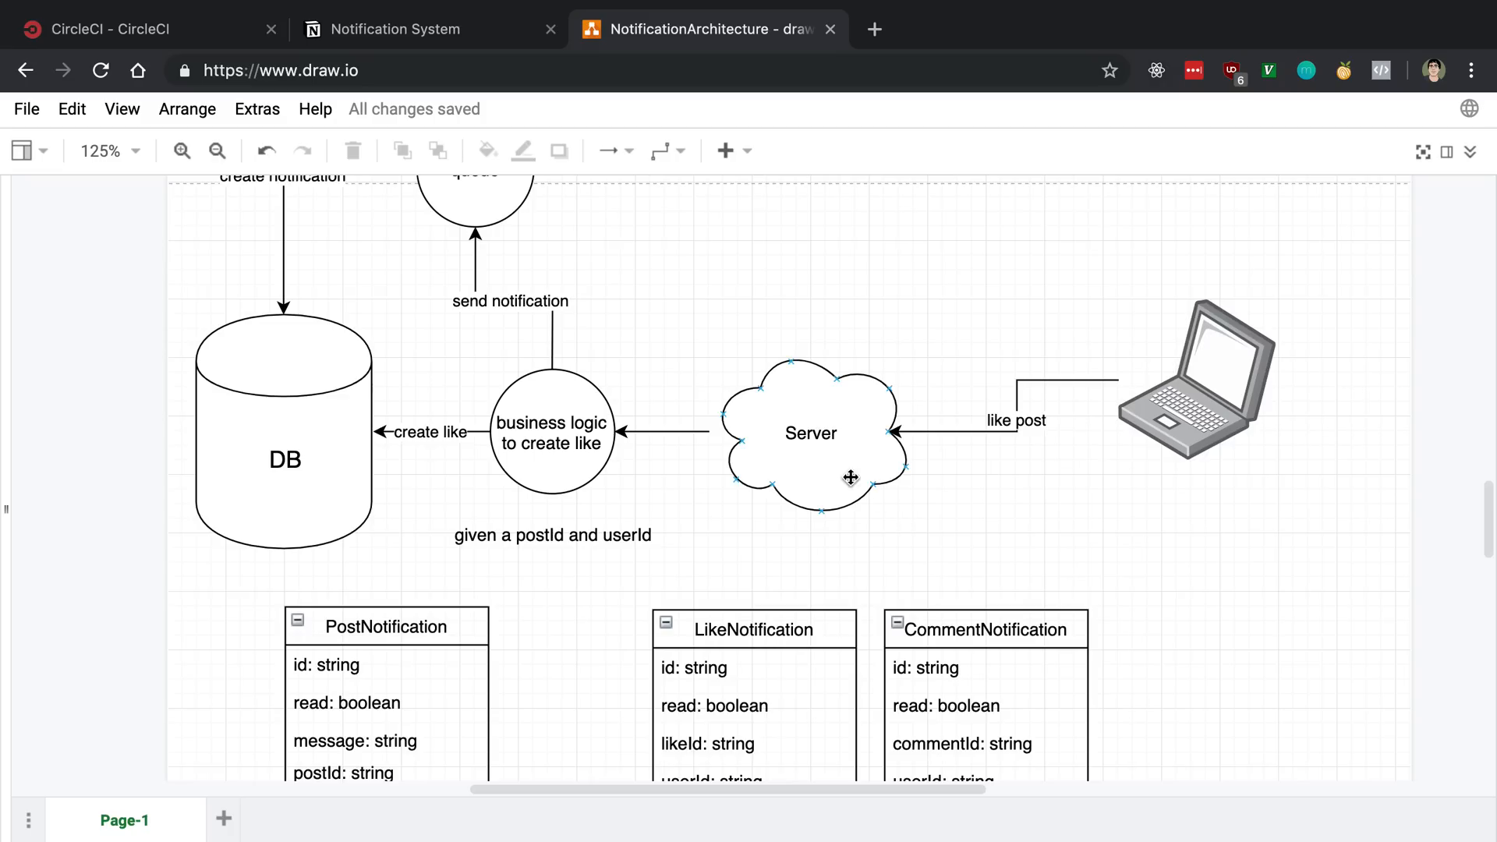
pyautogui.click(895, 281)
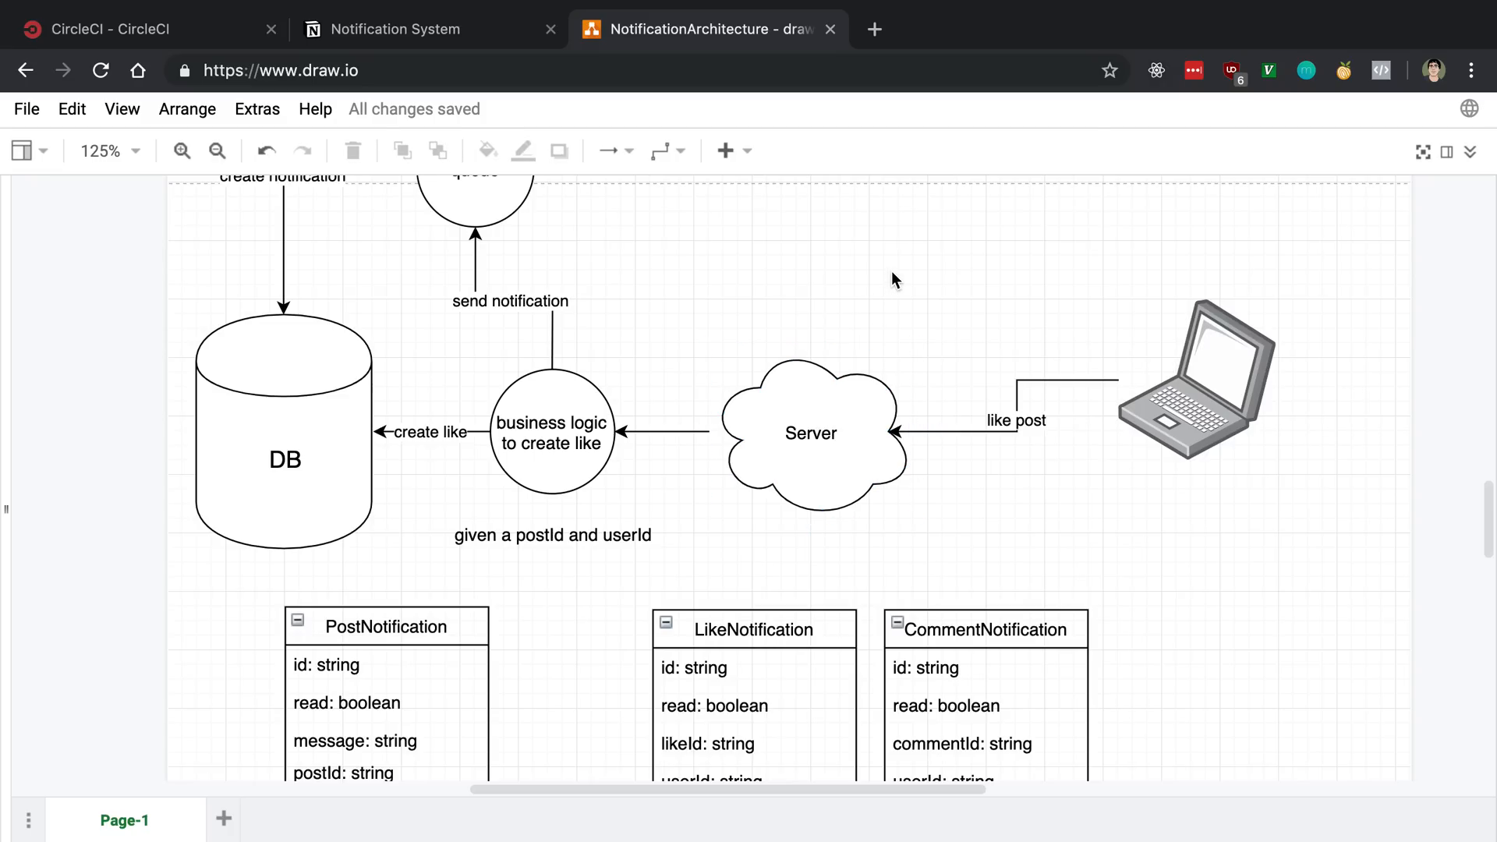
pyautogui.moveTo(894, 378)
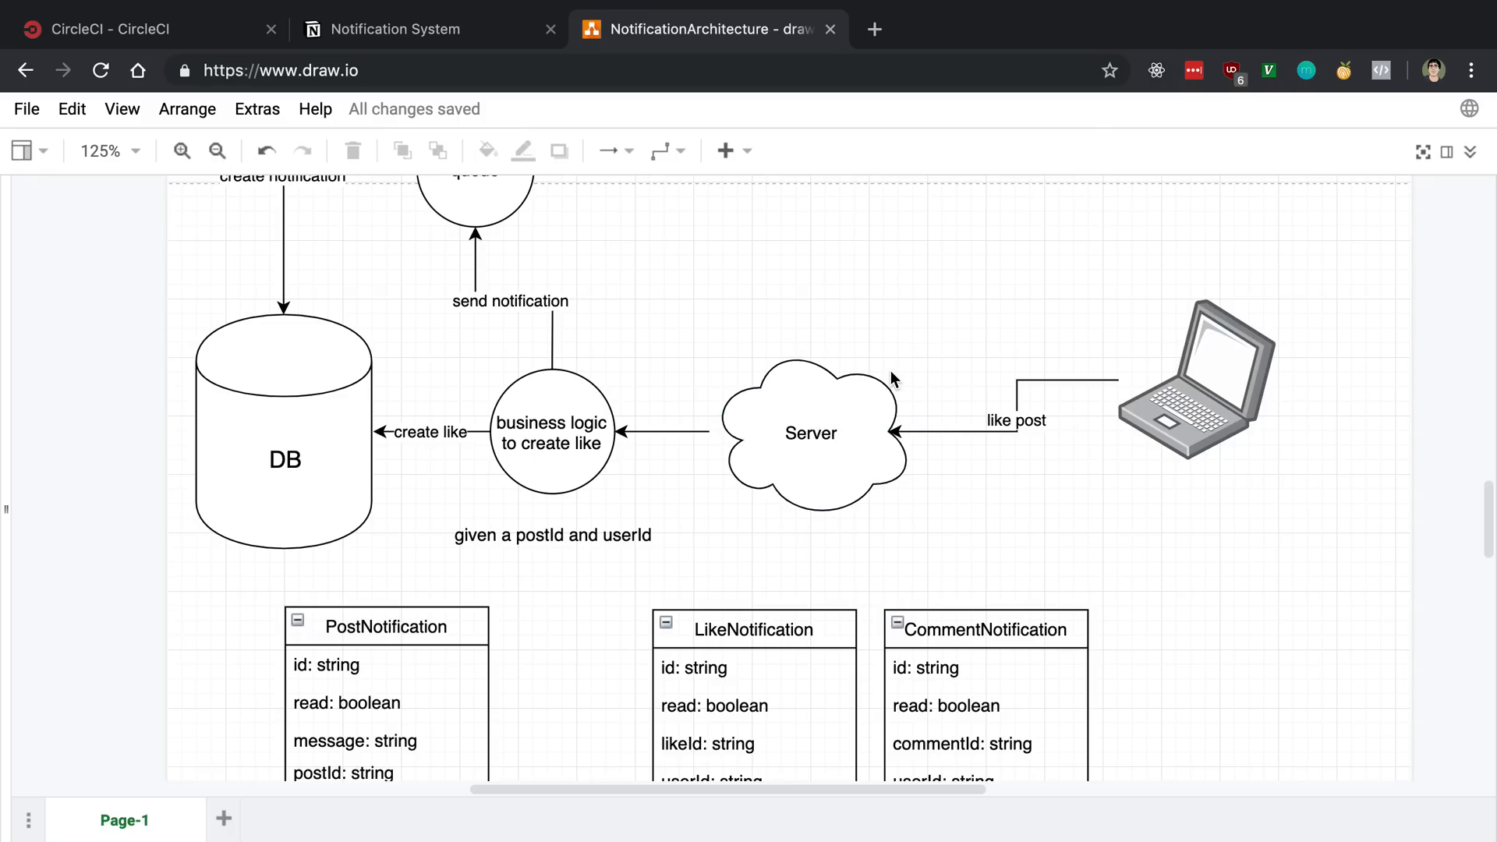
pyautogui.click(1014, 419)
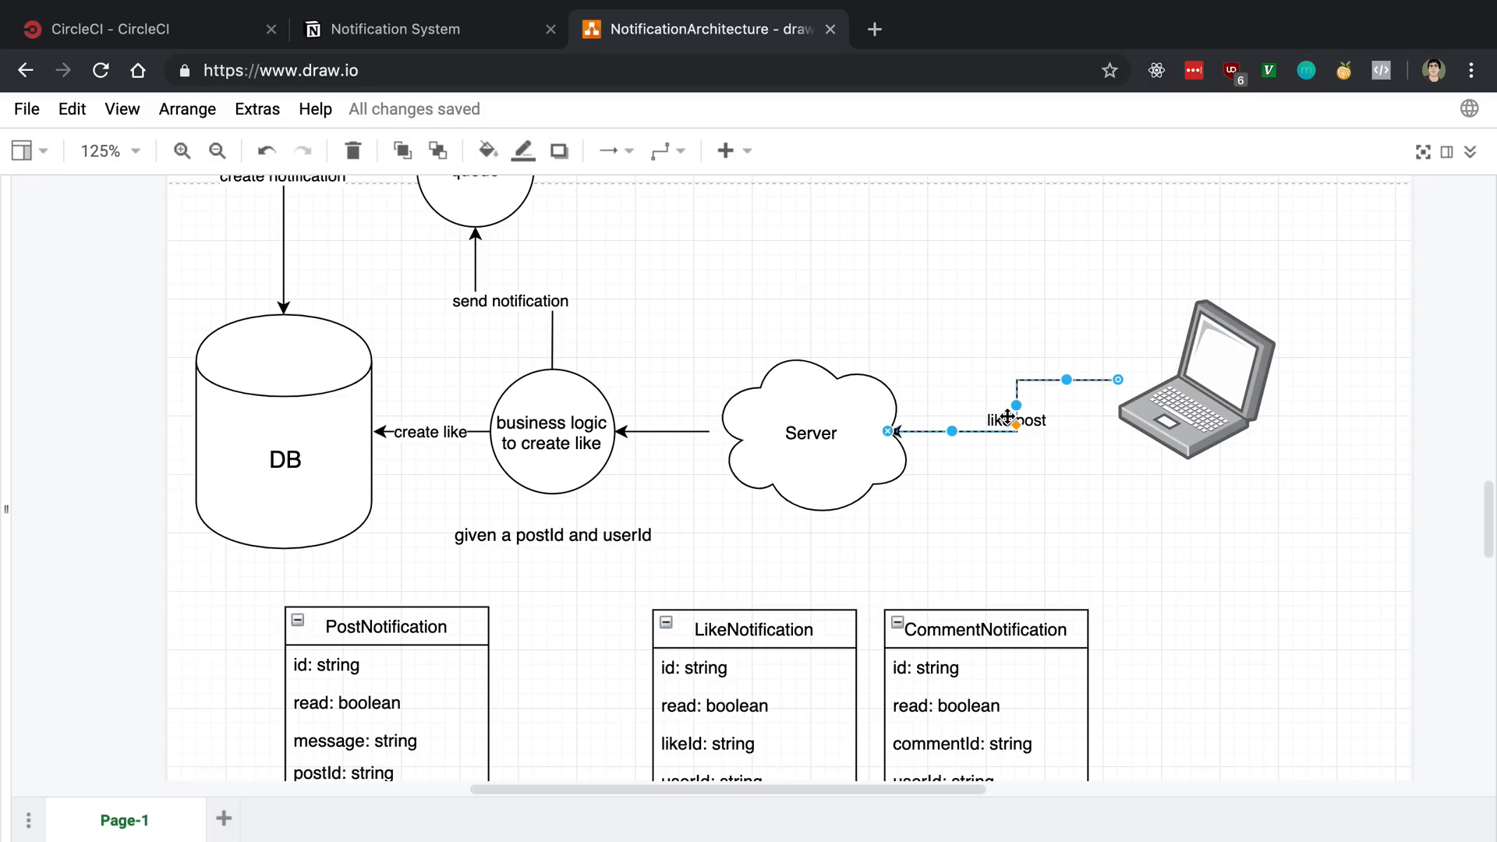
pyautogui.moveTo(987, 367)
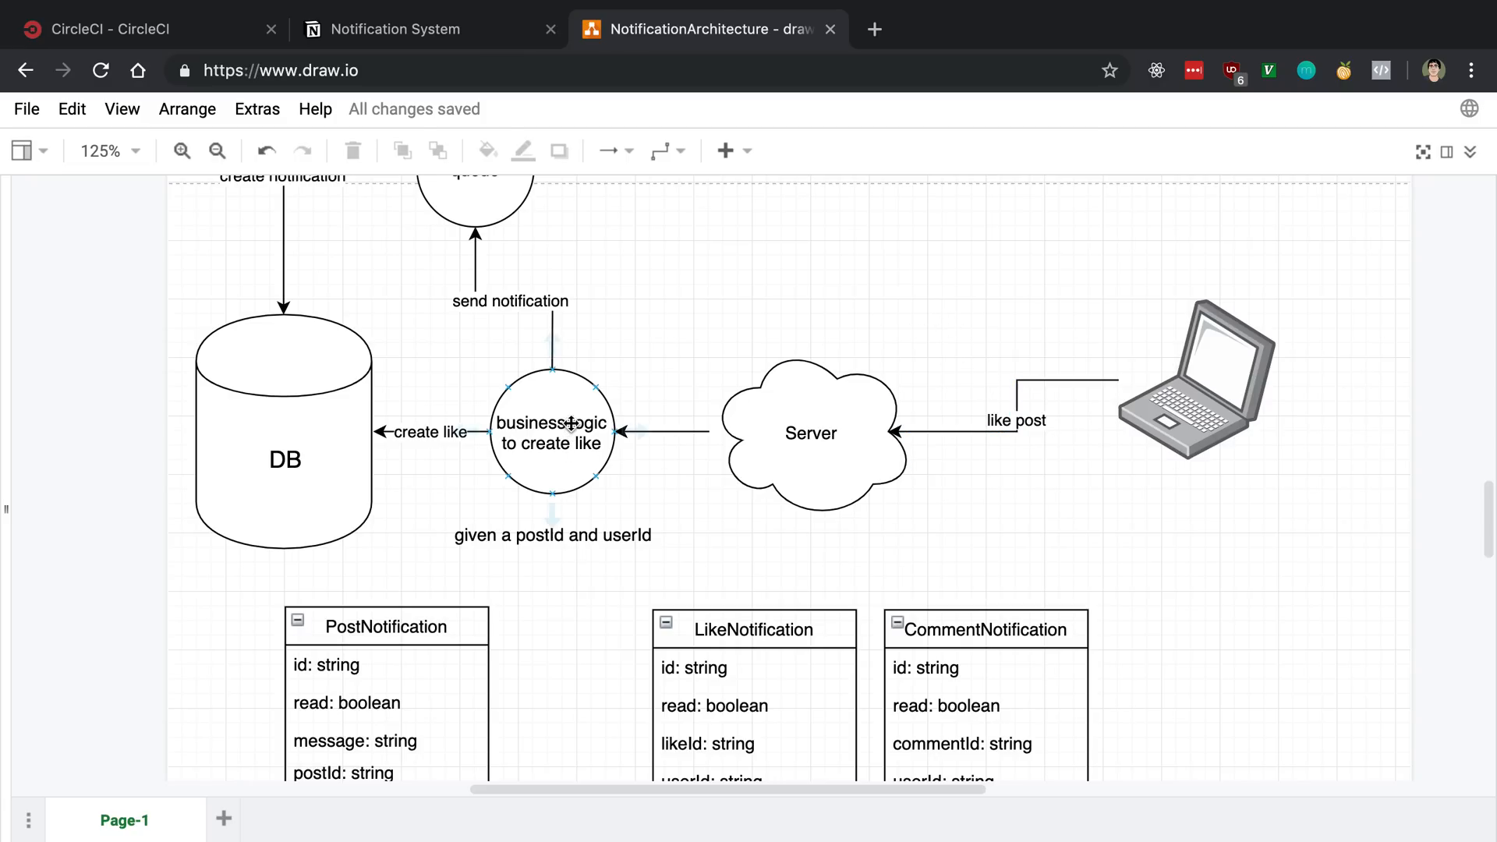
pyautogui.click(552, 433)
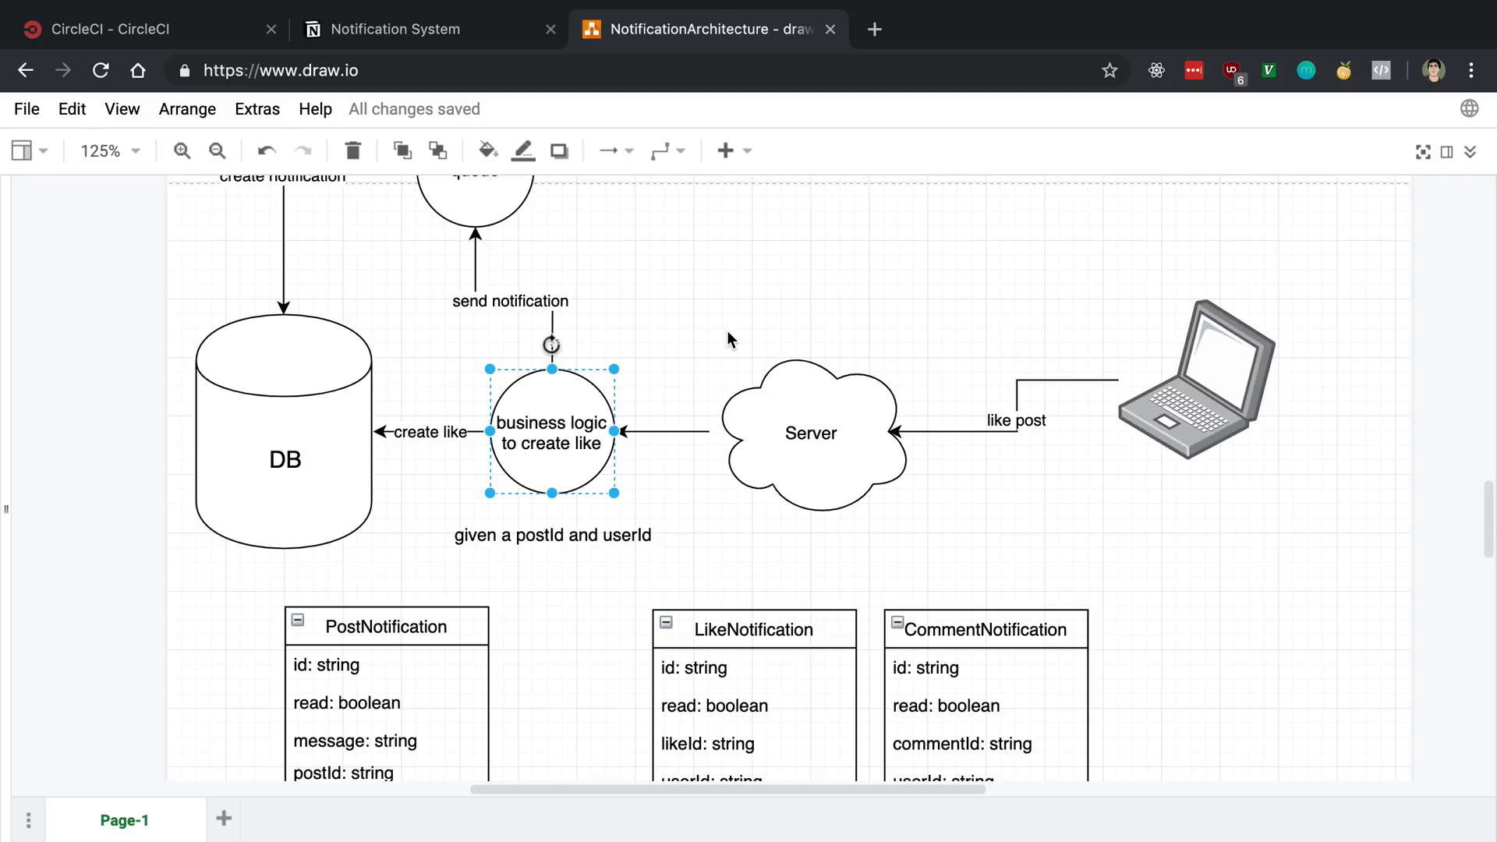
pyautogui.click(730, 340)
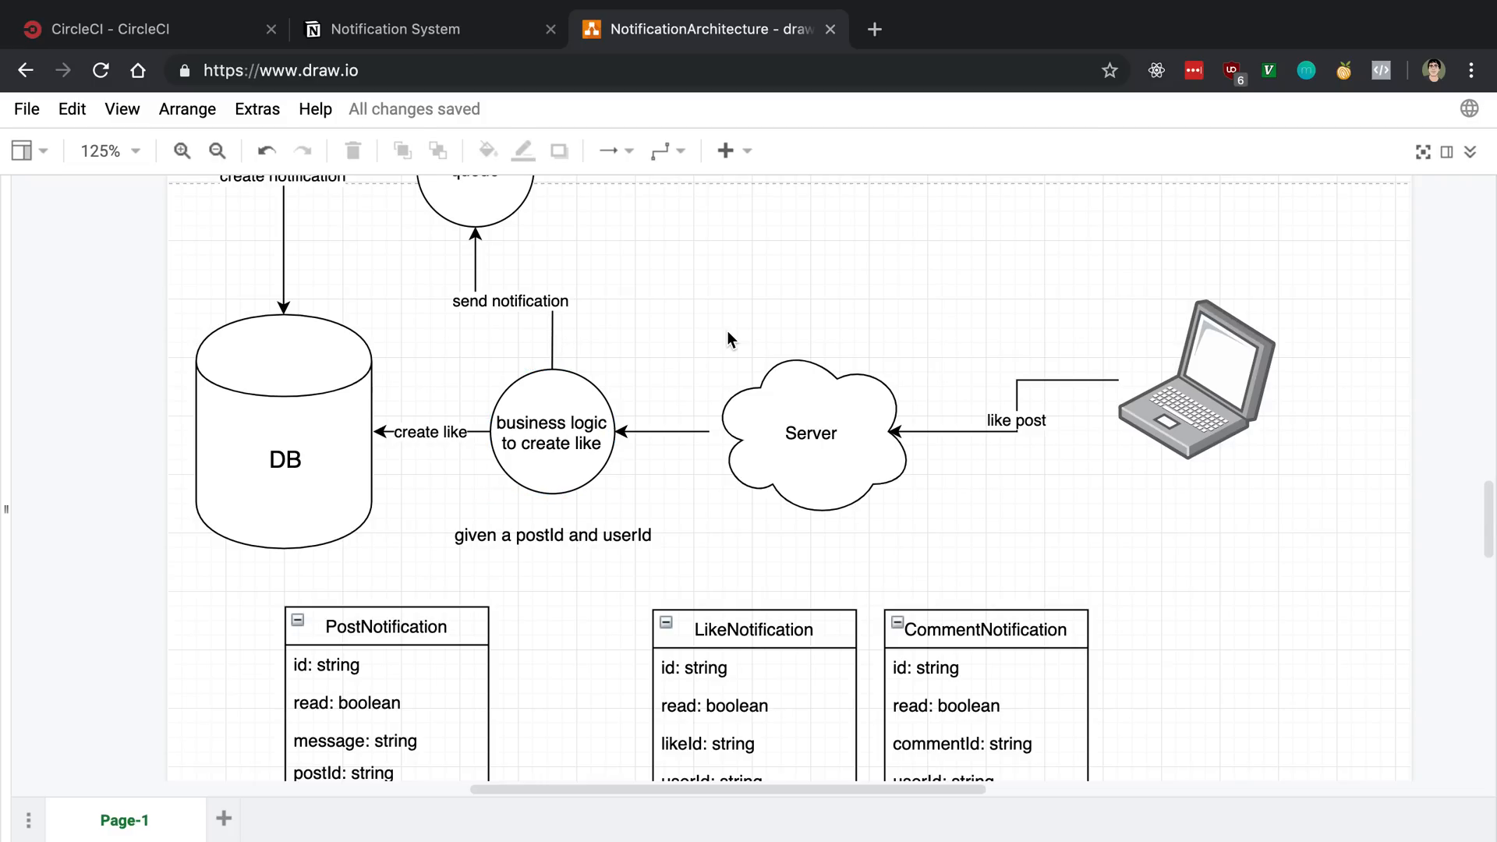
pyautogui.moveTo(739, 352)
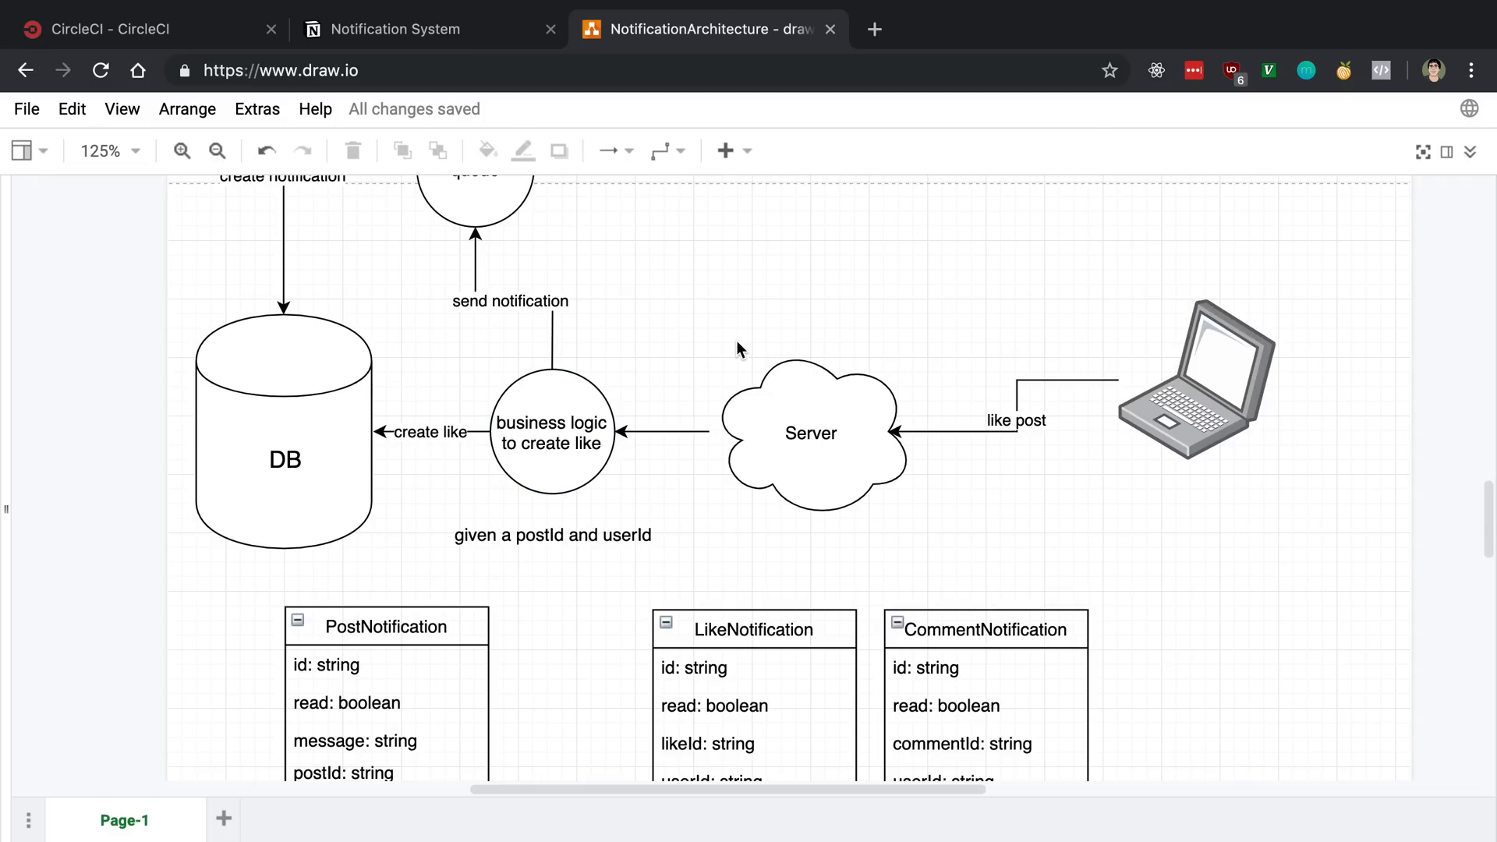
pyautogui.moveTo(746, 353)
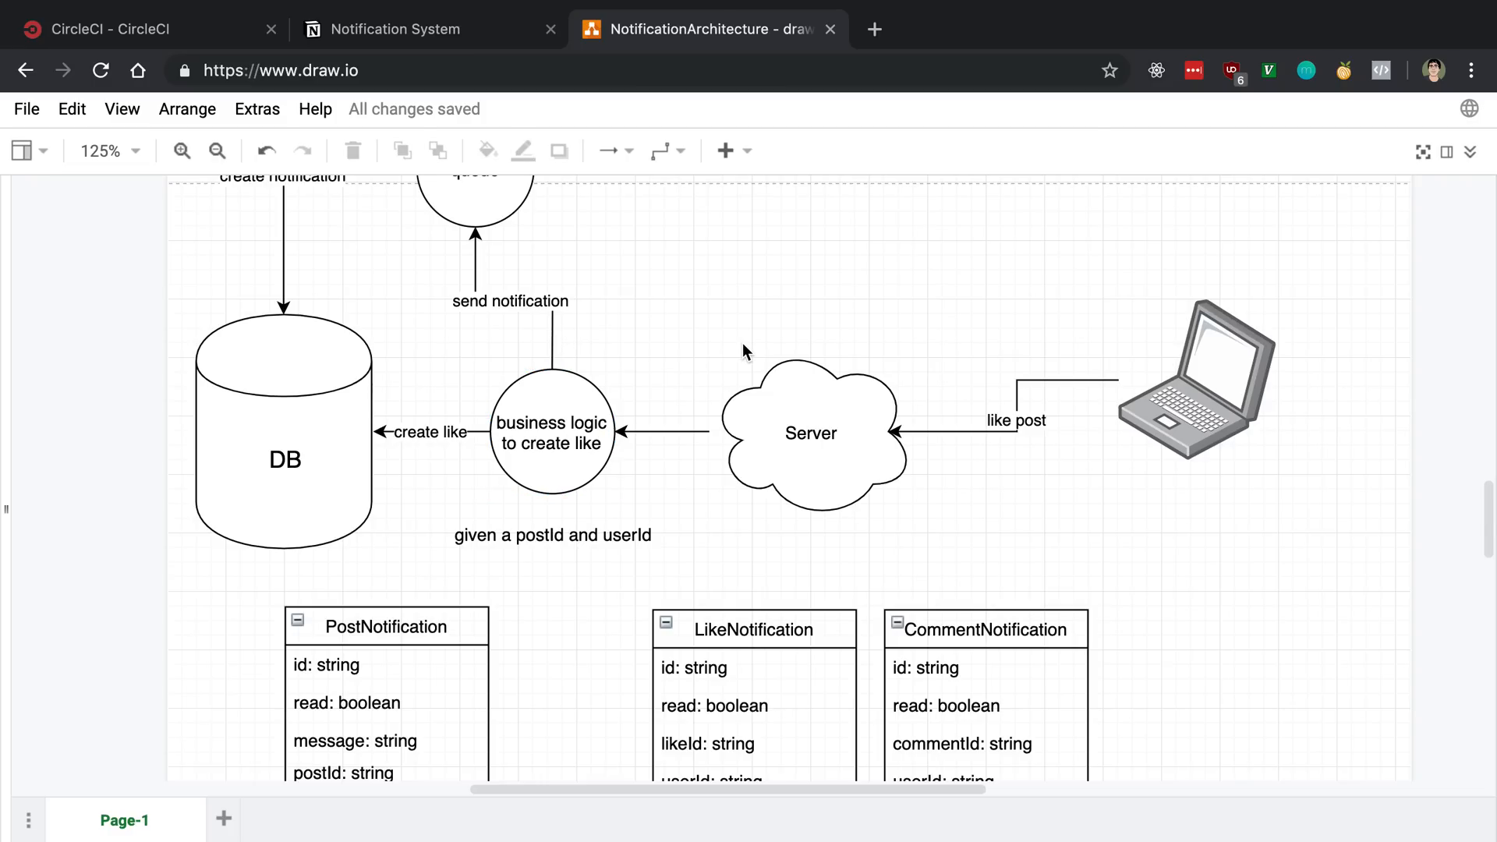
pyautogui.click(552, 536)
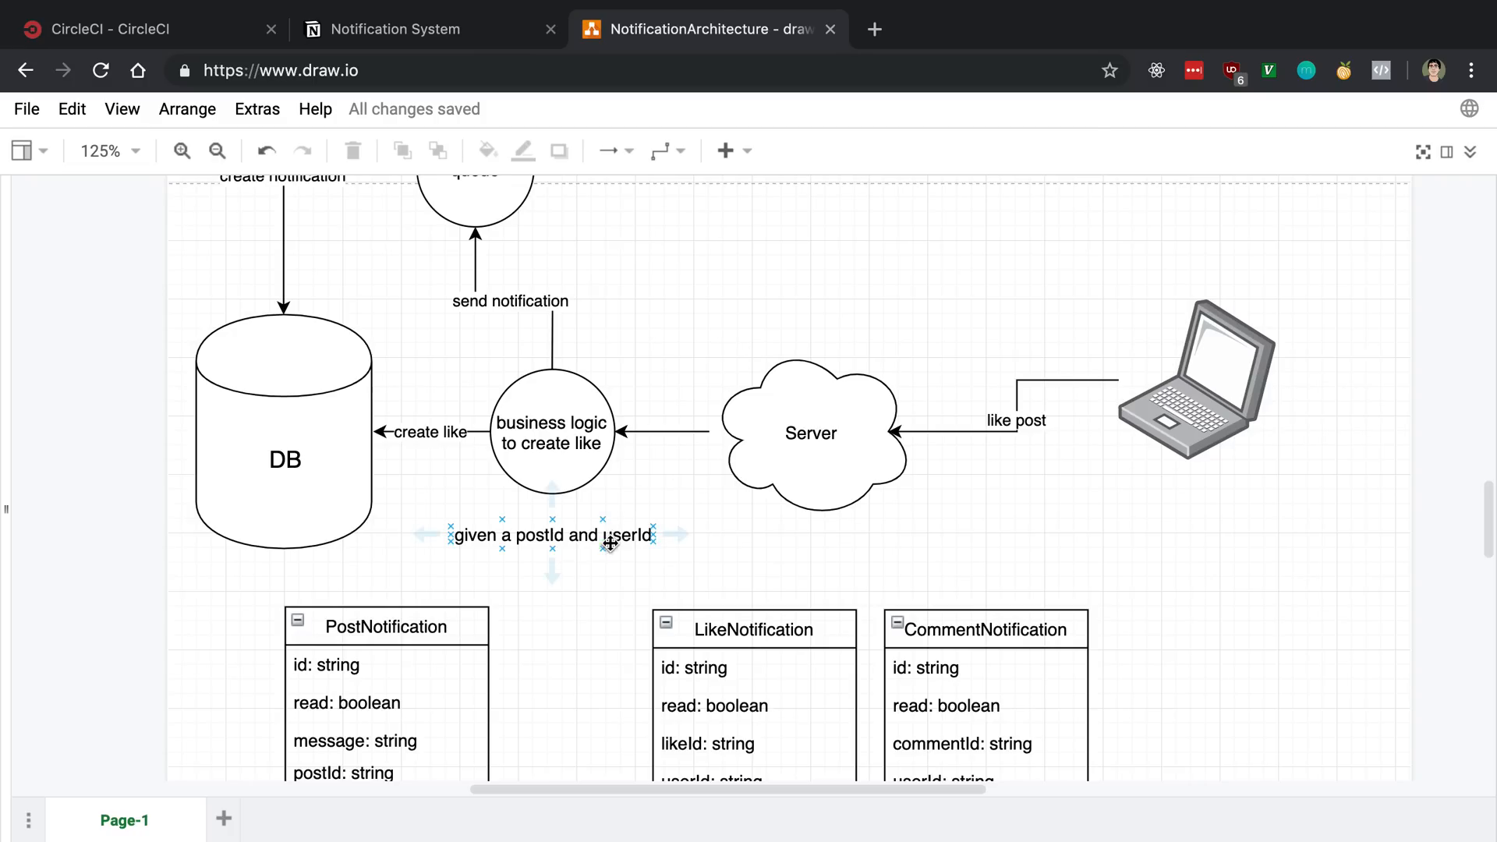
pyautogui.click(549, 537)
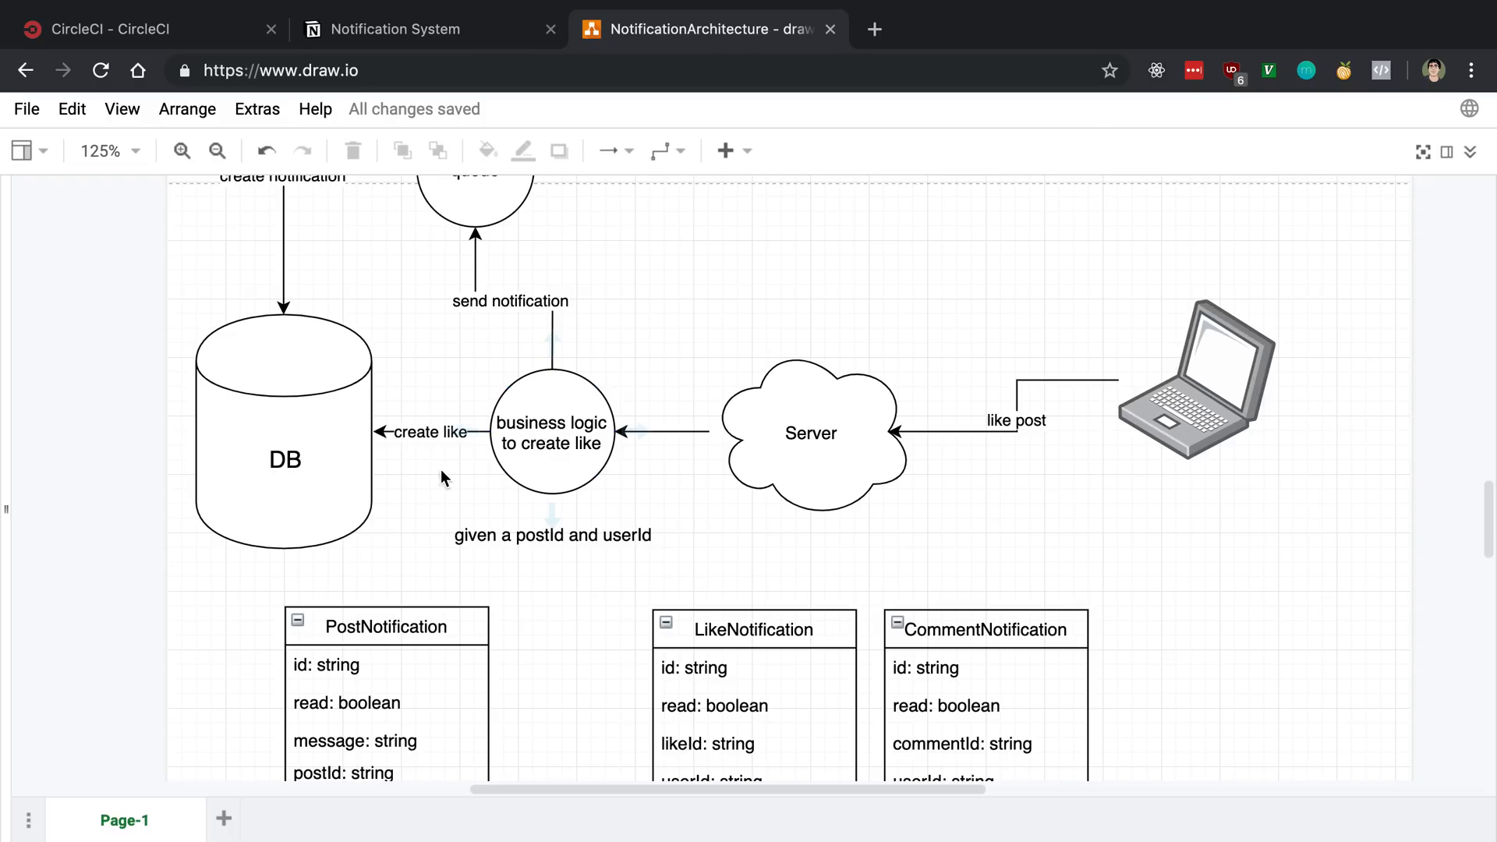
pyautogui.click(284, 457)
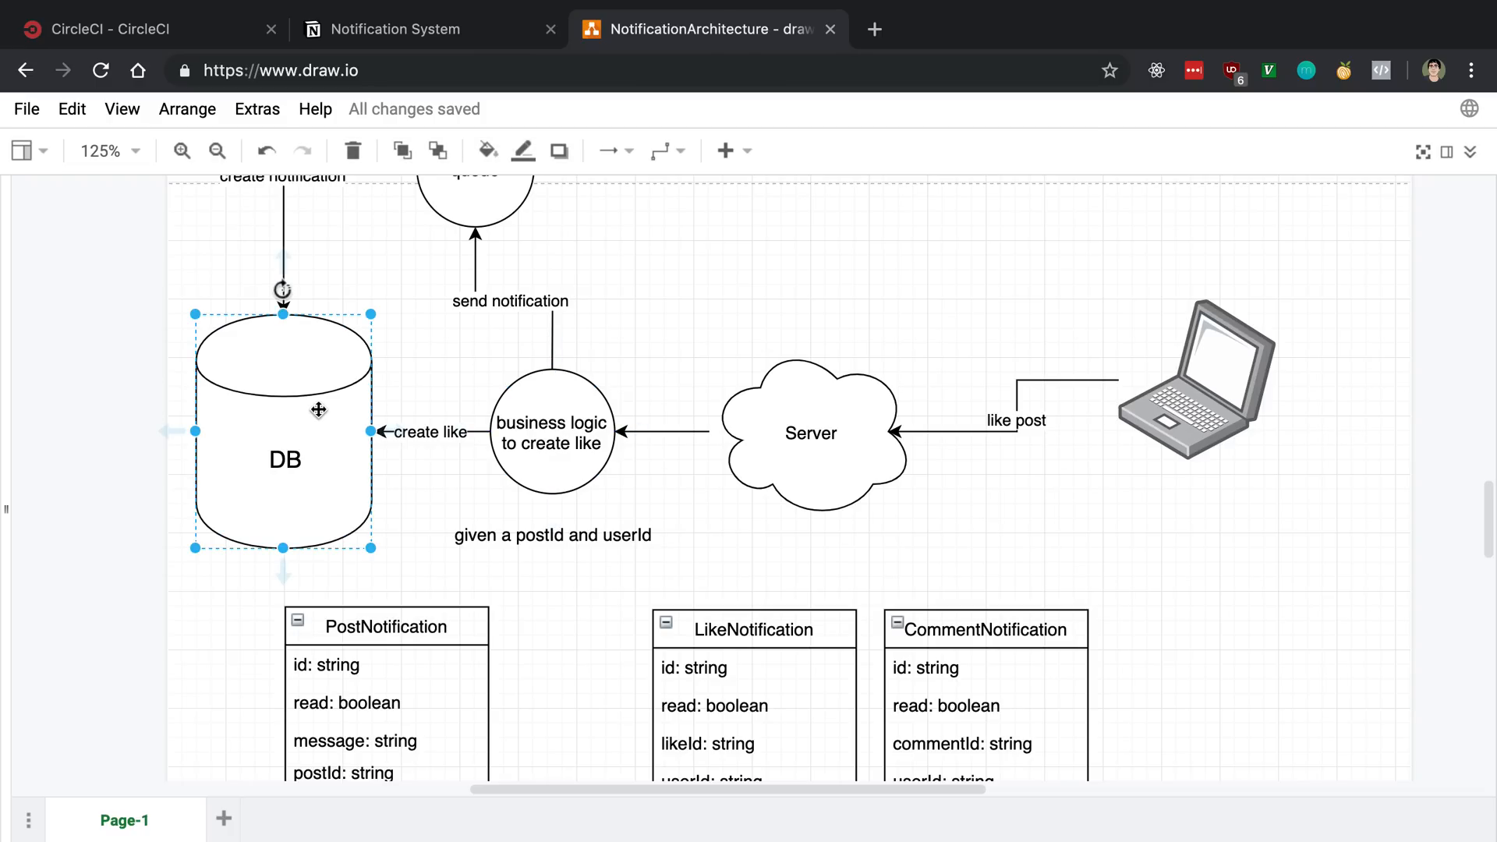
pyautogui.click(636, 431)
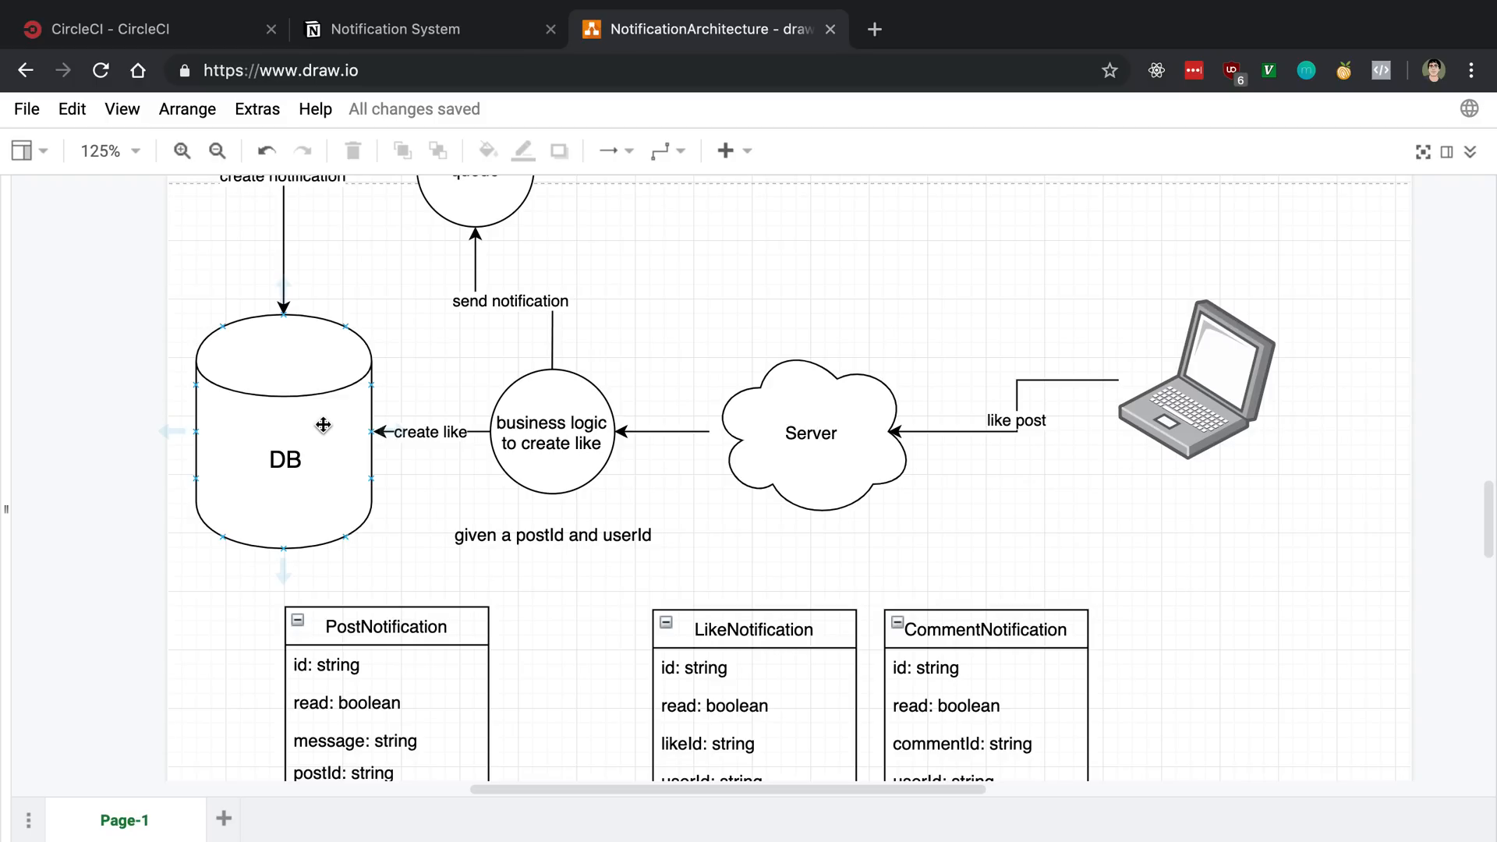
pyautogui.click(431, 452)
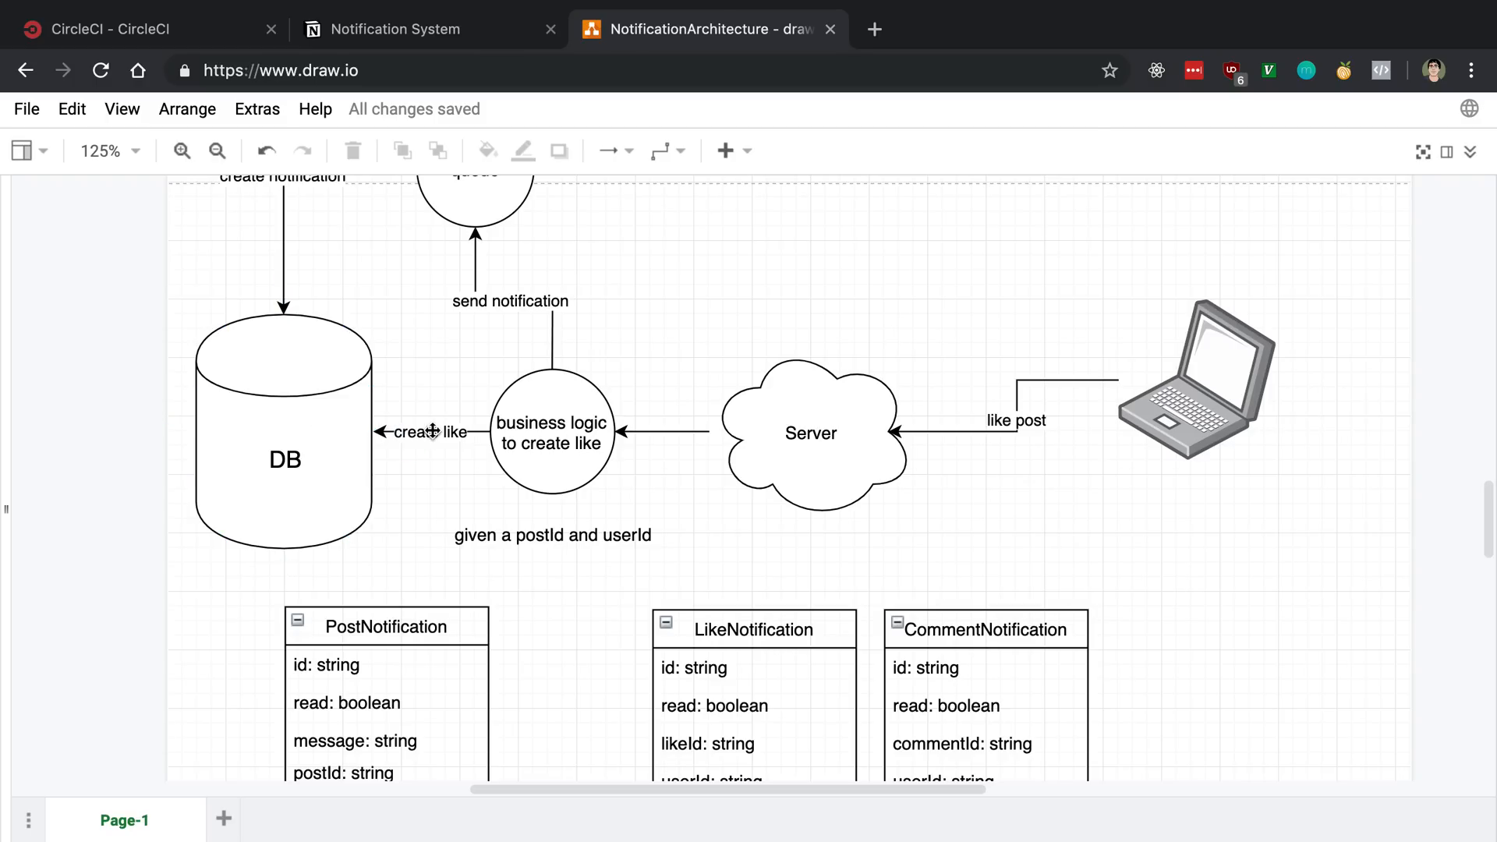
pyautogui.click(549, 434)
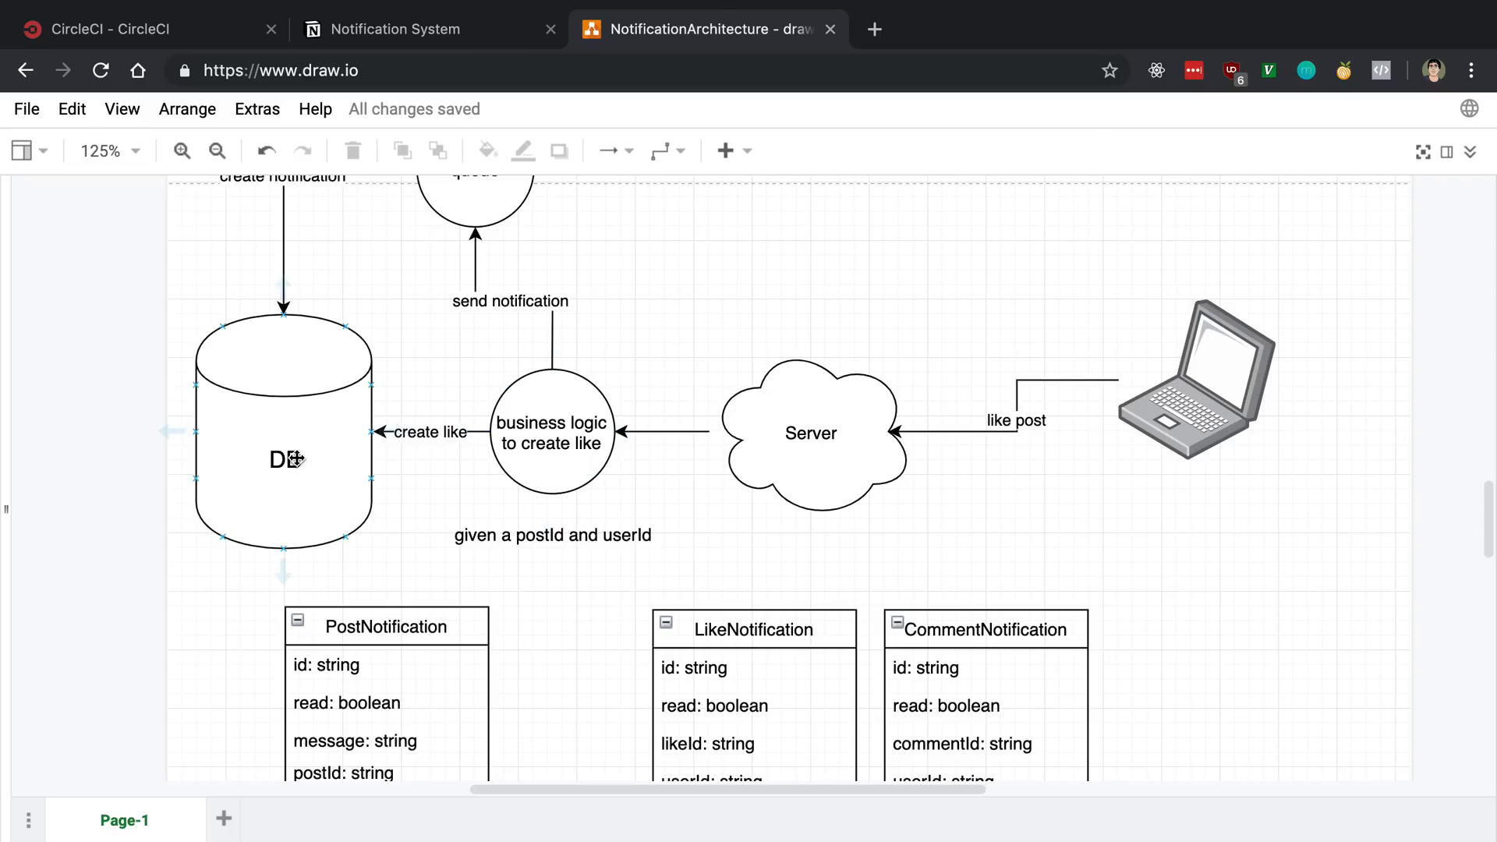
pyautogui.click(549, 433)
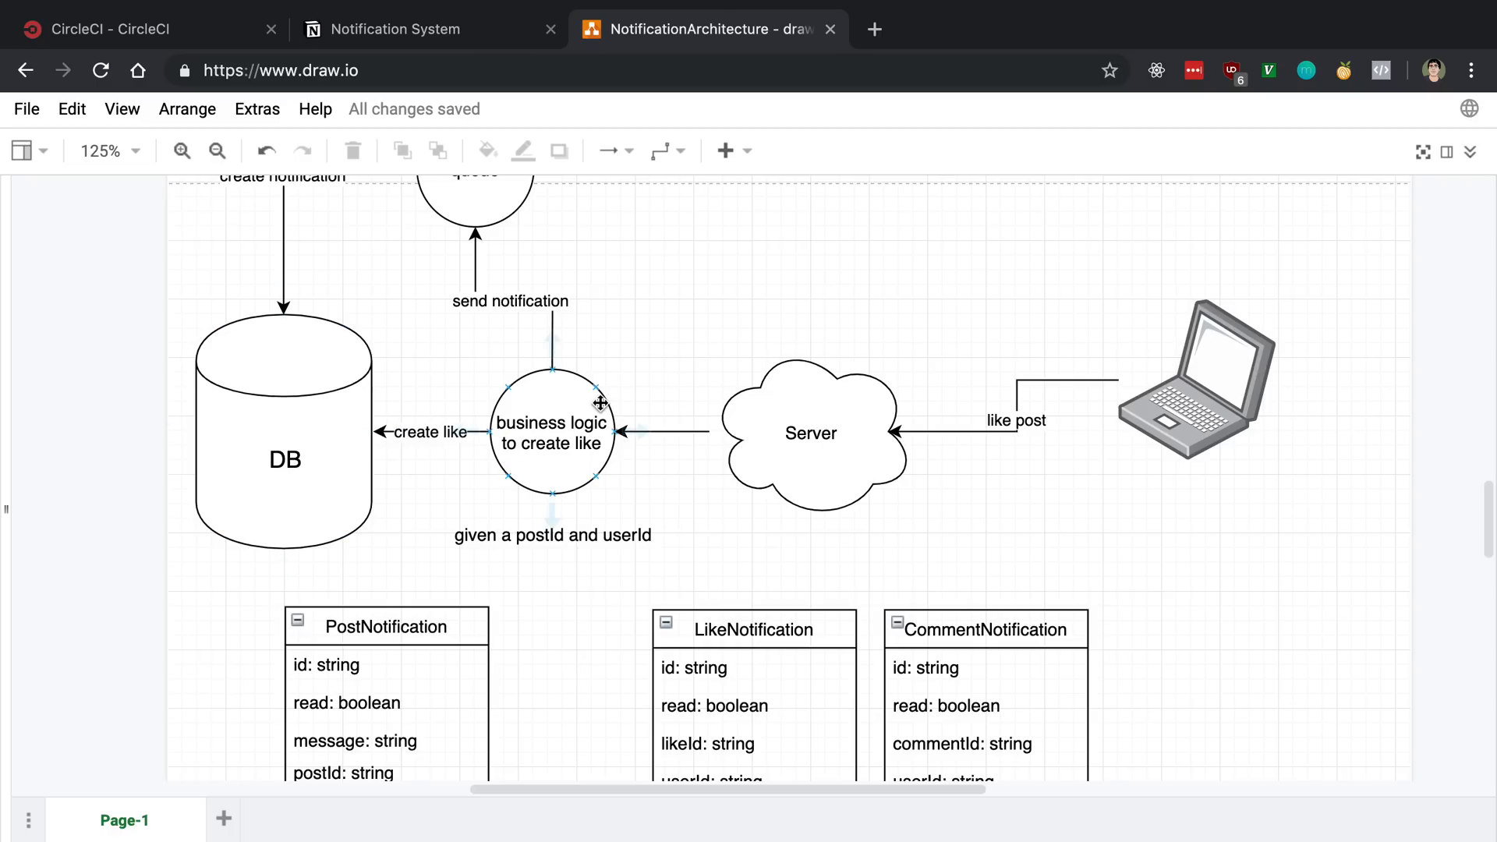
pyautogui.click(286, 460)
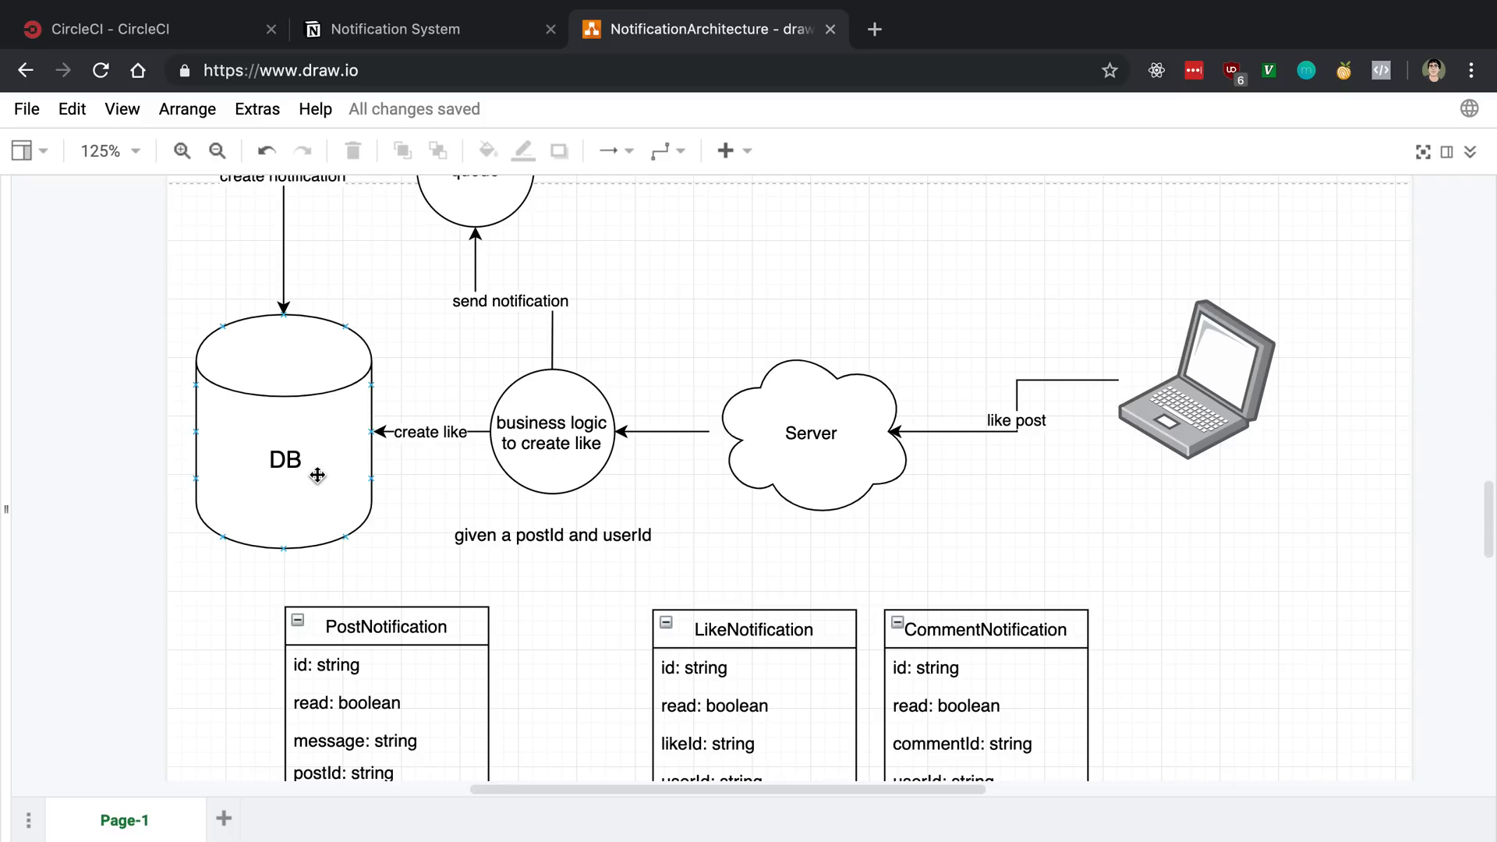
pyautogui.click(550, 430)
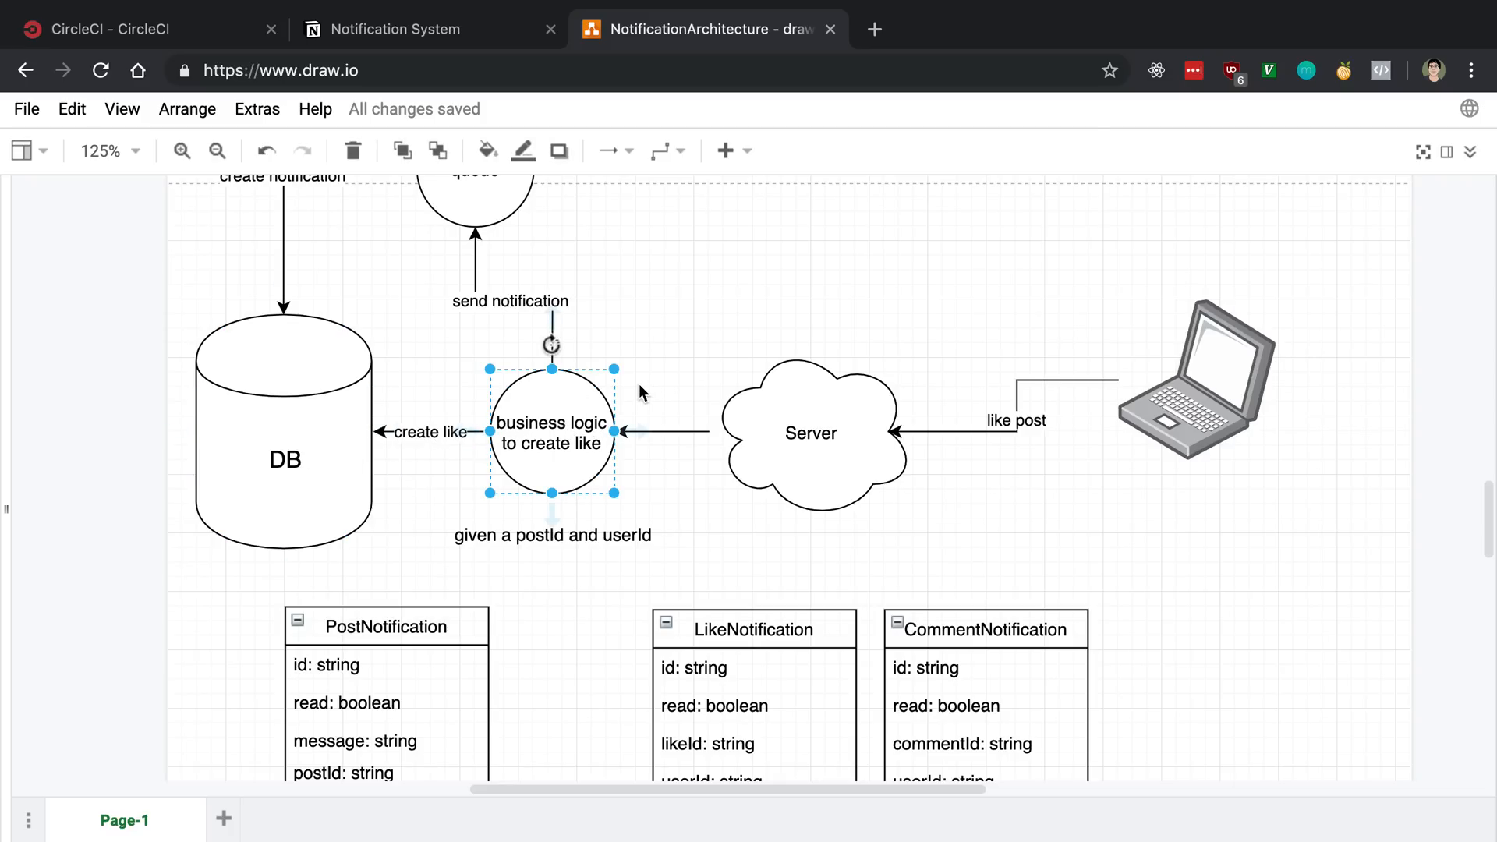
pyautogui.click(673, 352)
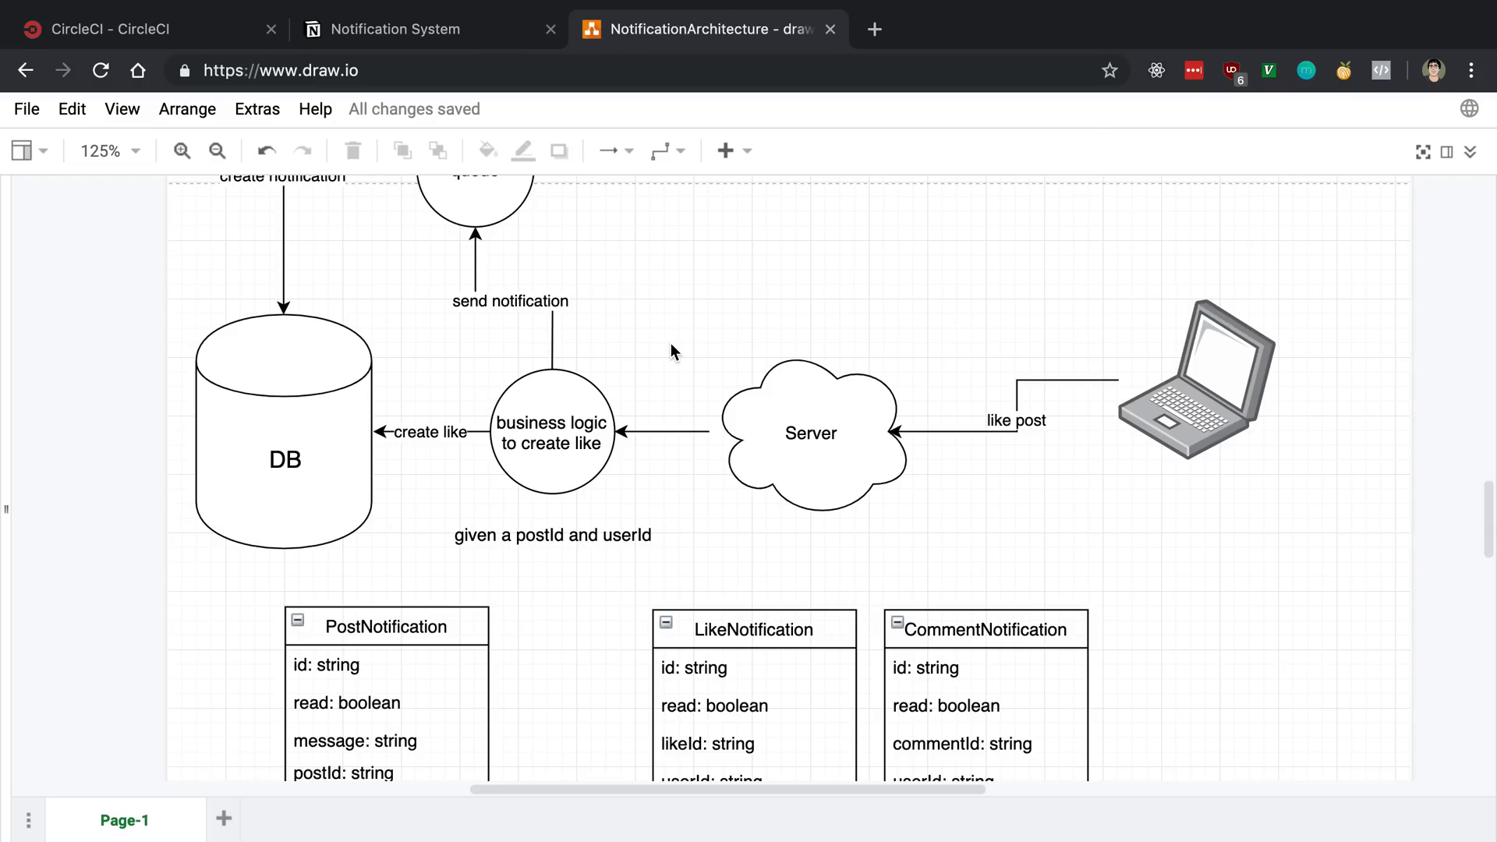
pyautogui.moveTo(641, 368)
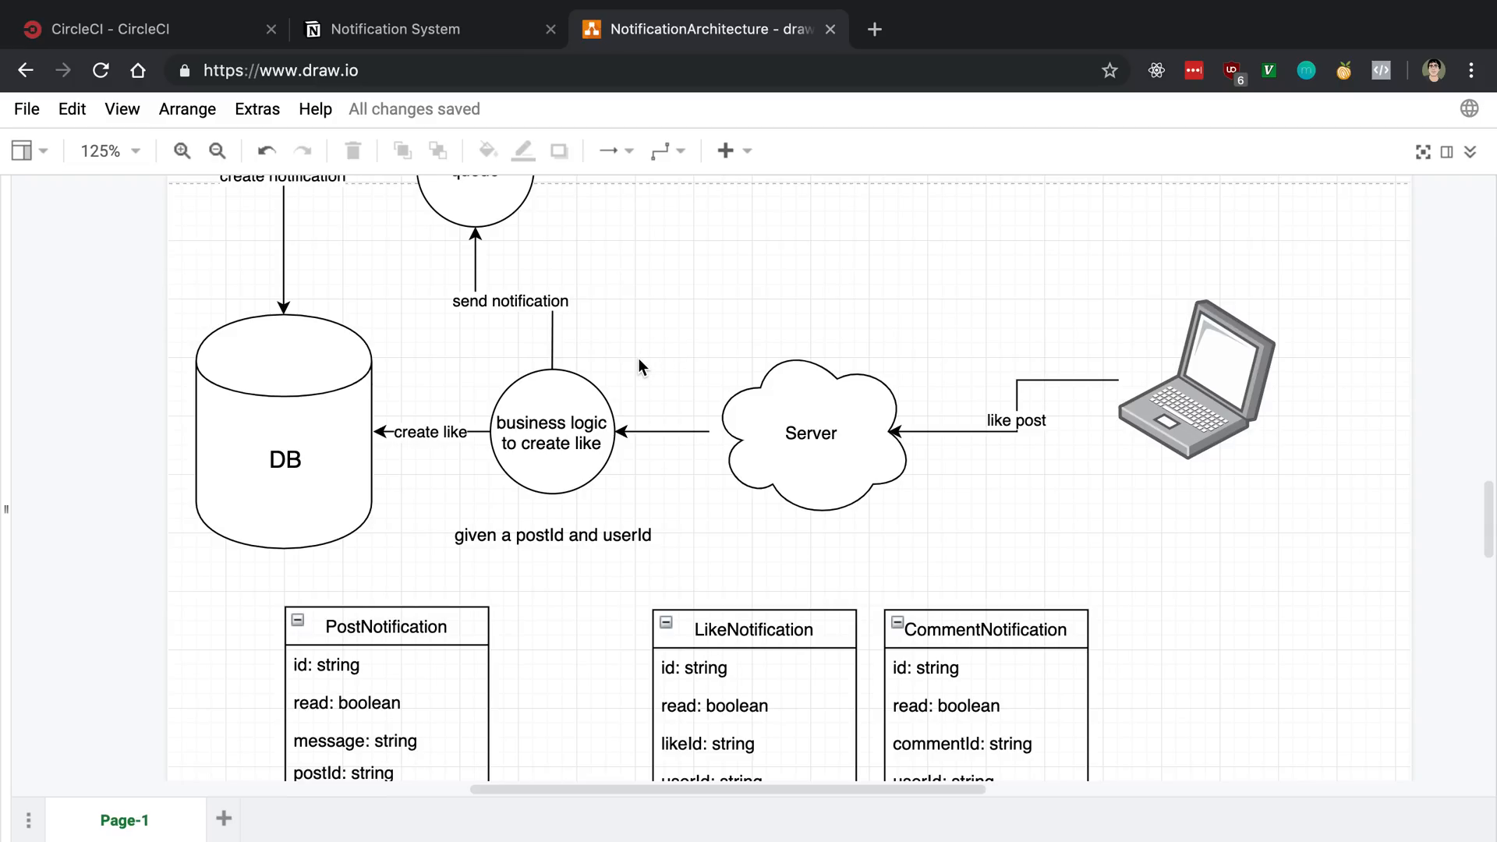
pyautogui.scroll(-3)
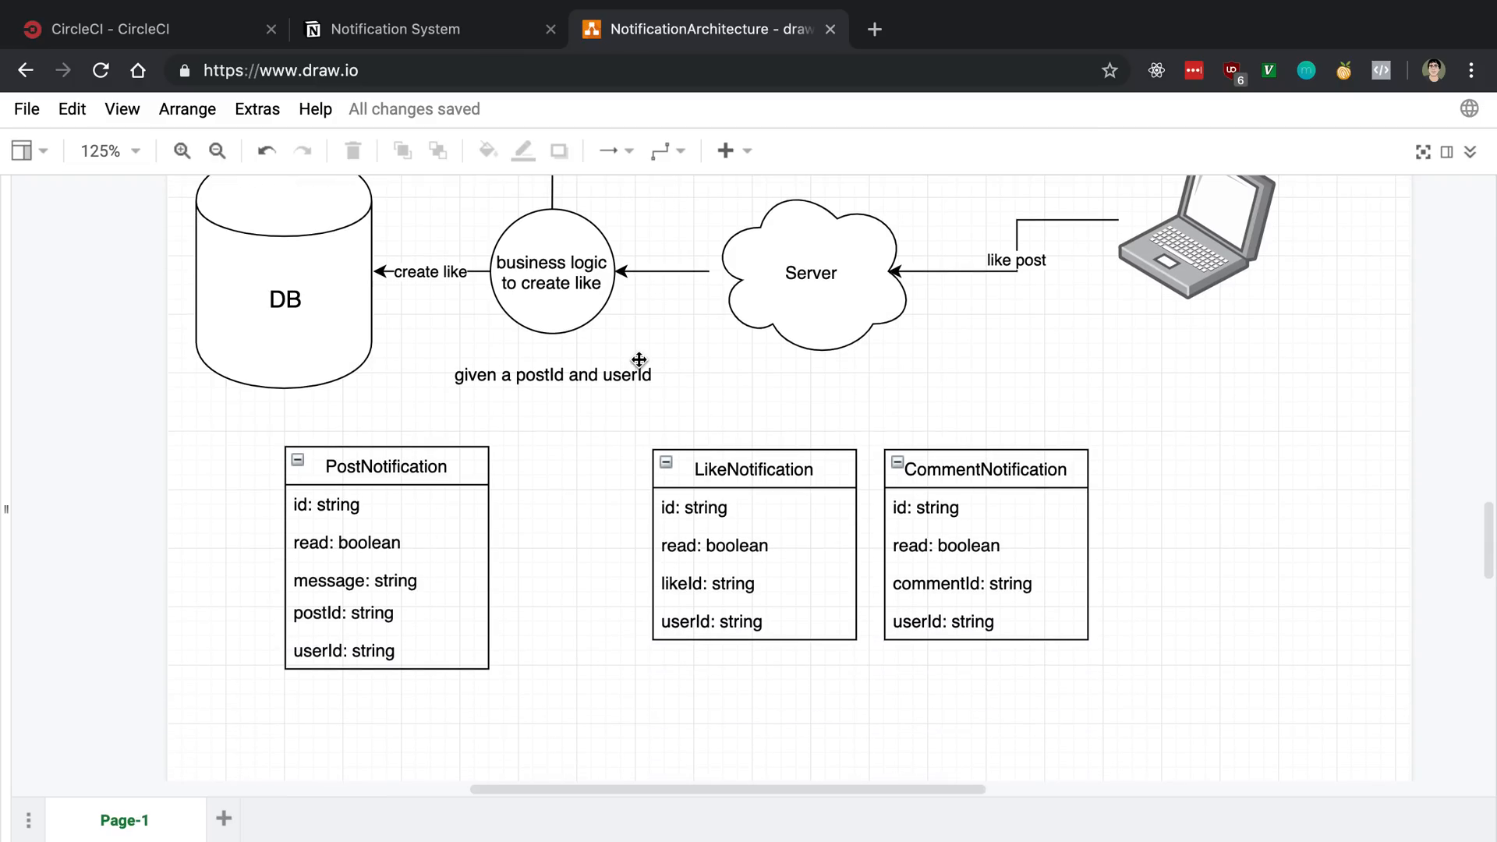
pyautogui.scroll(-3)
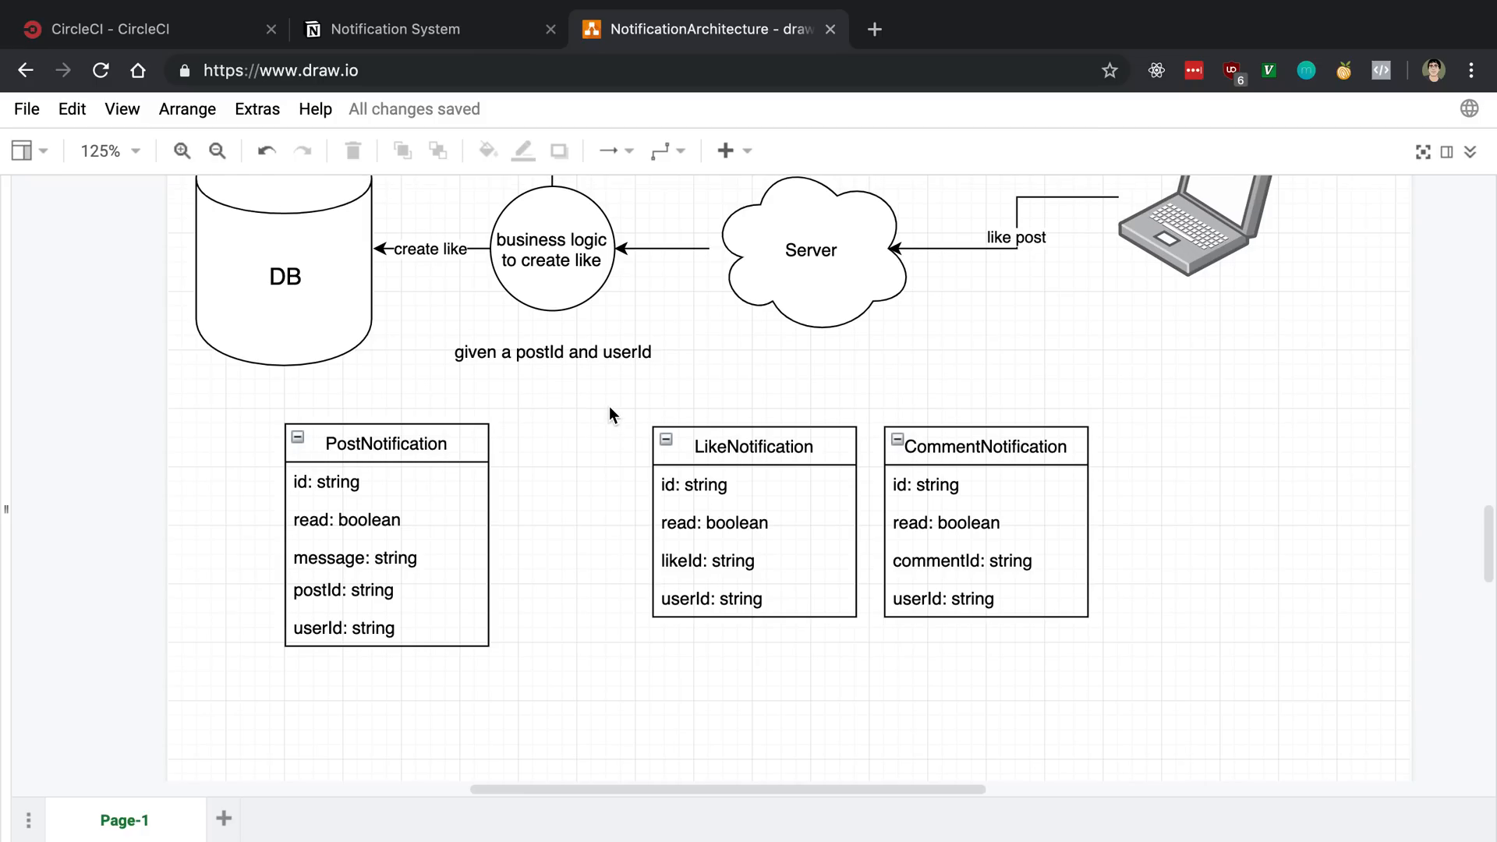
pyautogui.moveTo(598, 452)
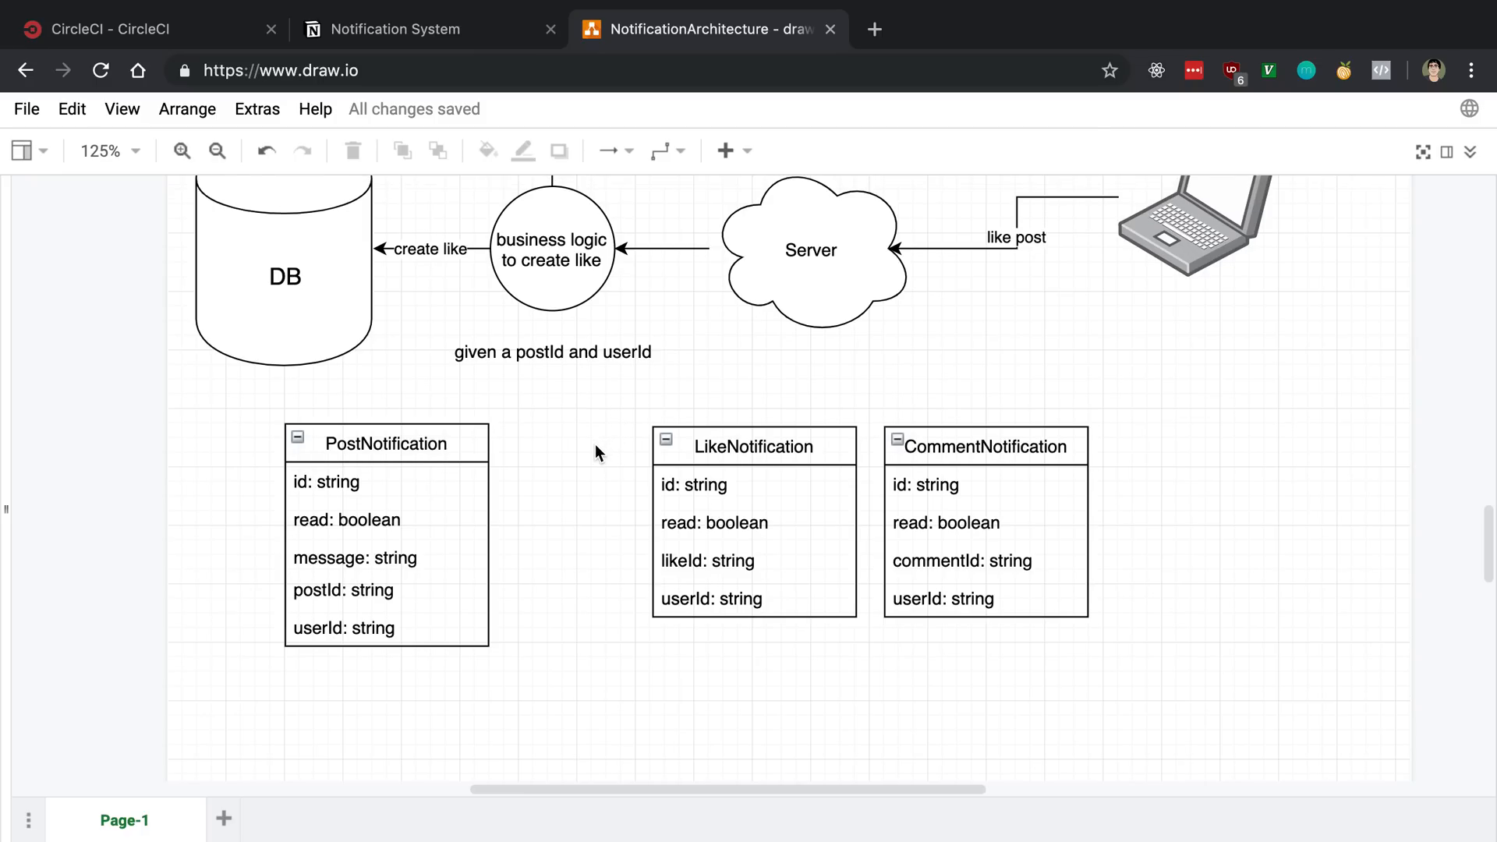
pyautogui.scroll(-3)
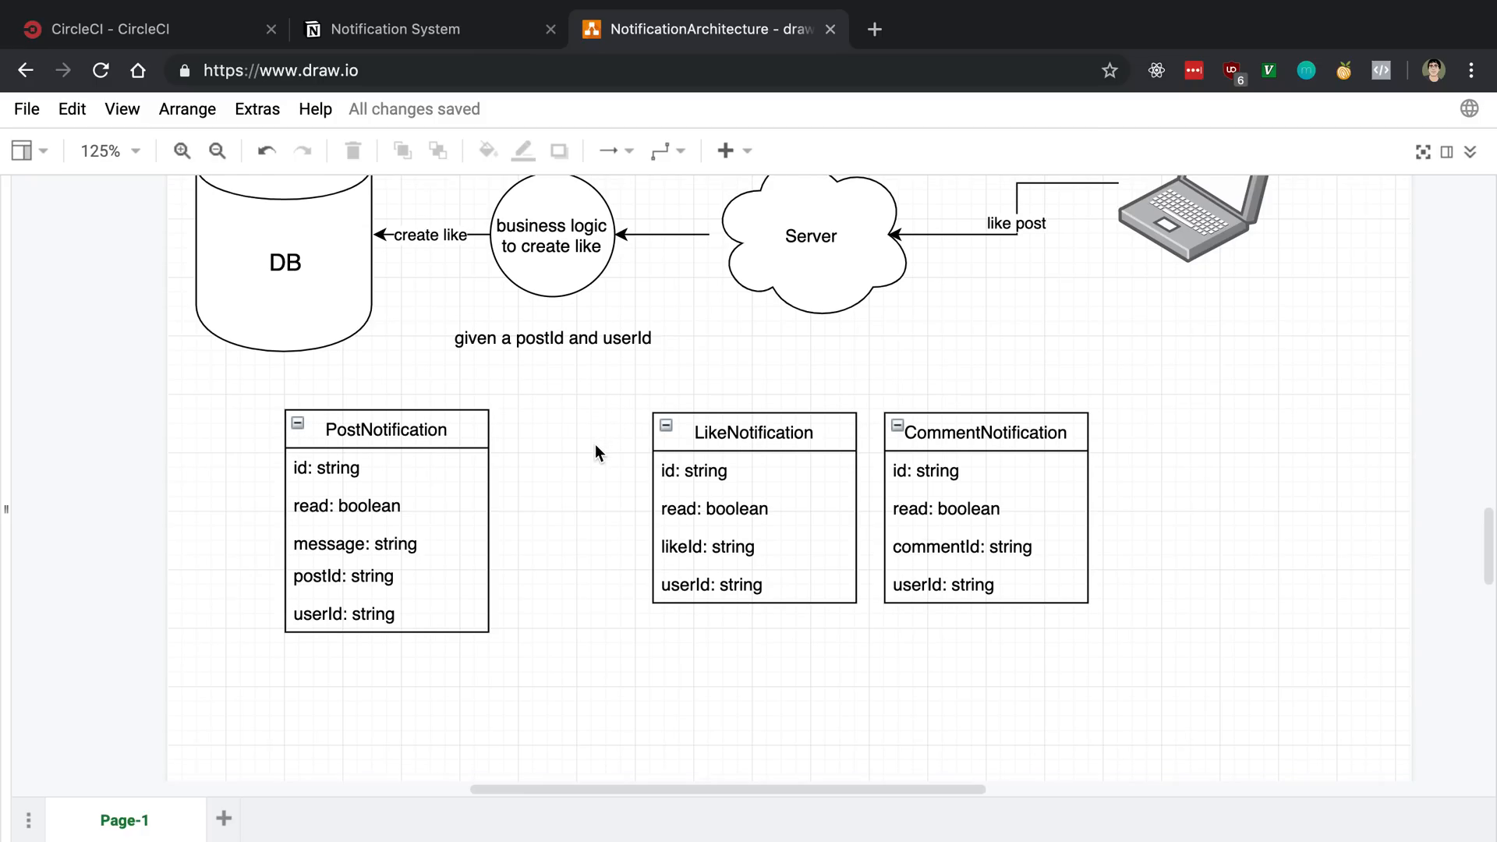
pyautogui.scroll(-3)
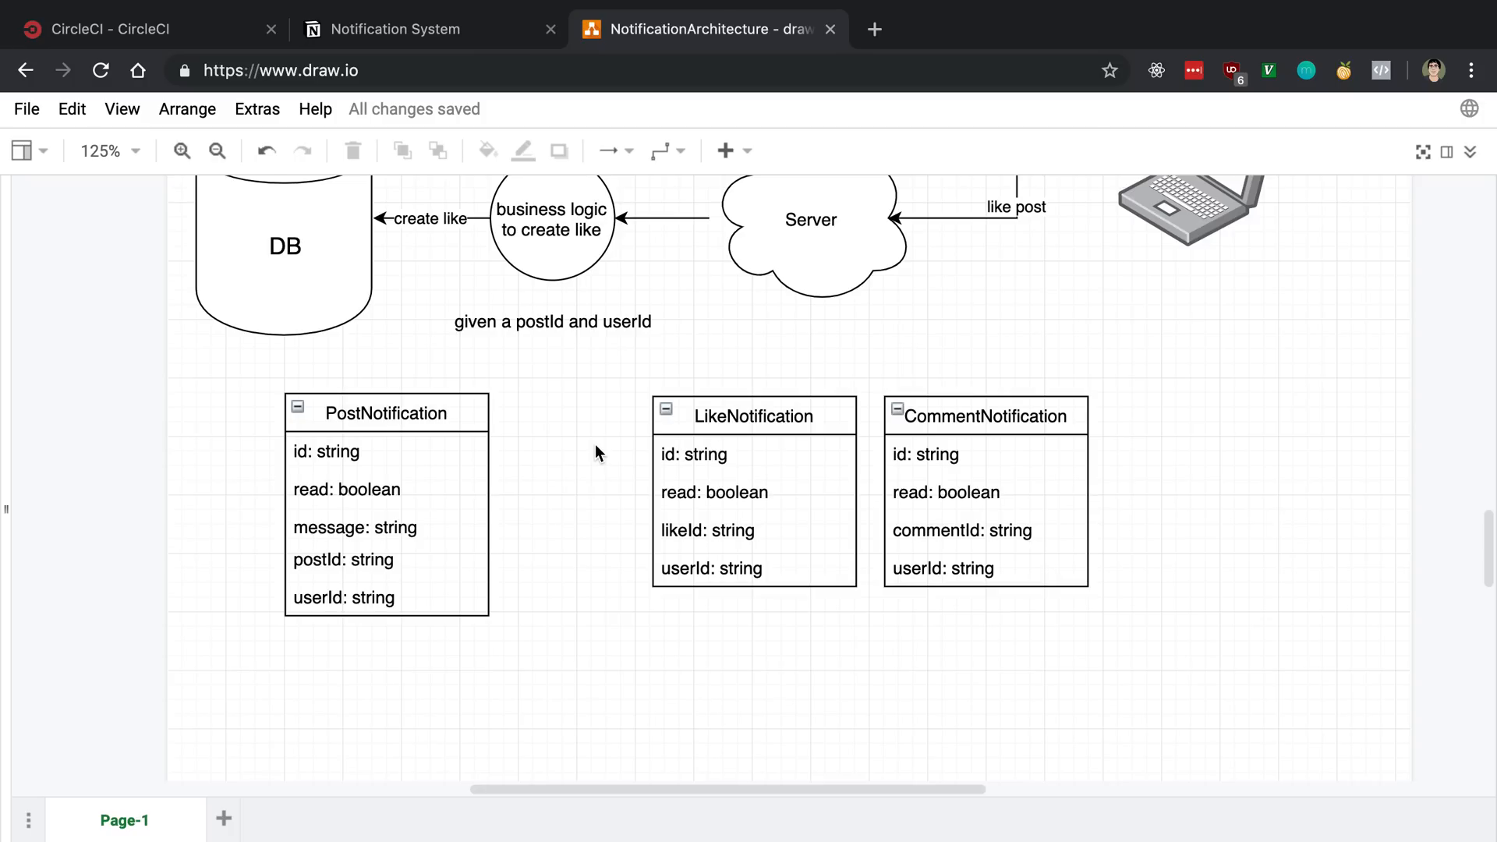
pyautogui.click(385, 412)
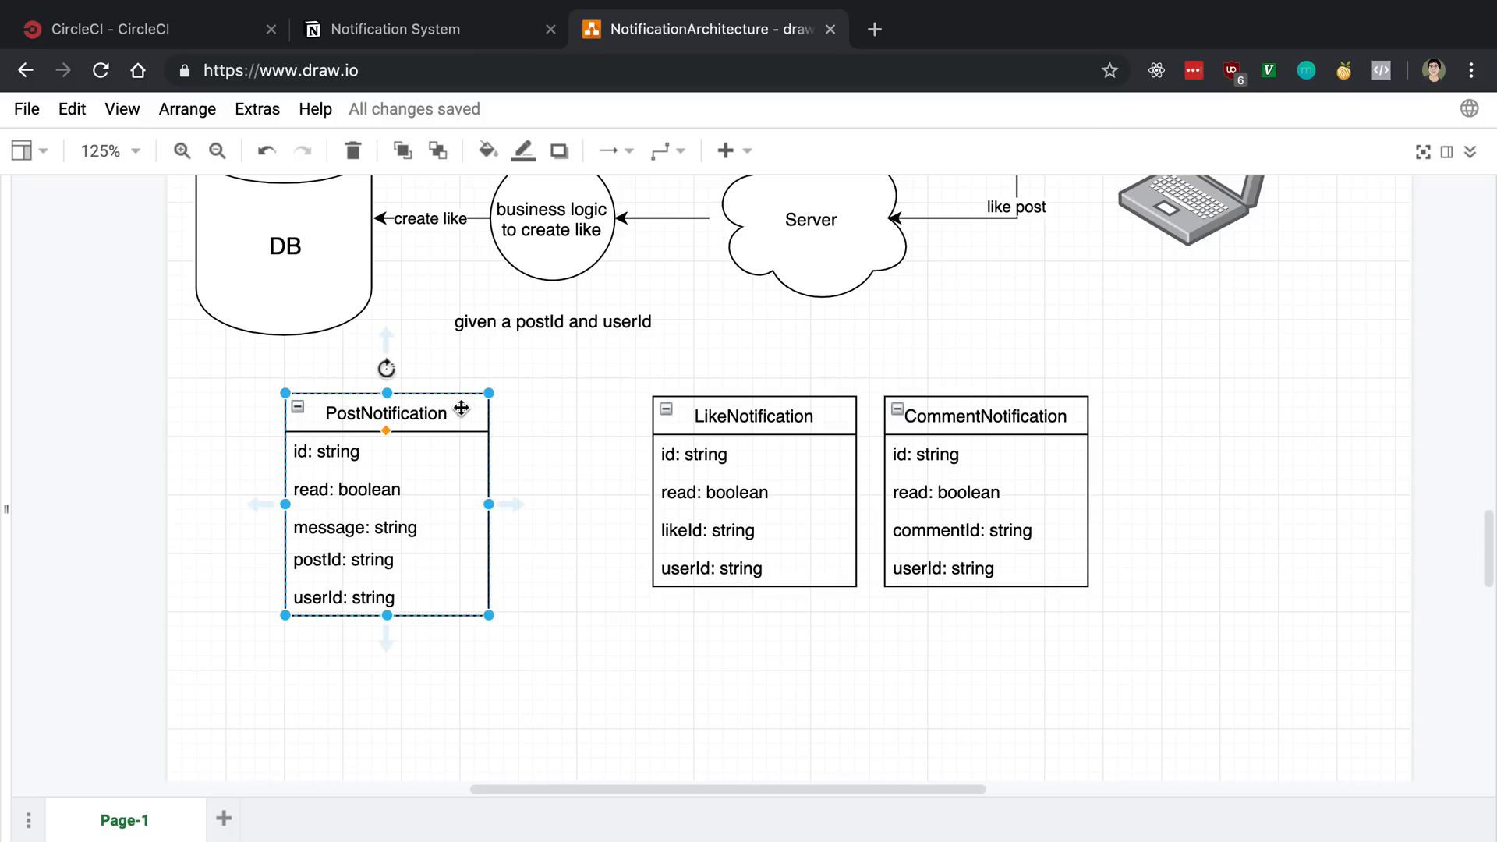
pyautogui.moveTo(468, 404)
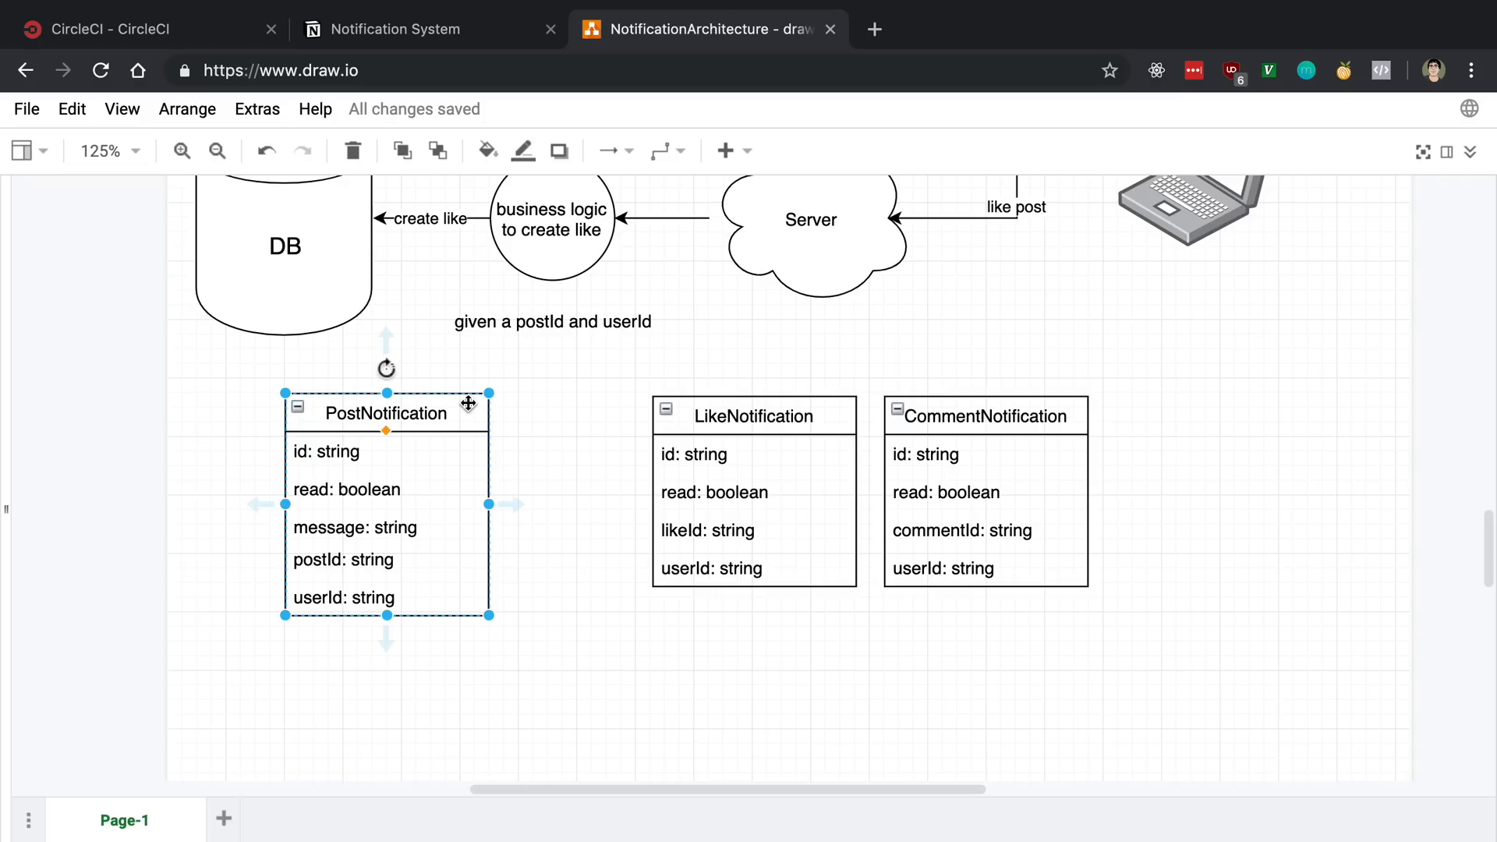
pyautogui.moveTo(548, 413)
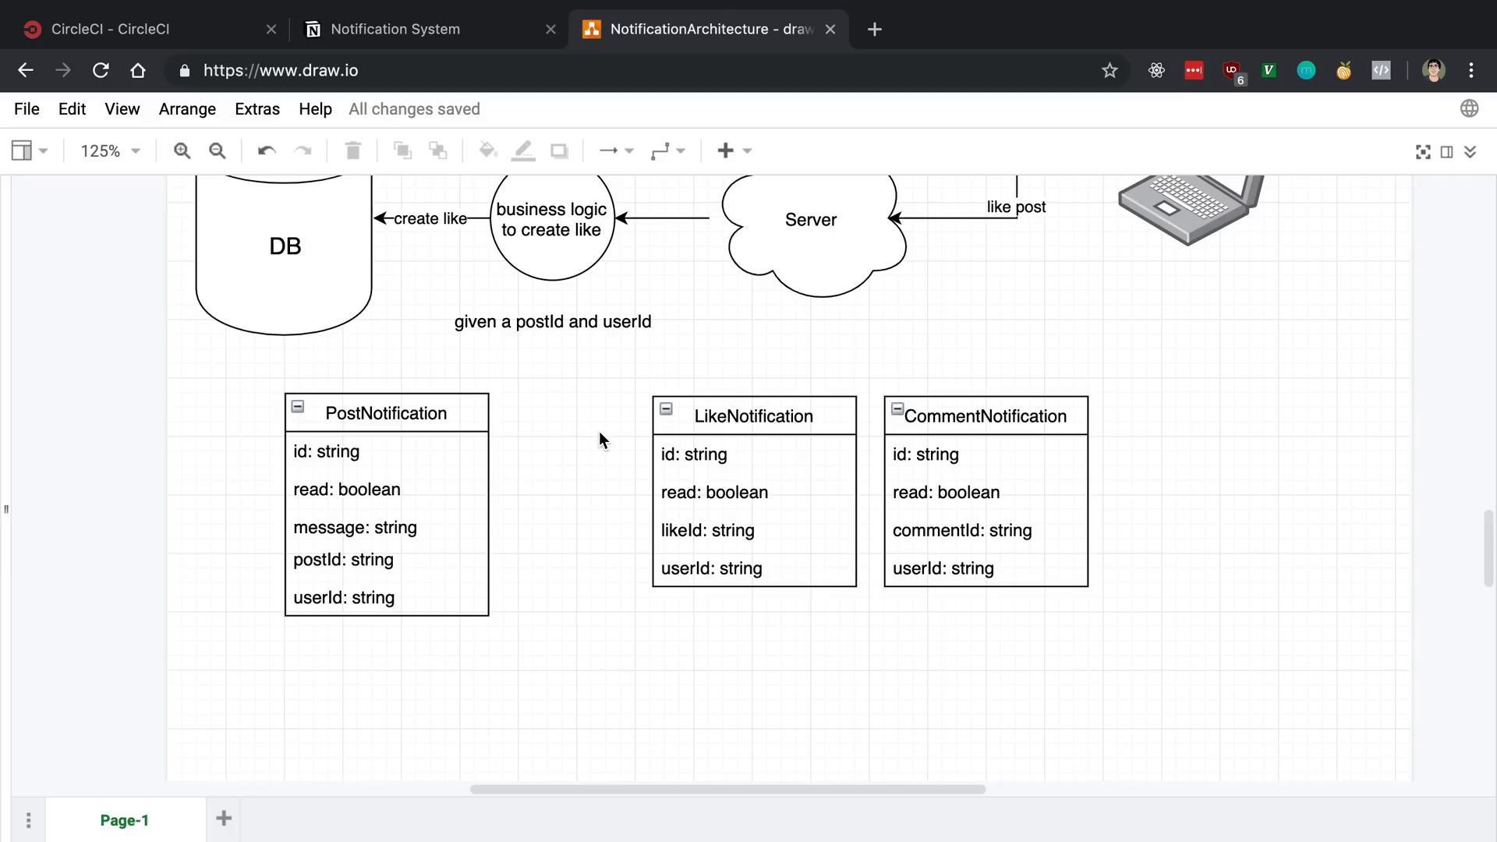
pyautogui.click(386, 414)
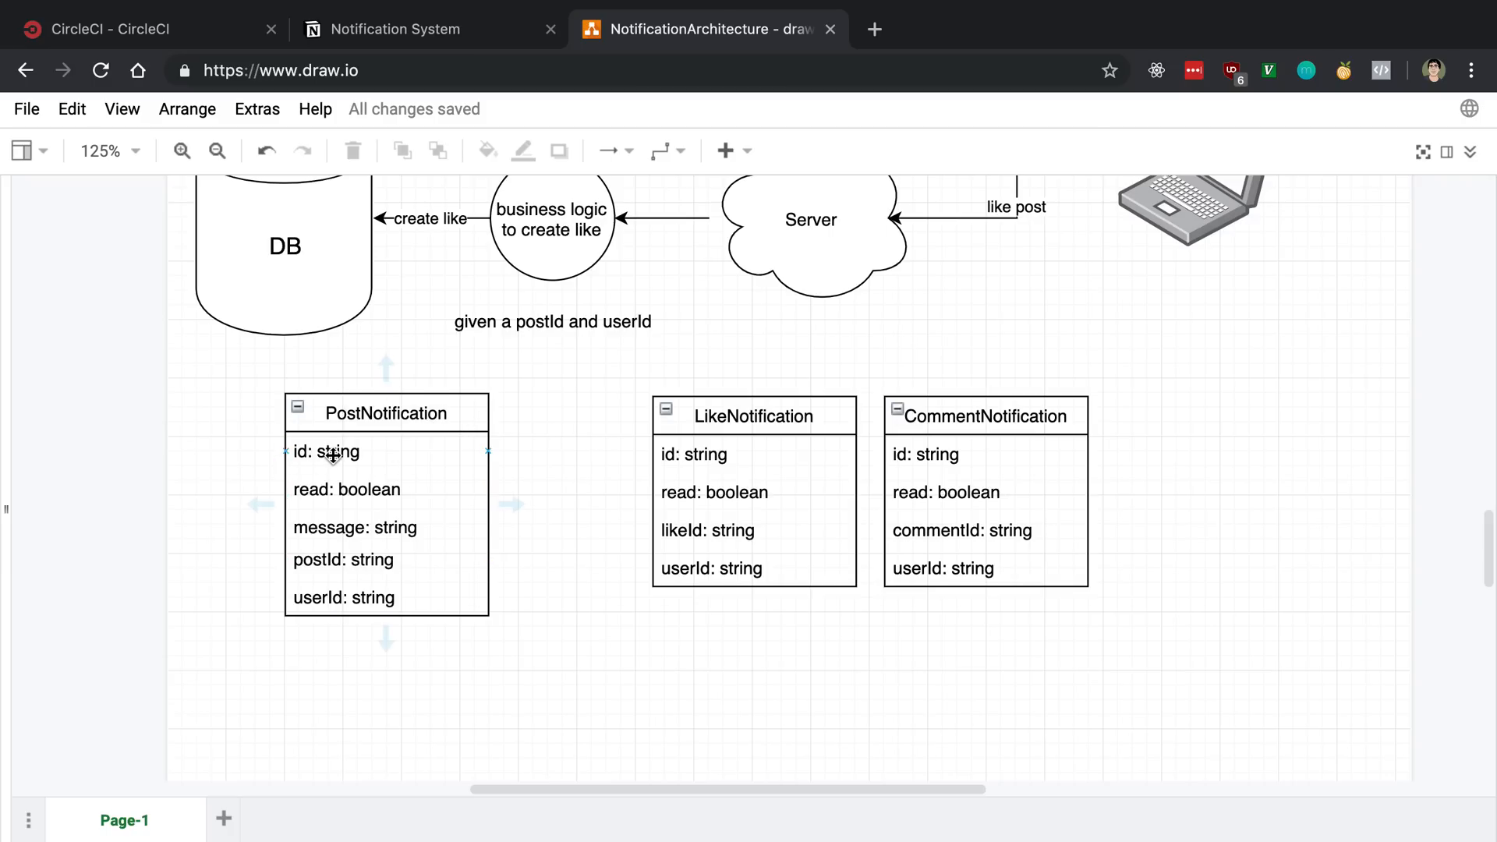
pyautogui.click(327, 452)
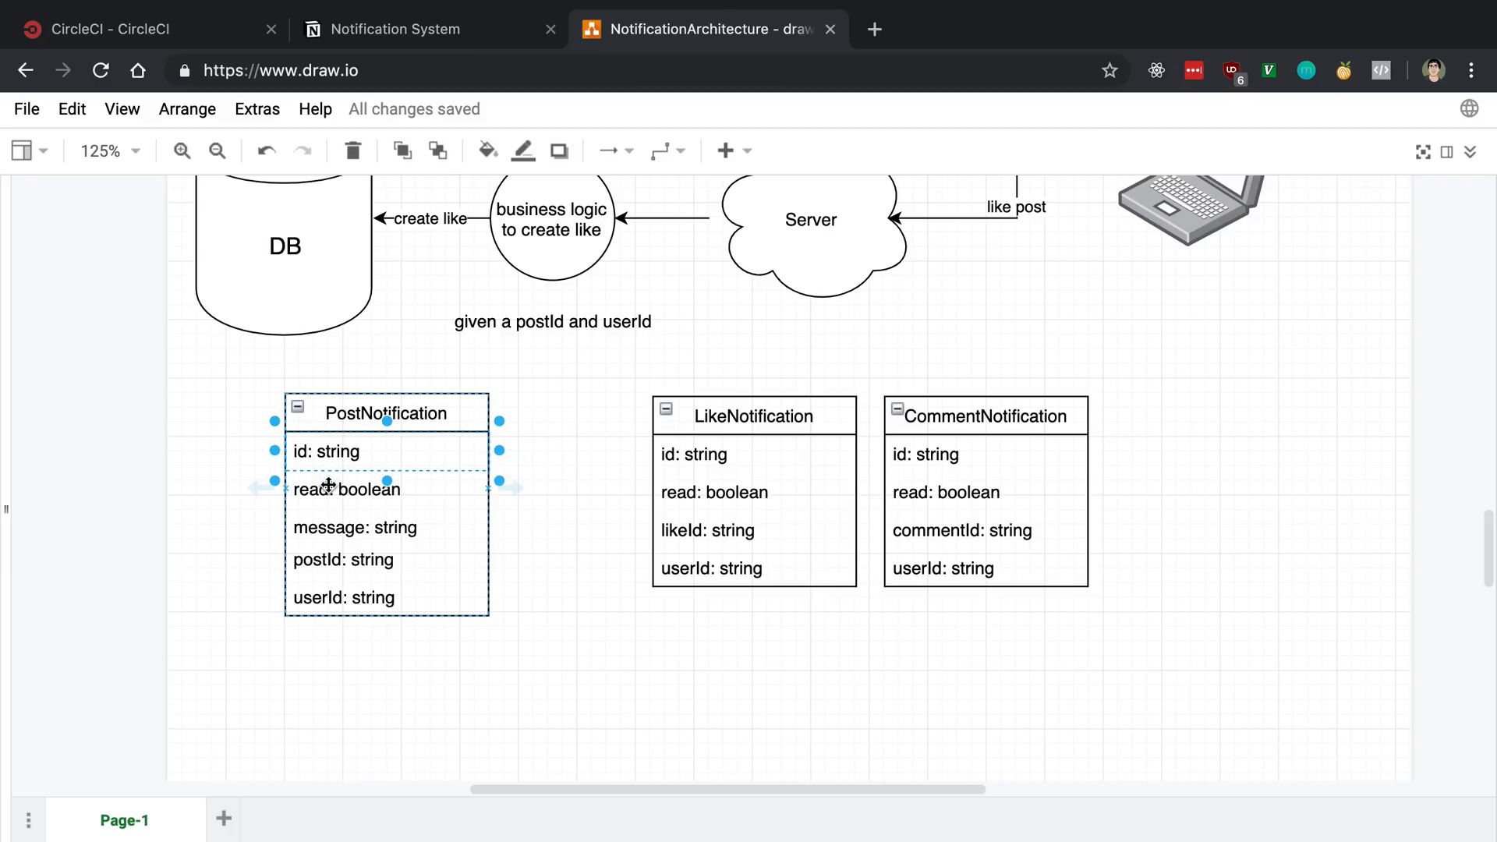
pyautogui.click(346, 489)
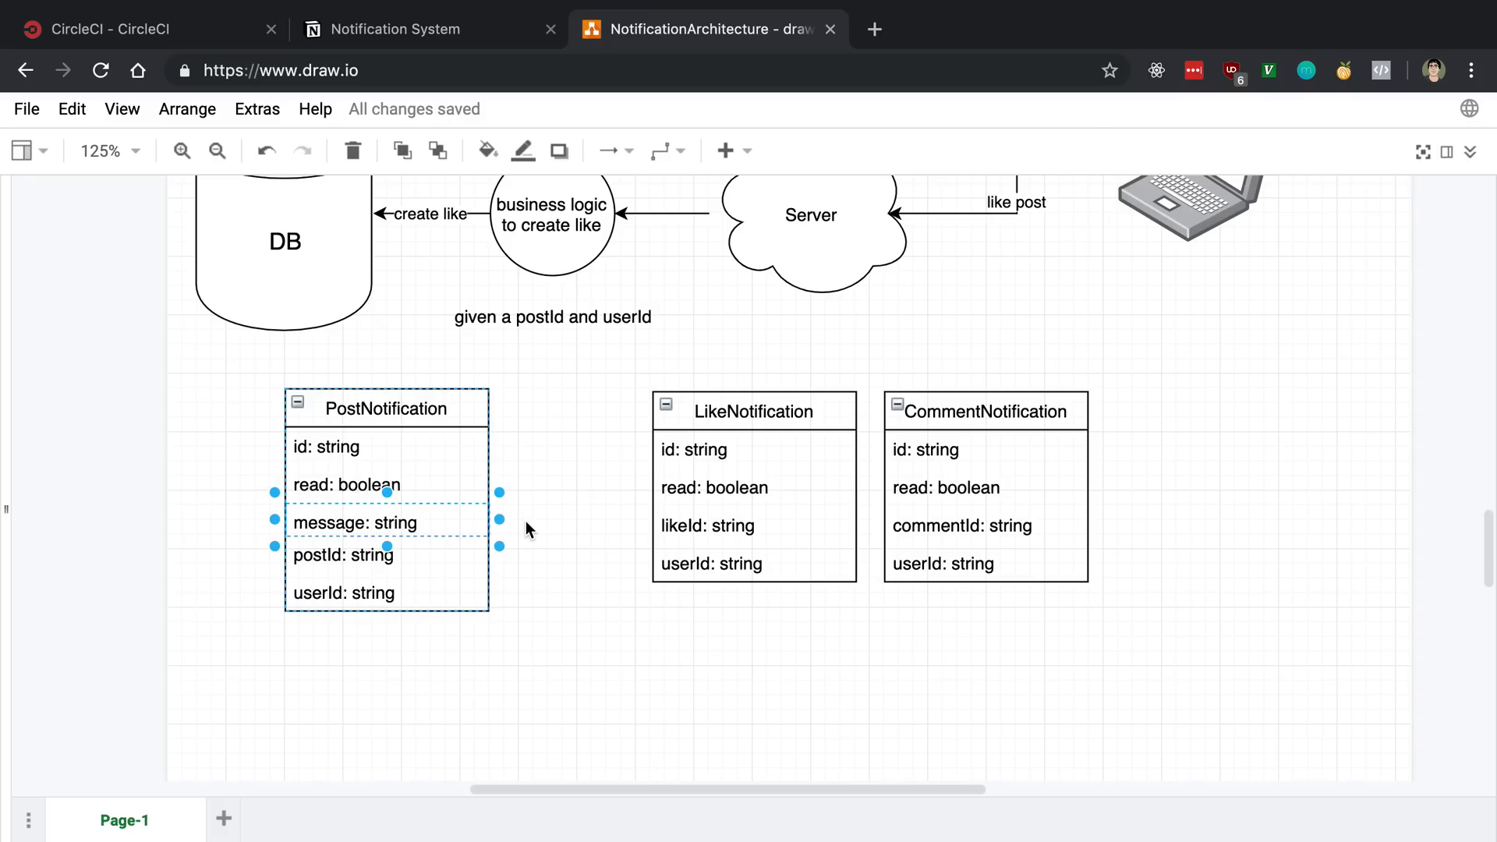
pyautogui.moveTo(421, 561)
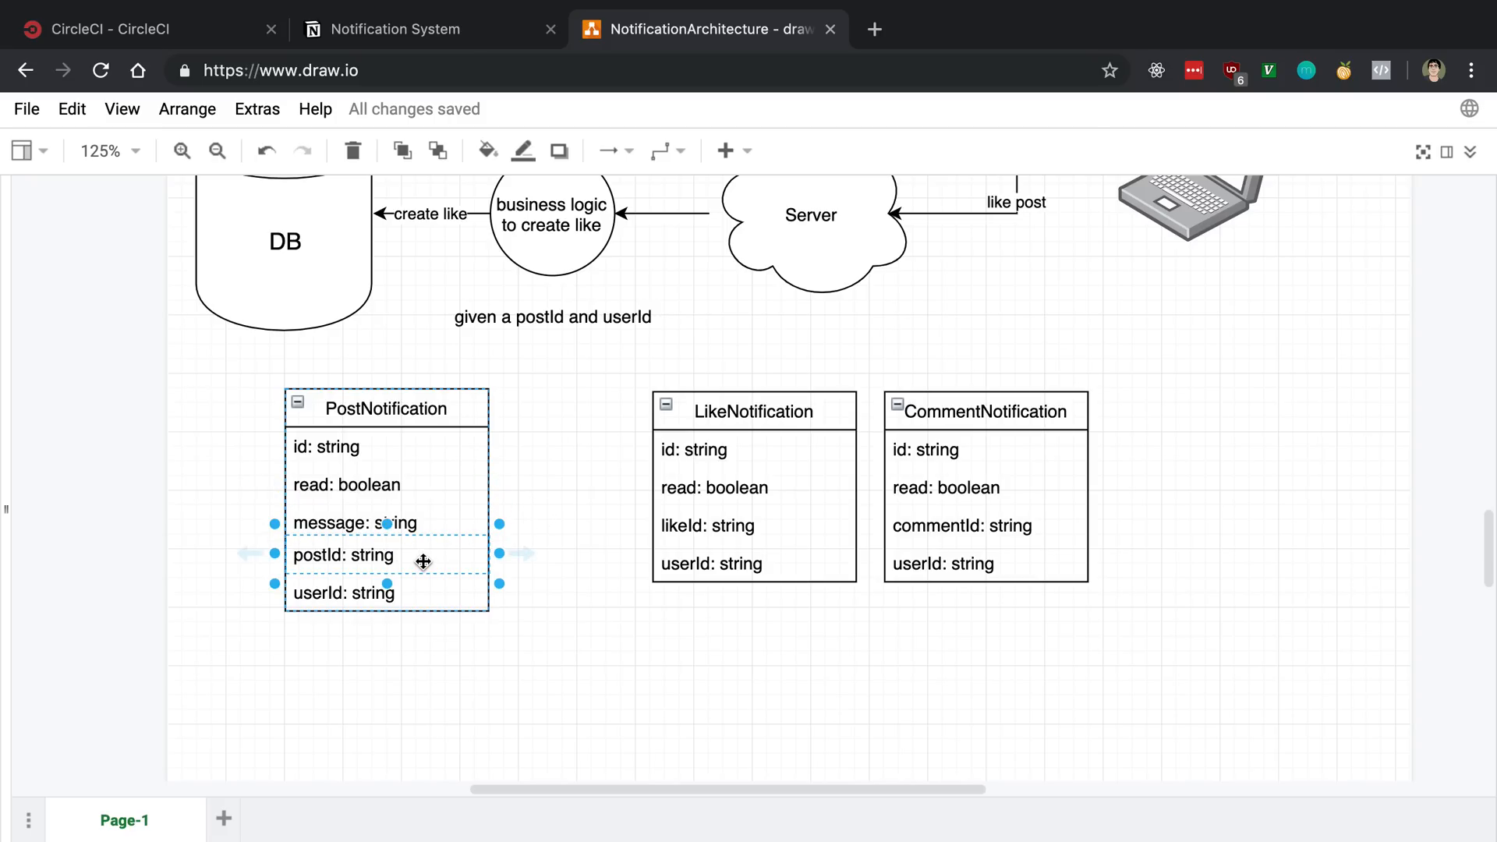
pyautogui.moveTo(426, 558)
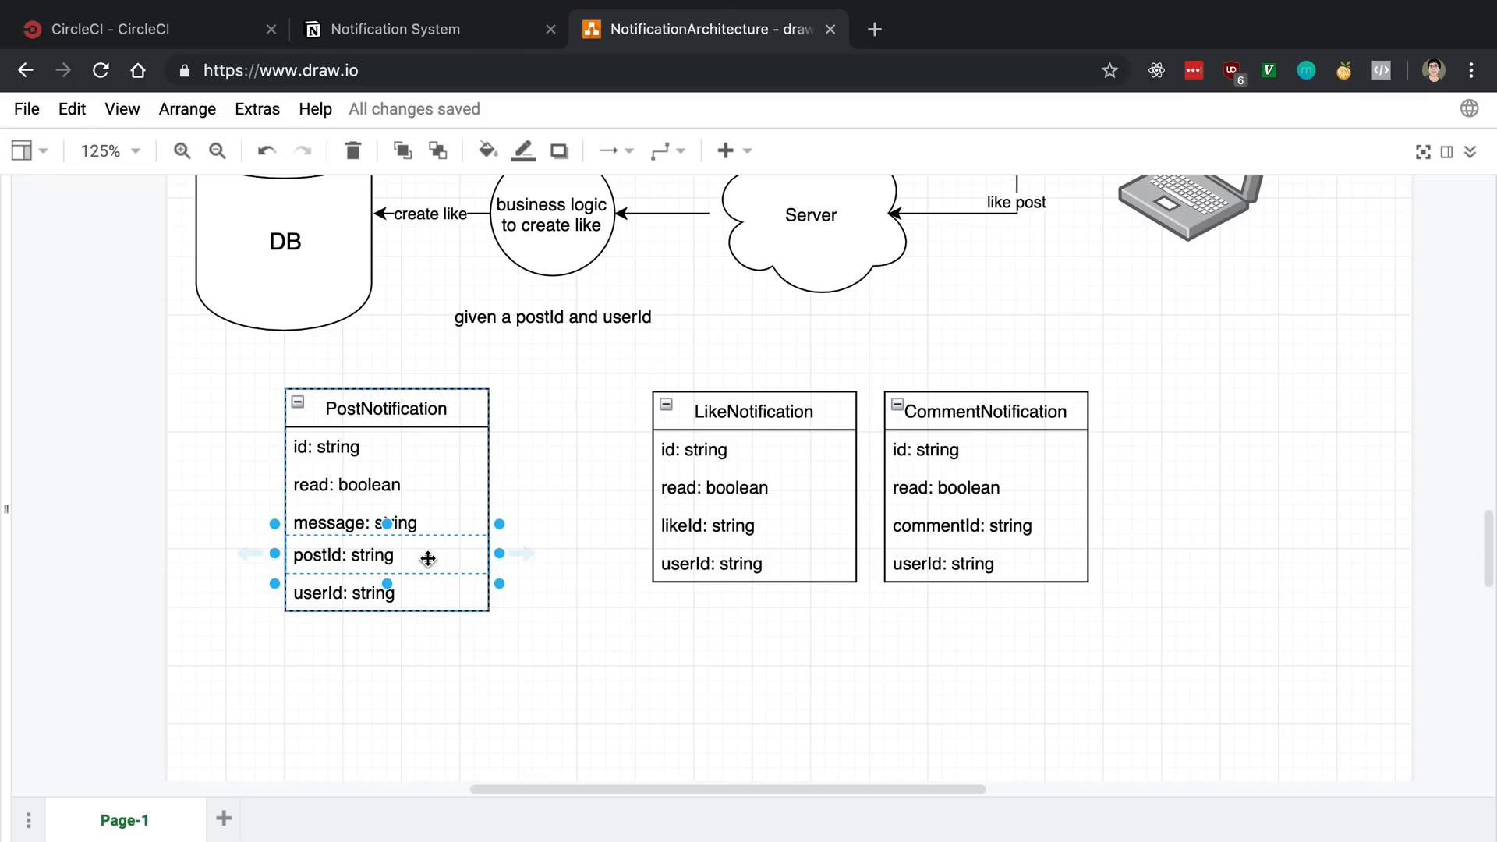
pyautogui.moveTo(443, 552)
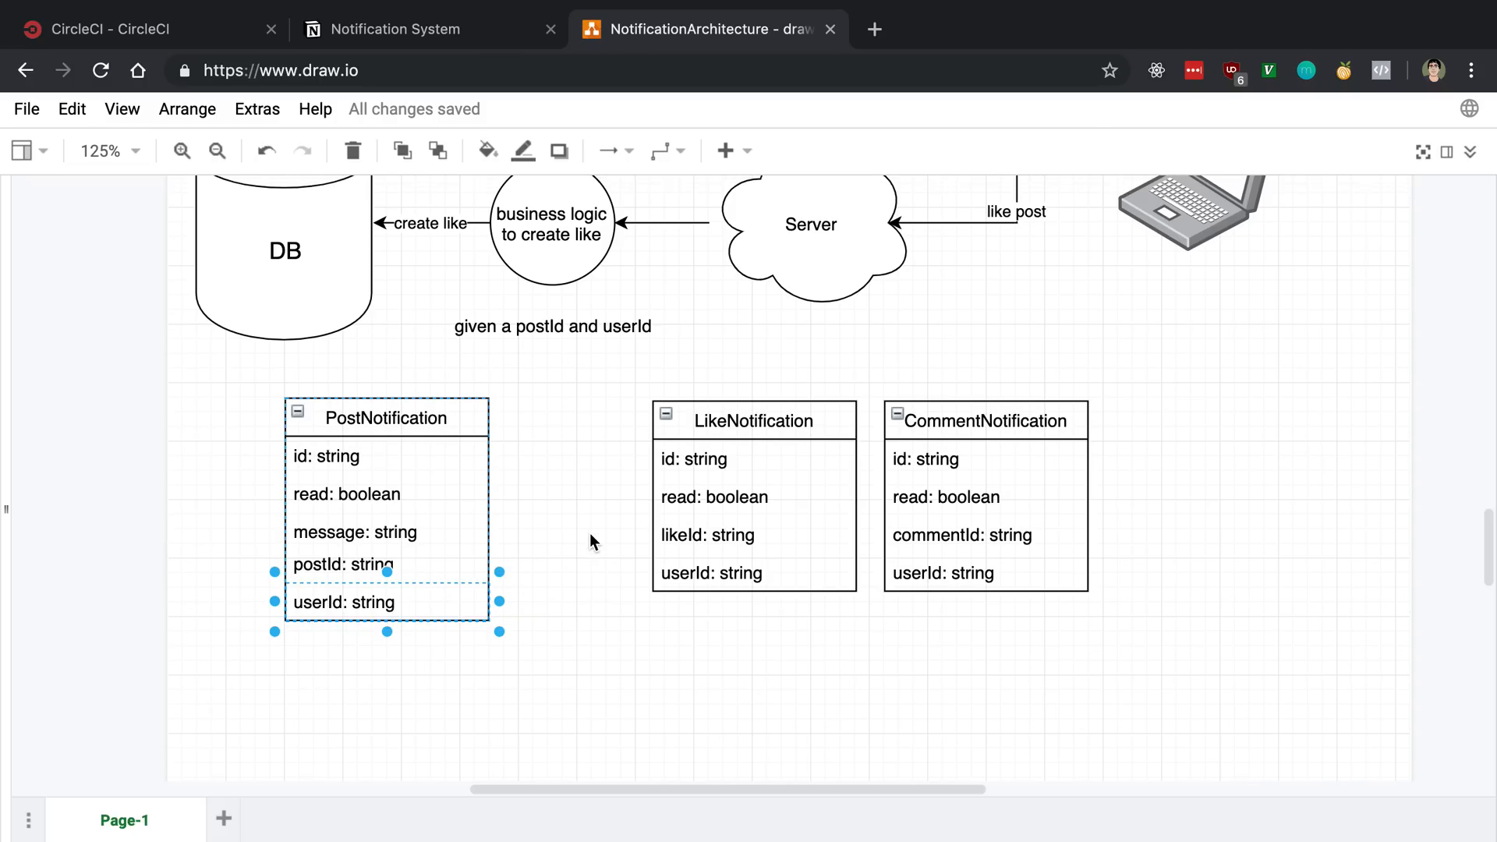
pyautogui.scroll(3)
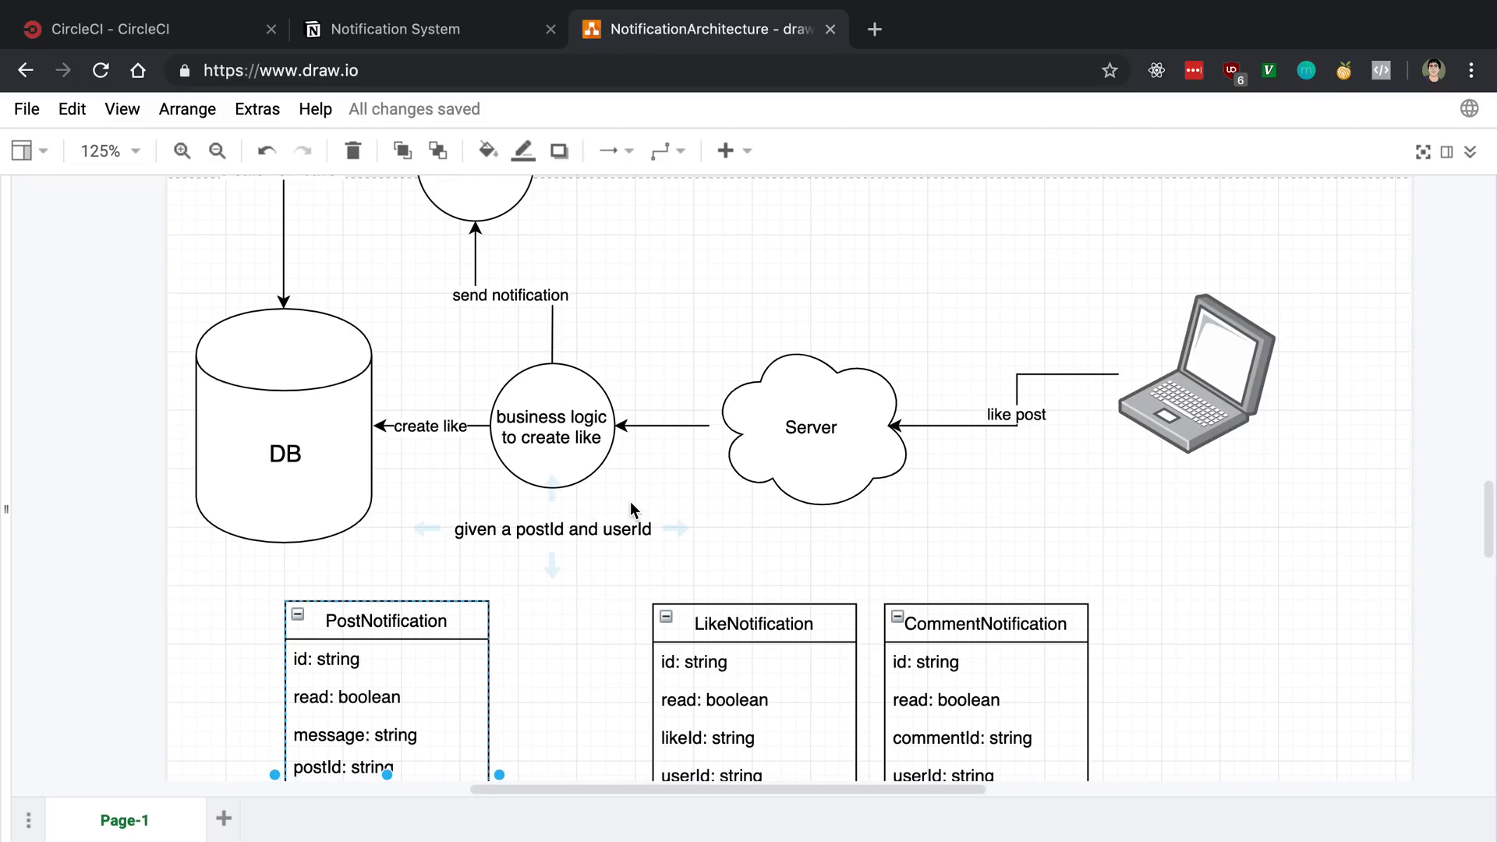
pyautogui.click(646, 479)
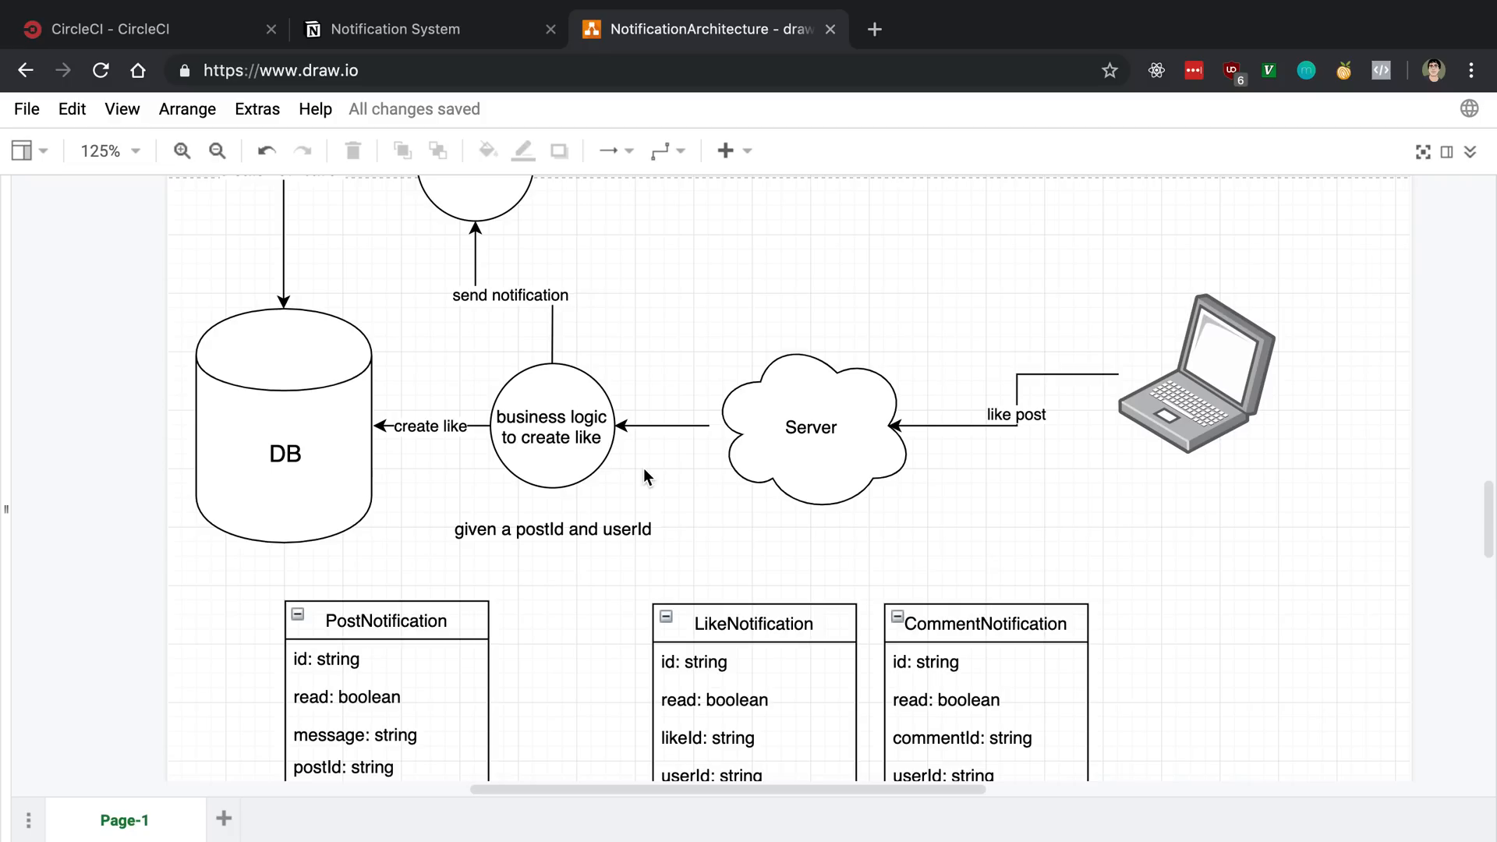
pyautogui.click(552, 524)
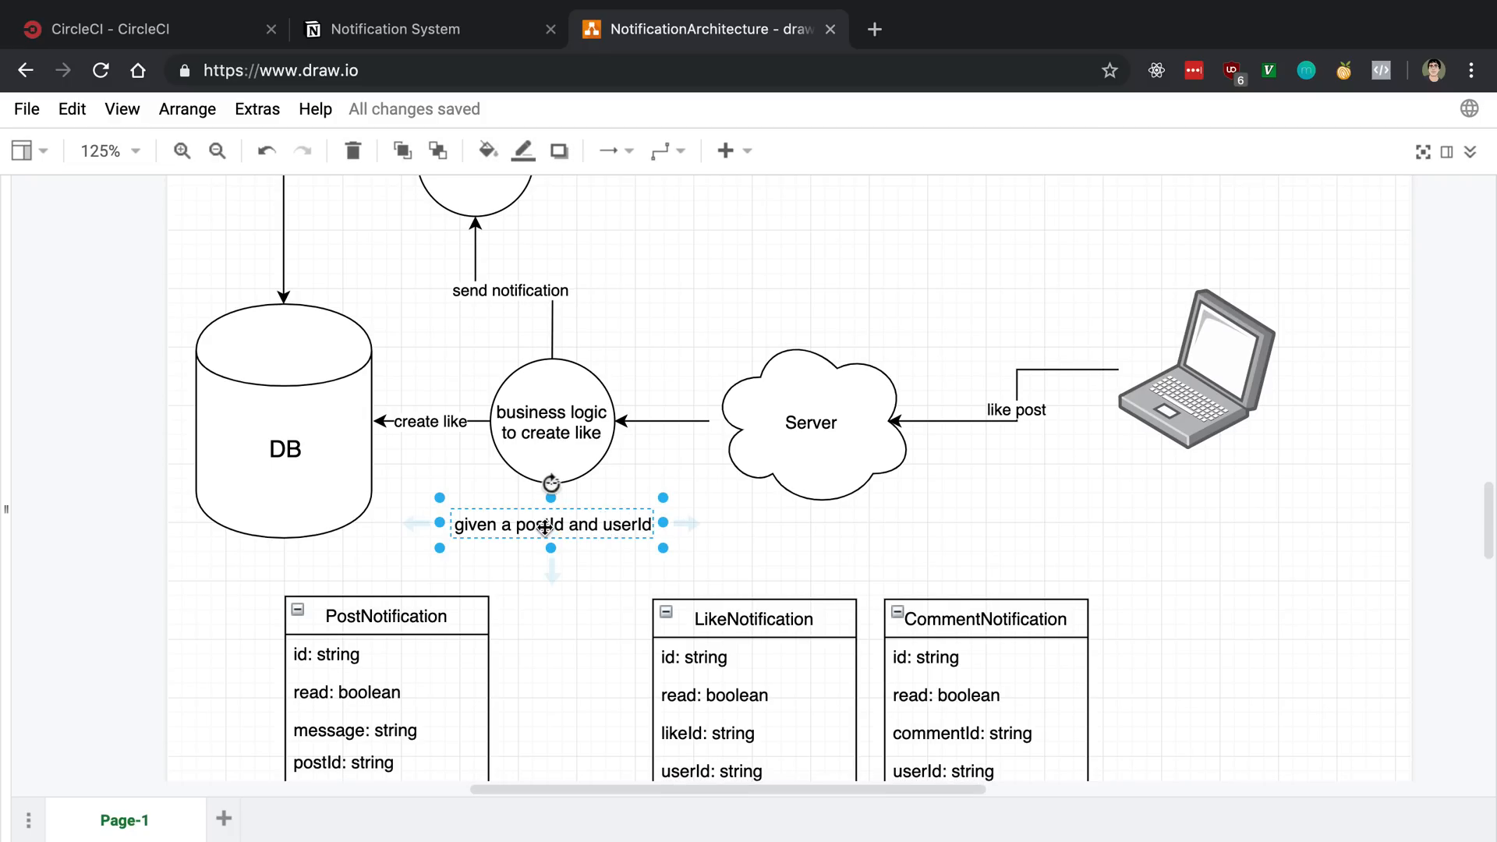
pyautogui.scroll(-3)
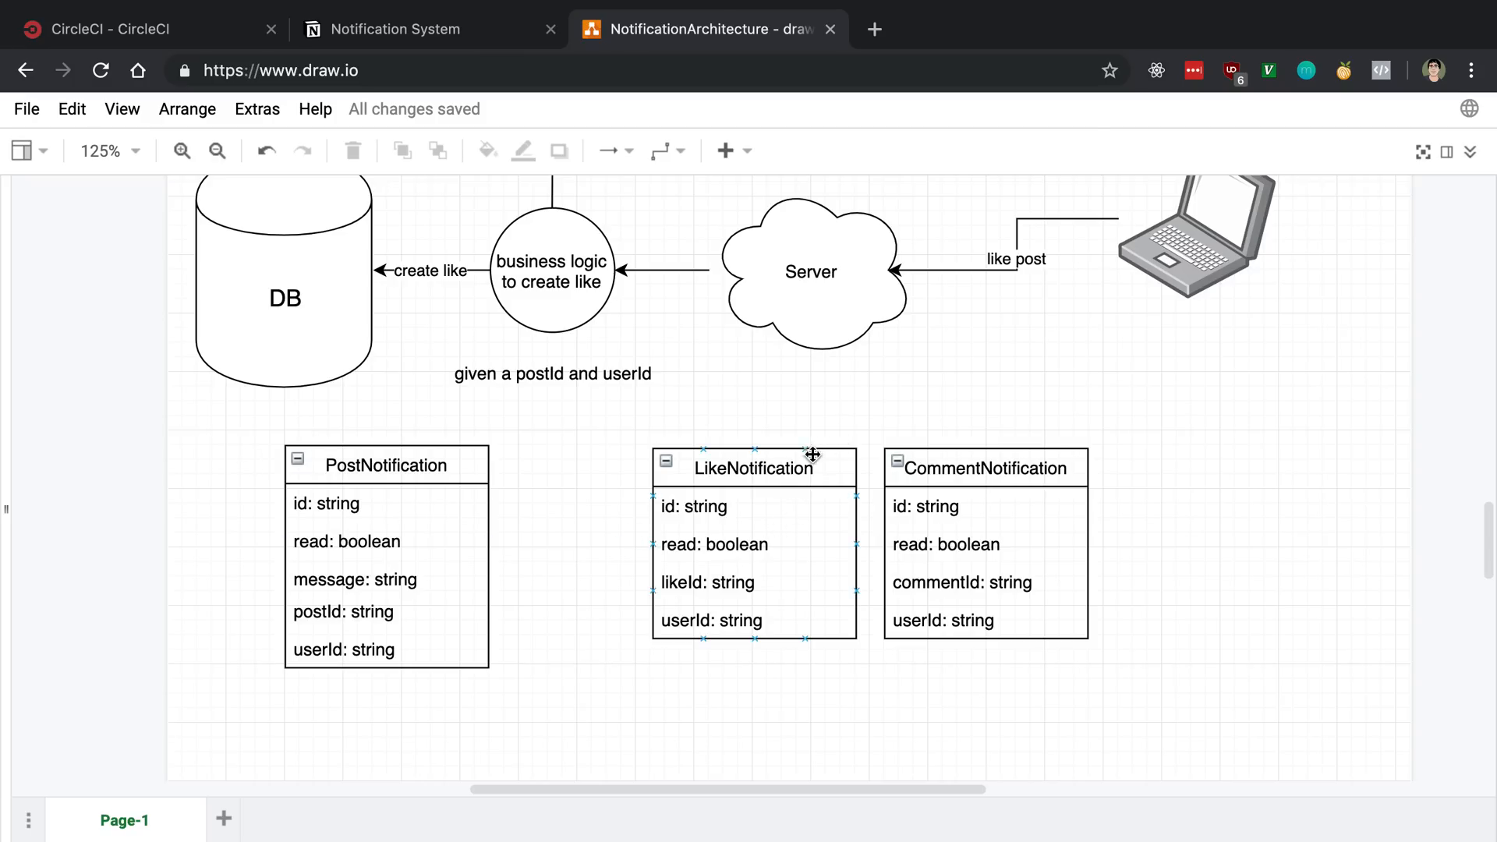
pyautogui.click(952, 388)
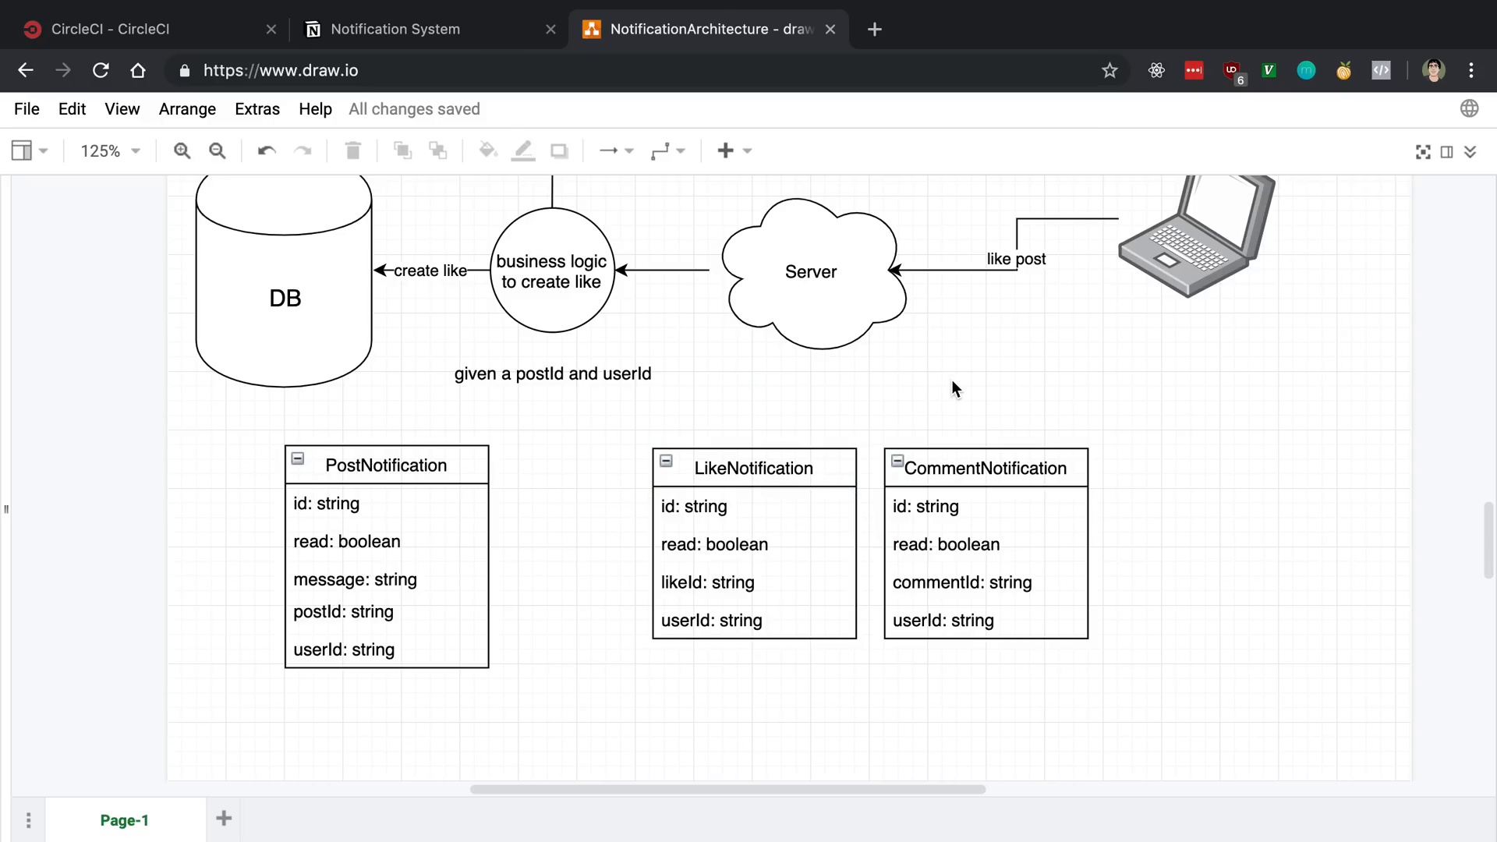
pyautogui.moveTo(948, 392)
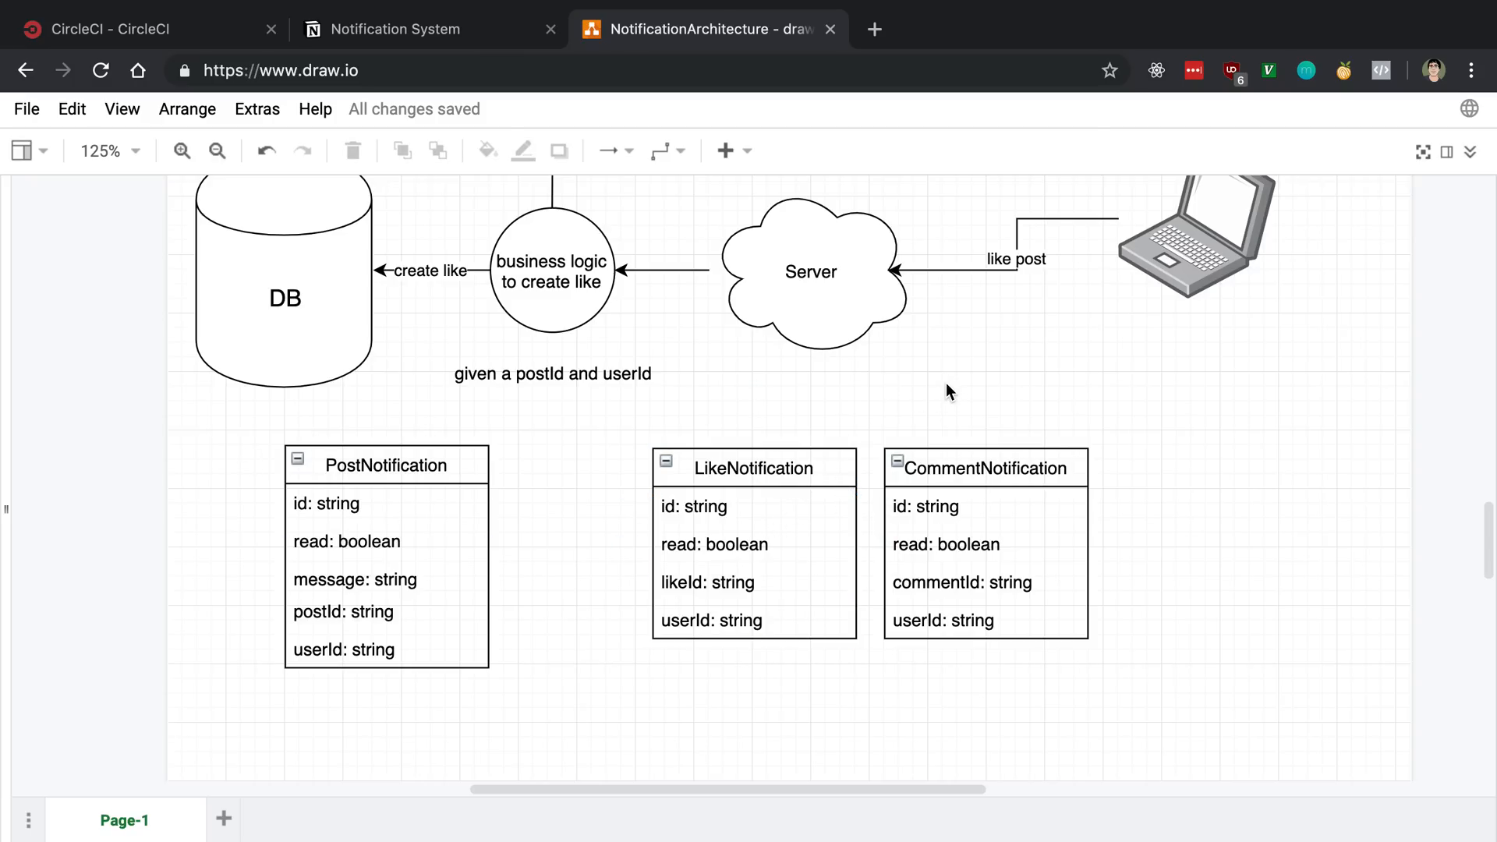
pyautogui.click(753, 468)
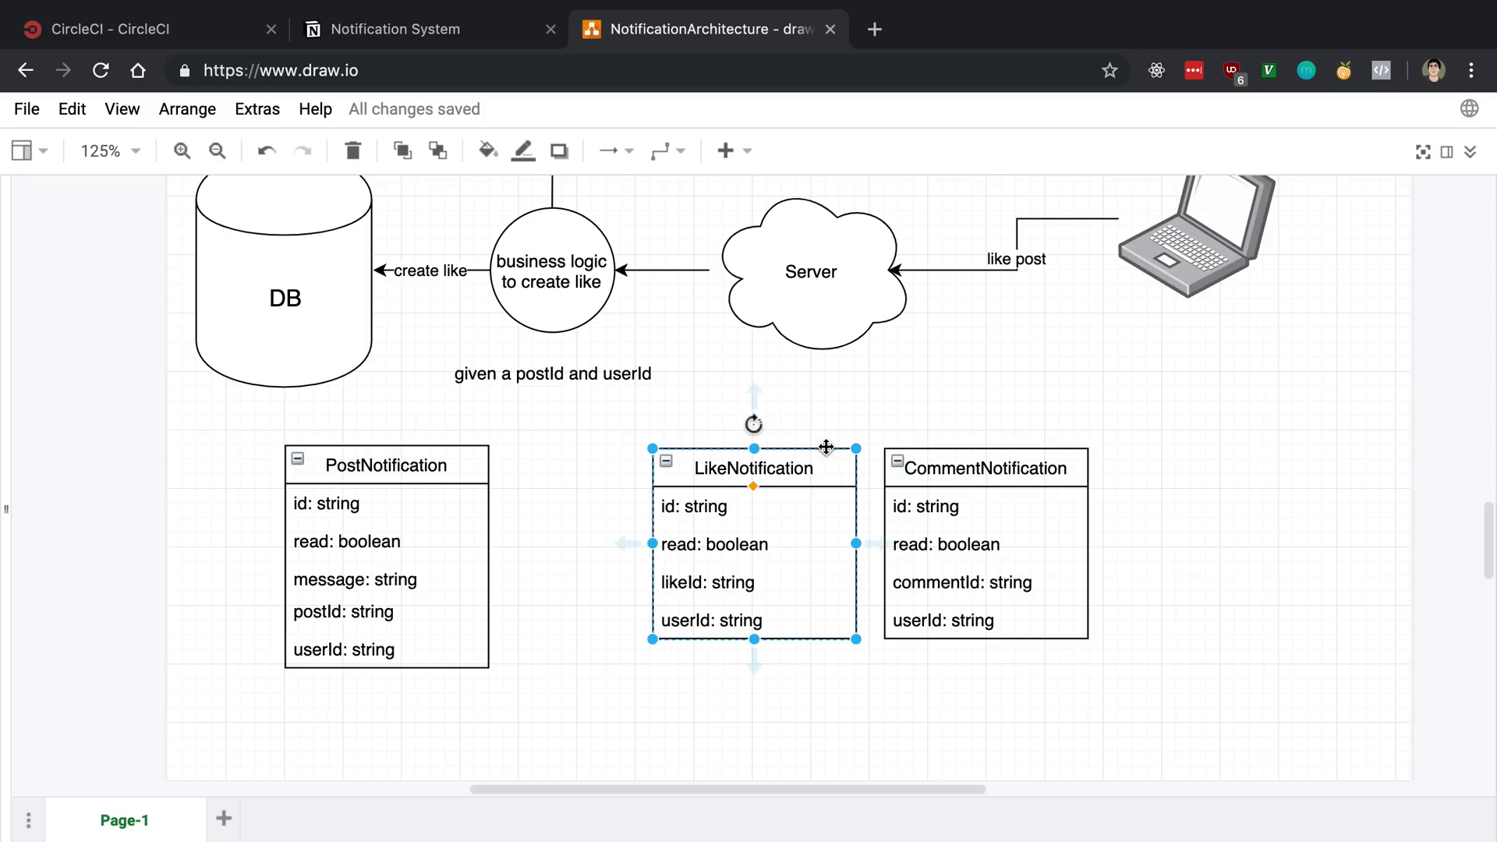
pyautogui.click(986, 468)
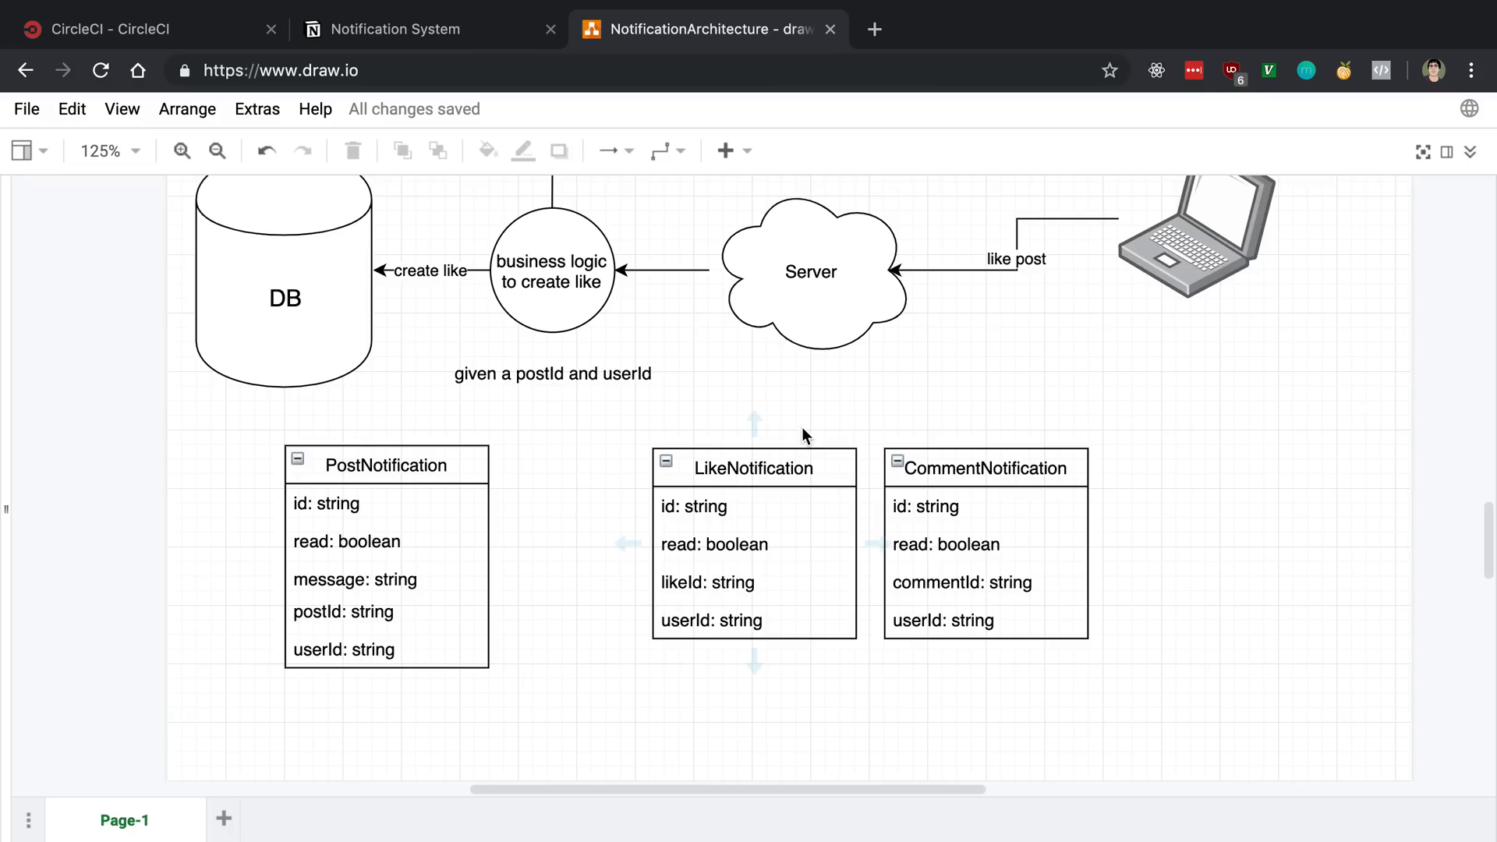
pyautogui.moveTo(825, 468)
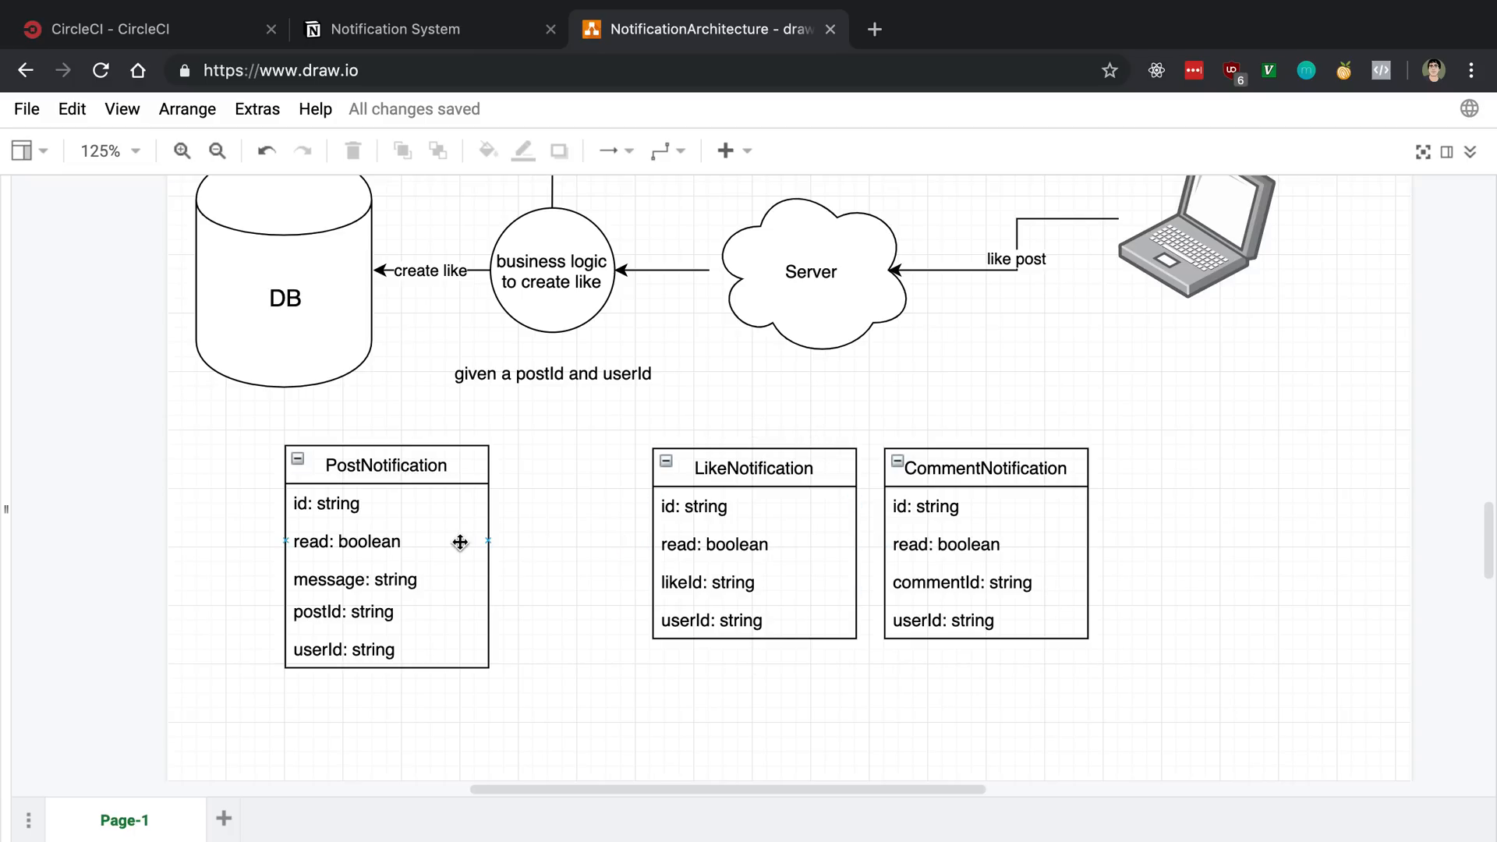
pyautogui.click(386, 464)
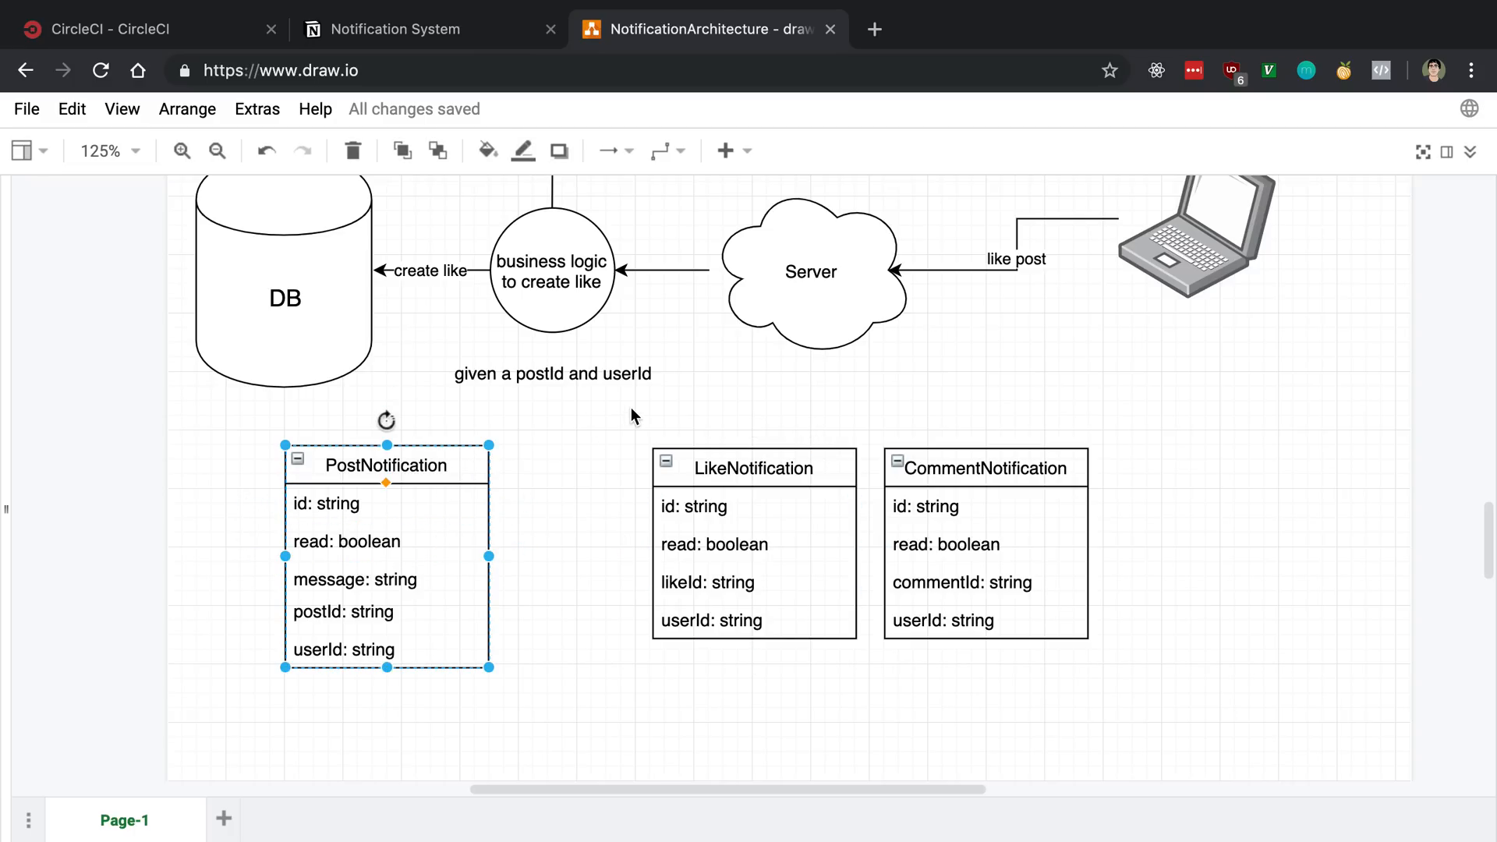
pyautogui.click(711, 507)
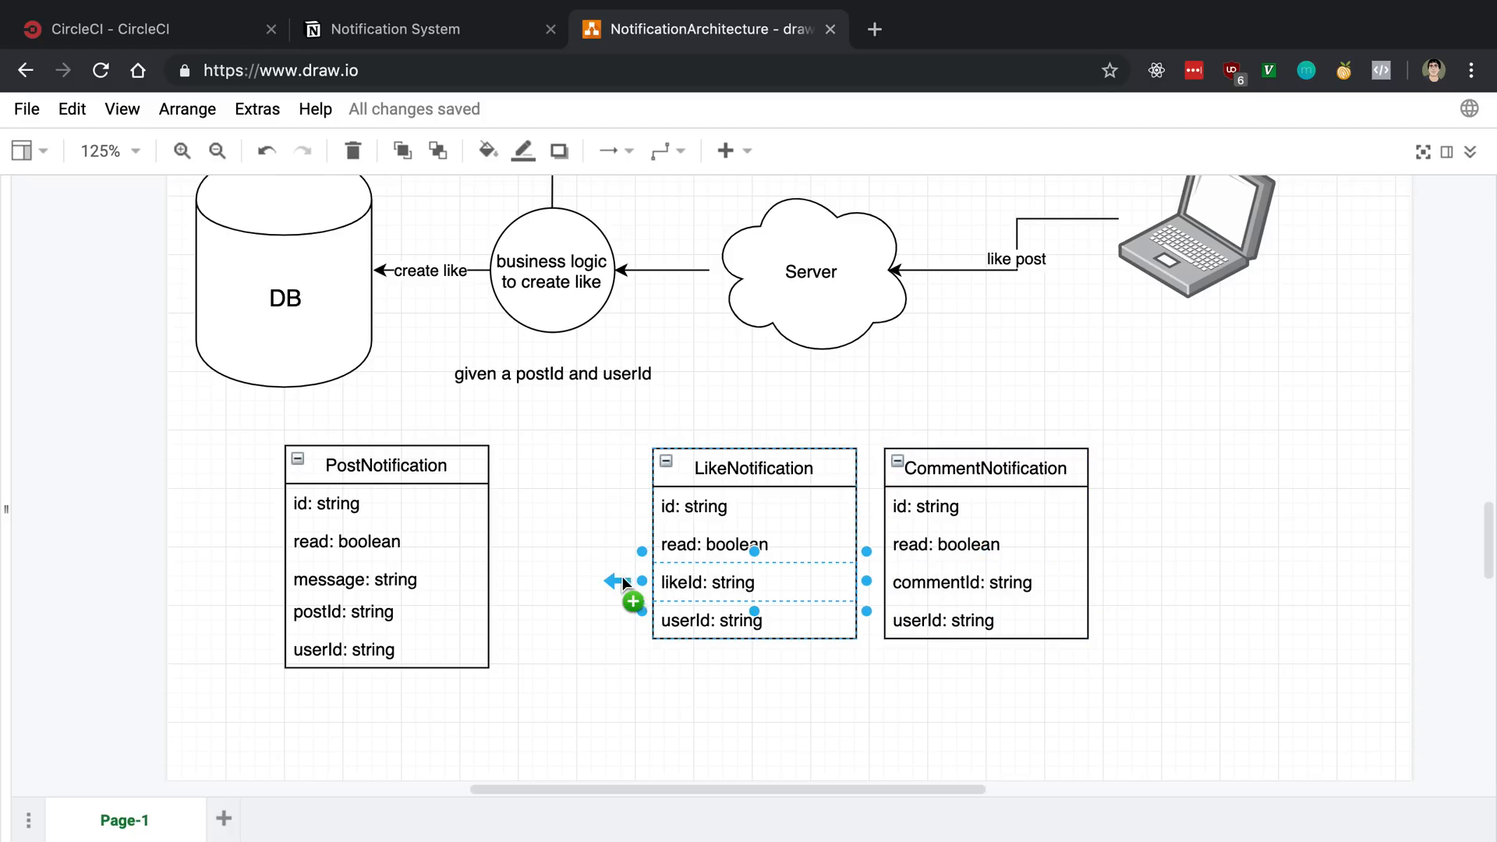
pyautogui.click(611, 574)
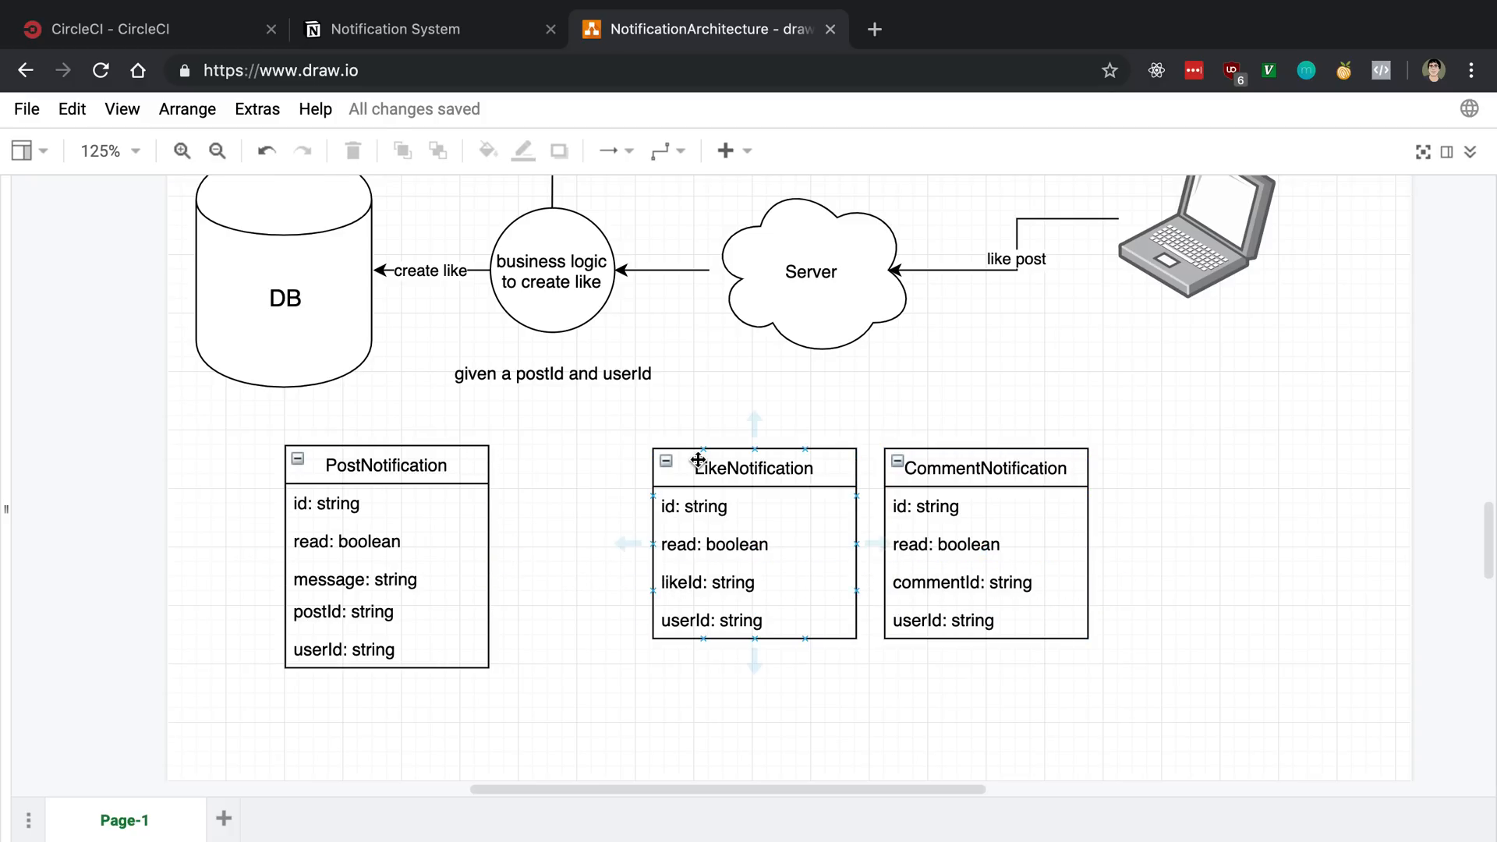
pyautogui.click(755, 468)
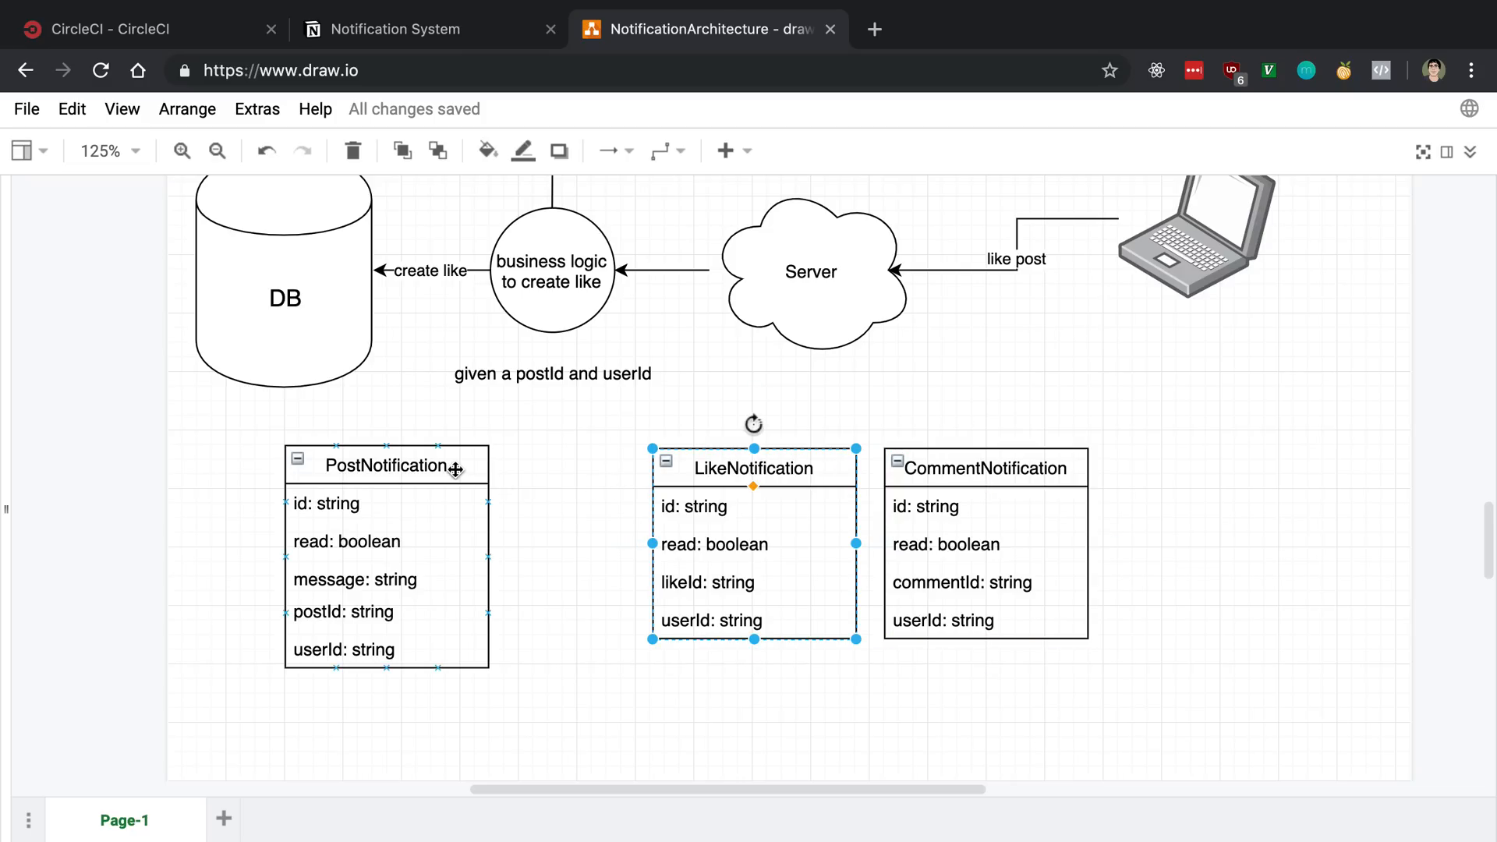
pyautogui.click(567, 474)
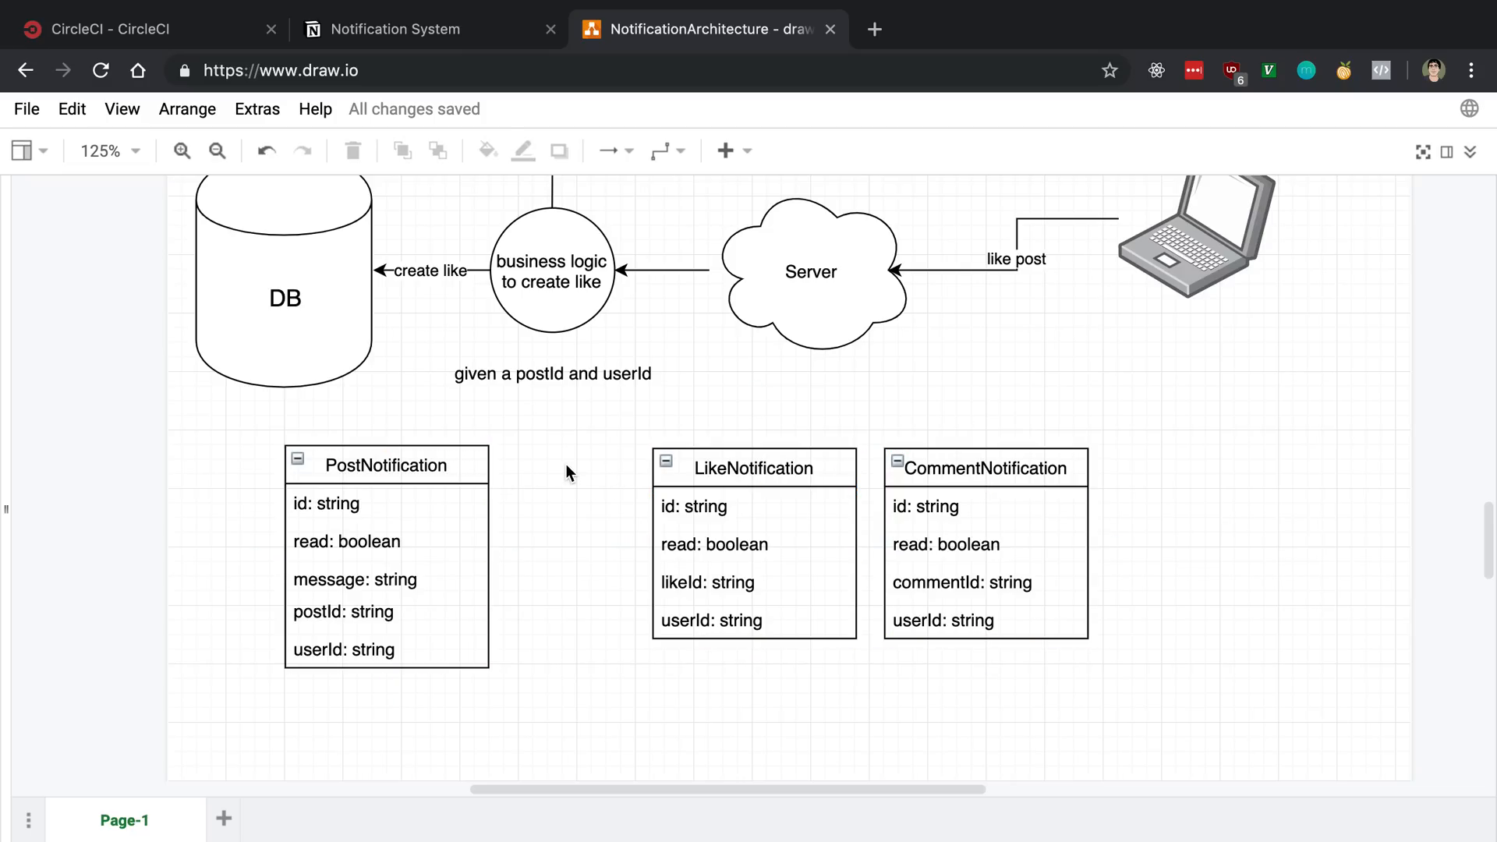
pyautogui.click(386, 464)
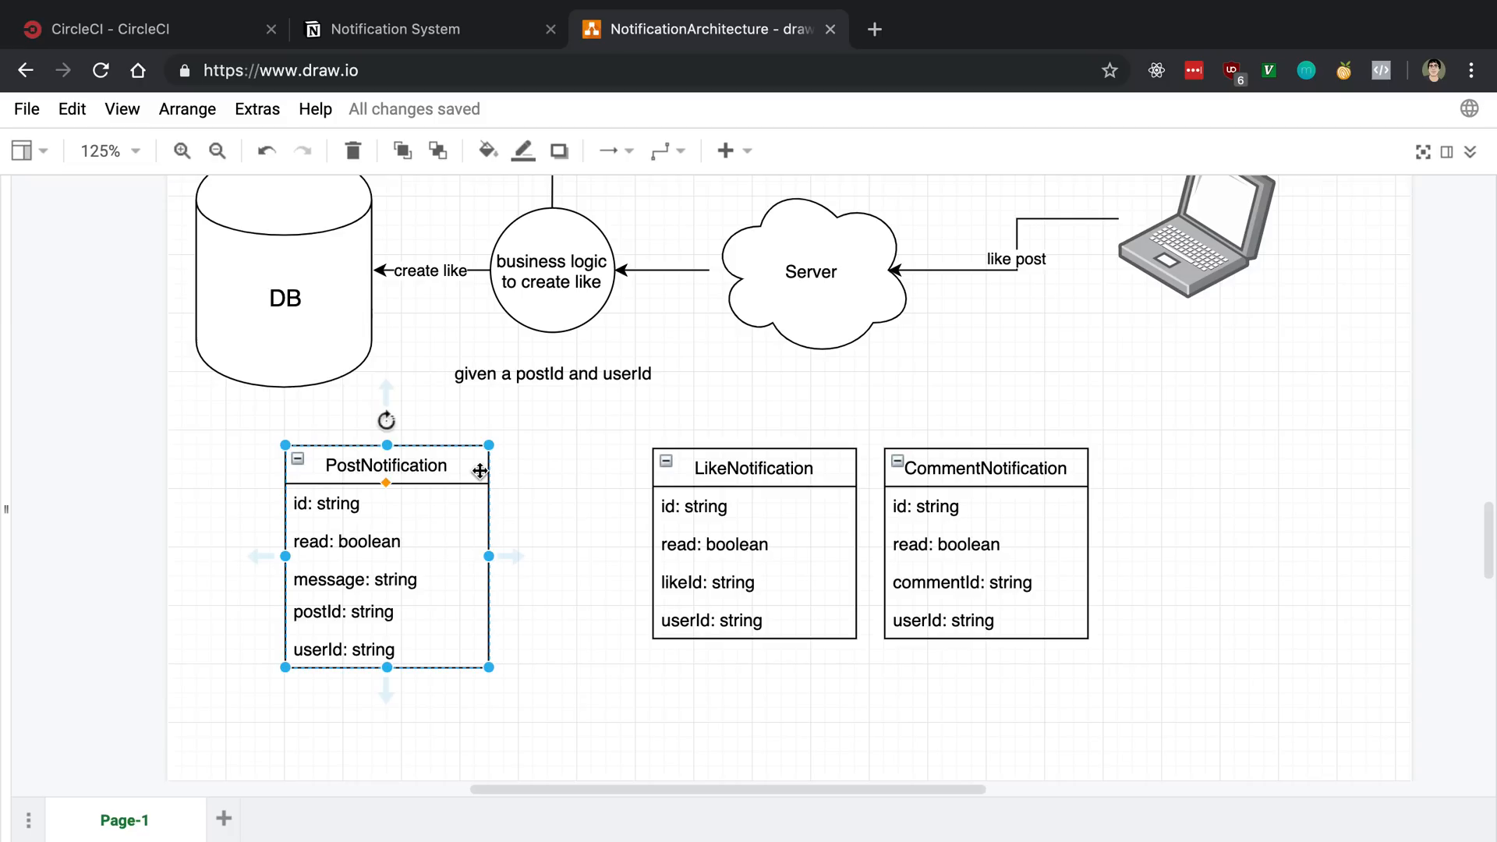
pyautogui.moveTo(593, 496)
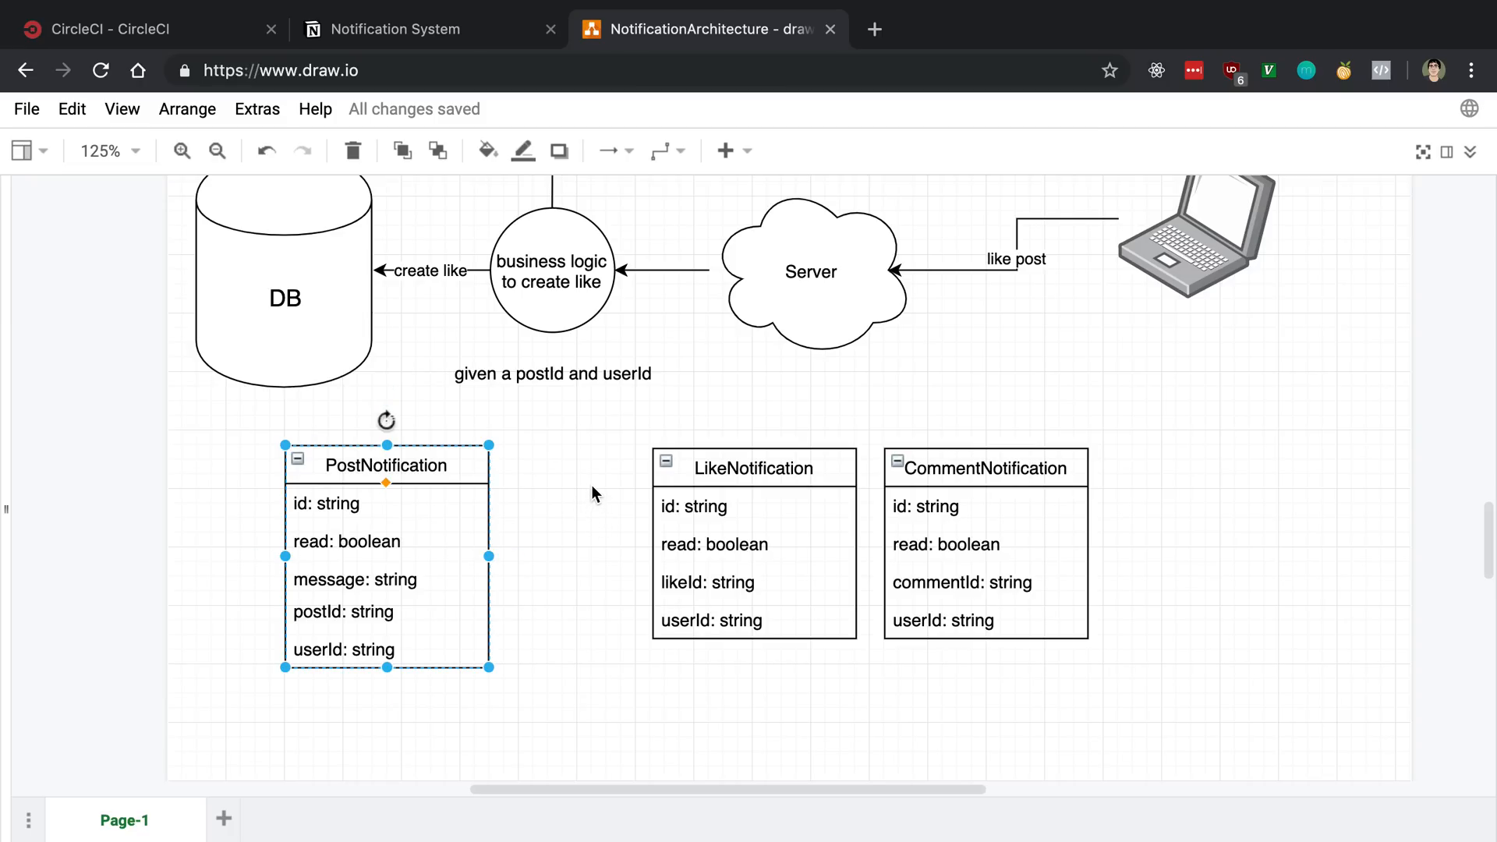
pyautogui.click(985, 468)
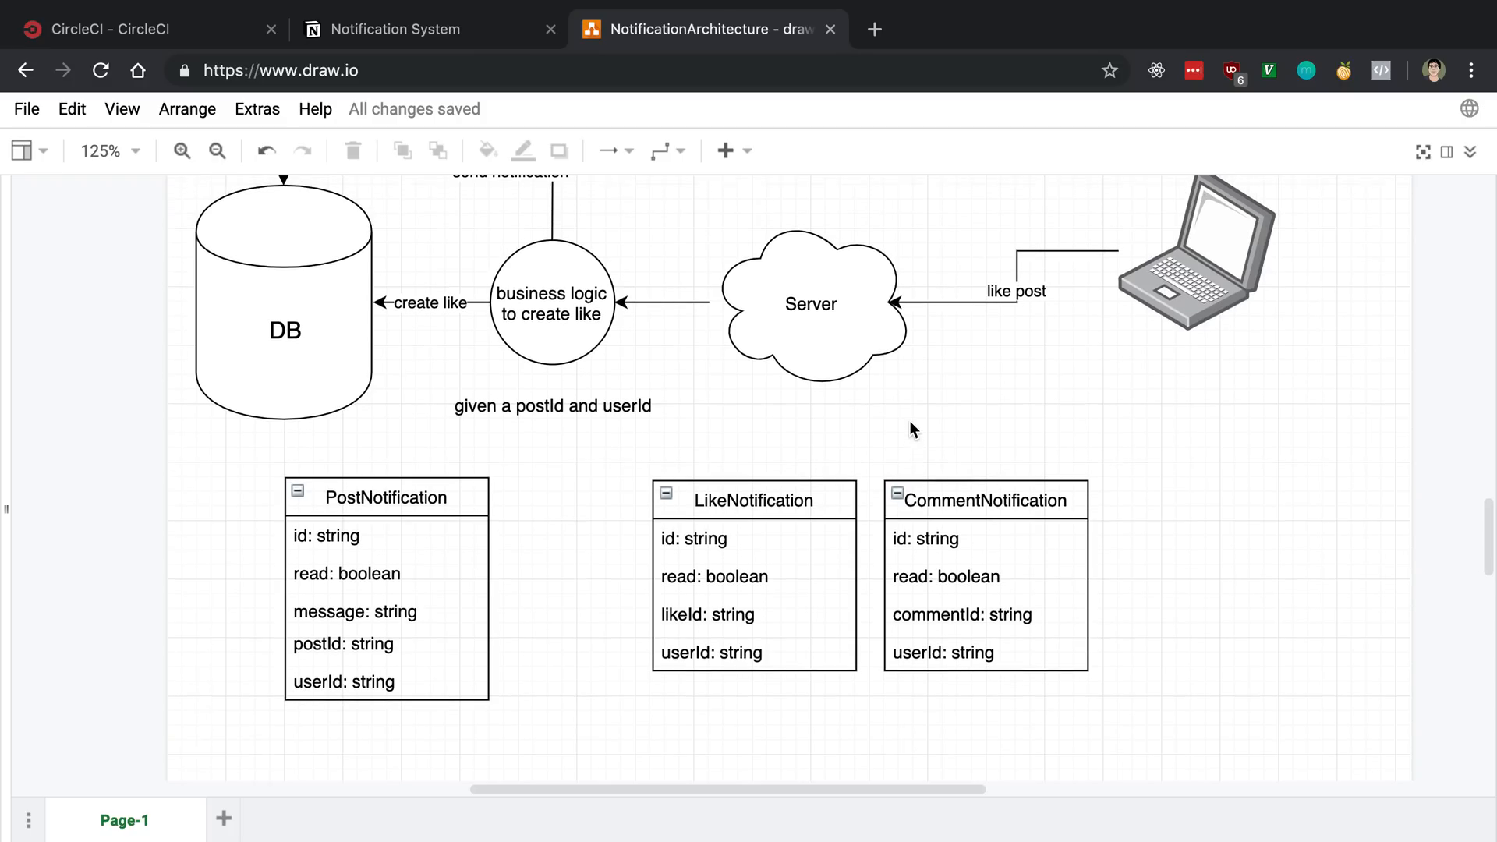
pyautogui.click(385, 527)
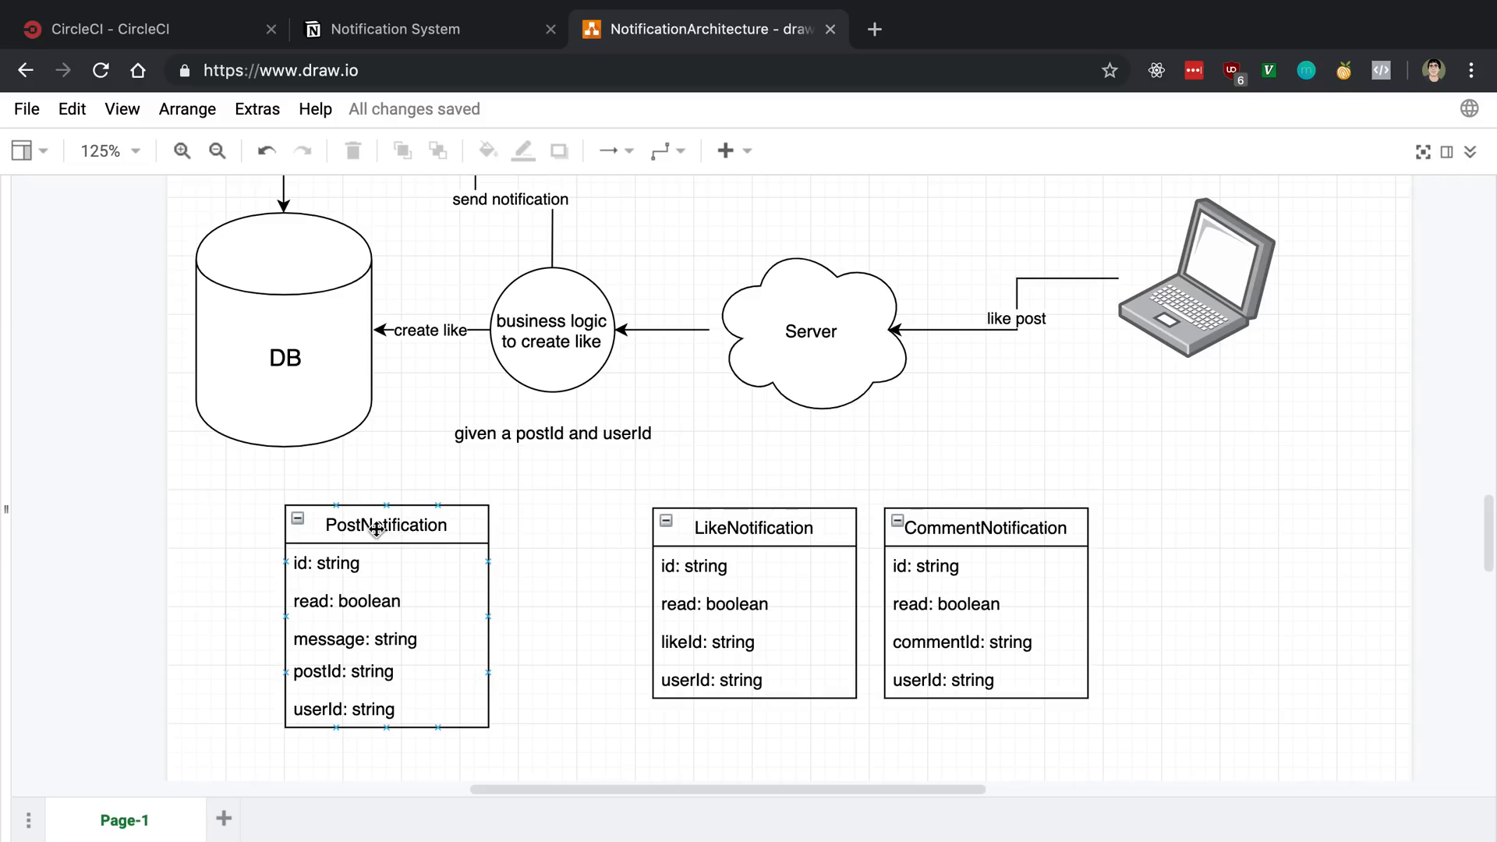
pyautogui.moveTo(257, 486); pyautogui.dragTo(1213, 754)
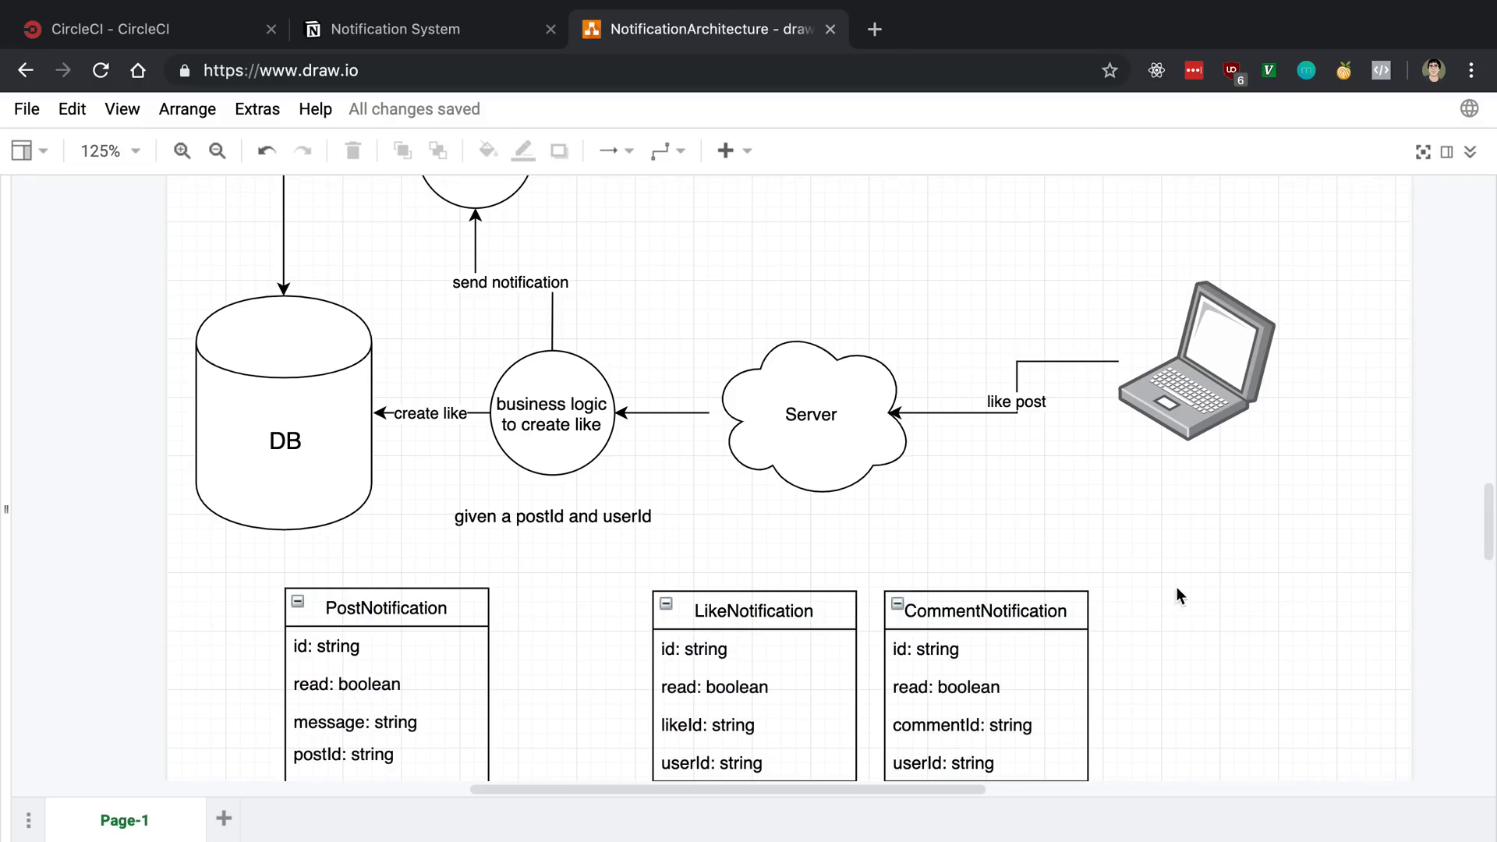
pyautogui.click(552, 412)
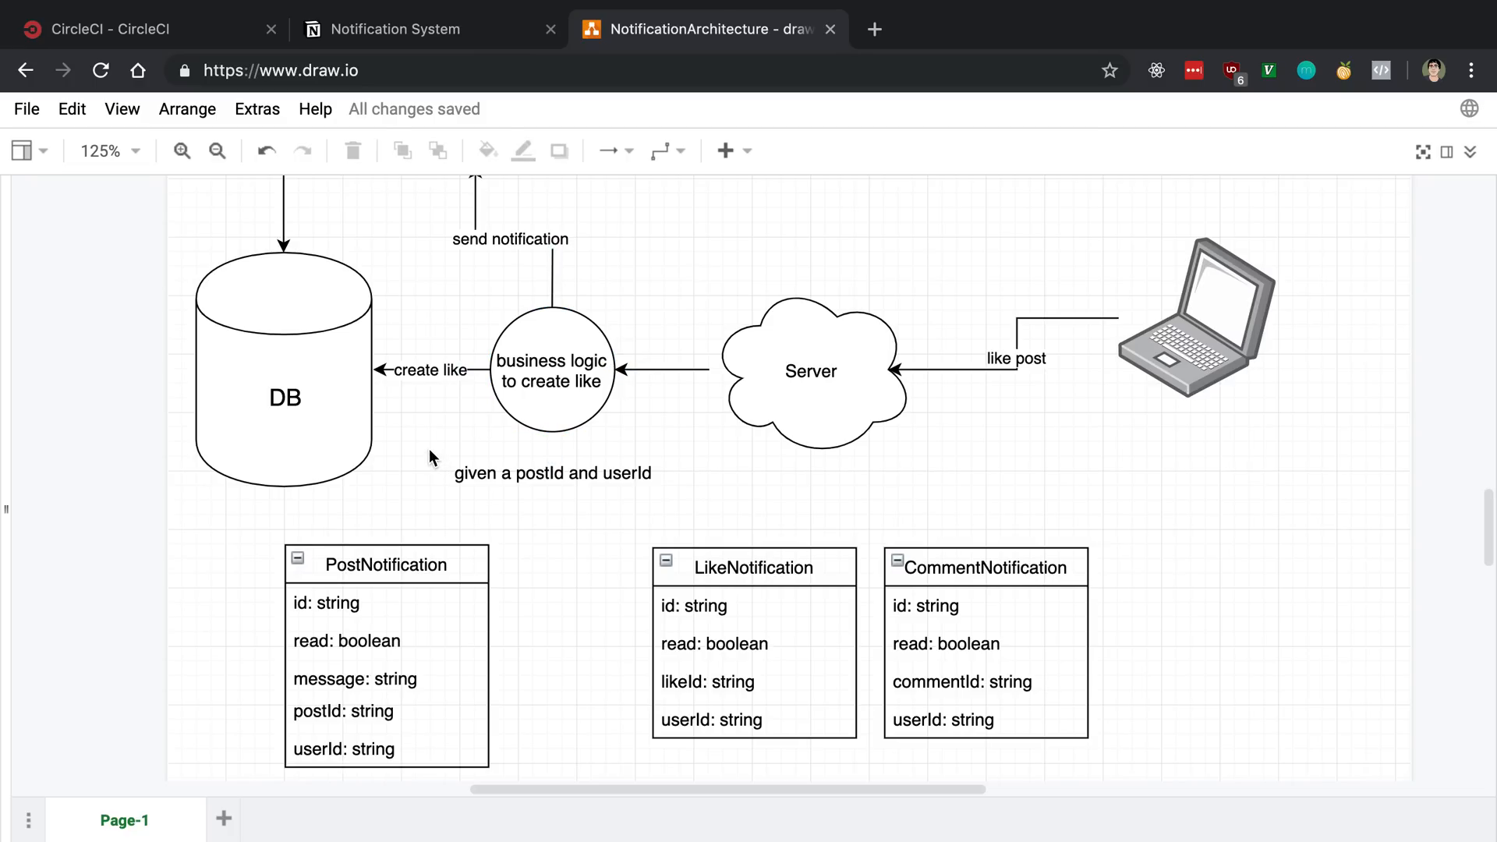
pyautogui.click(550, 374)
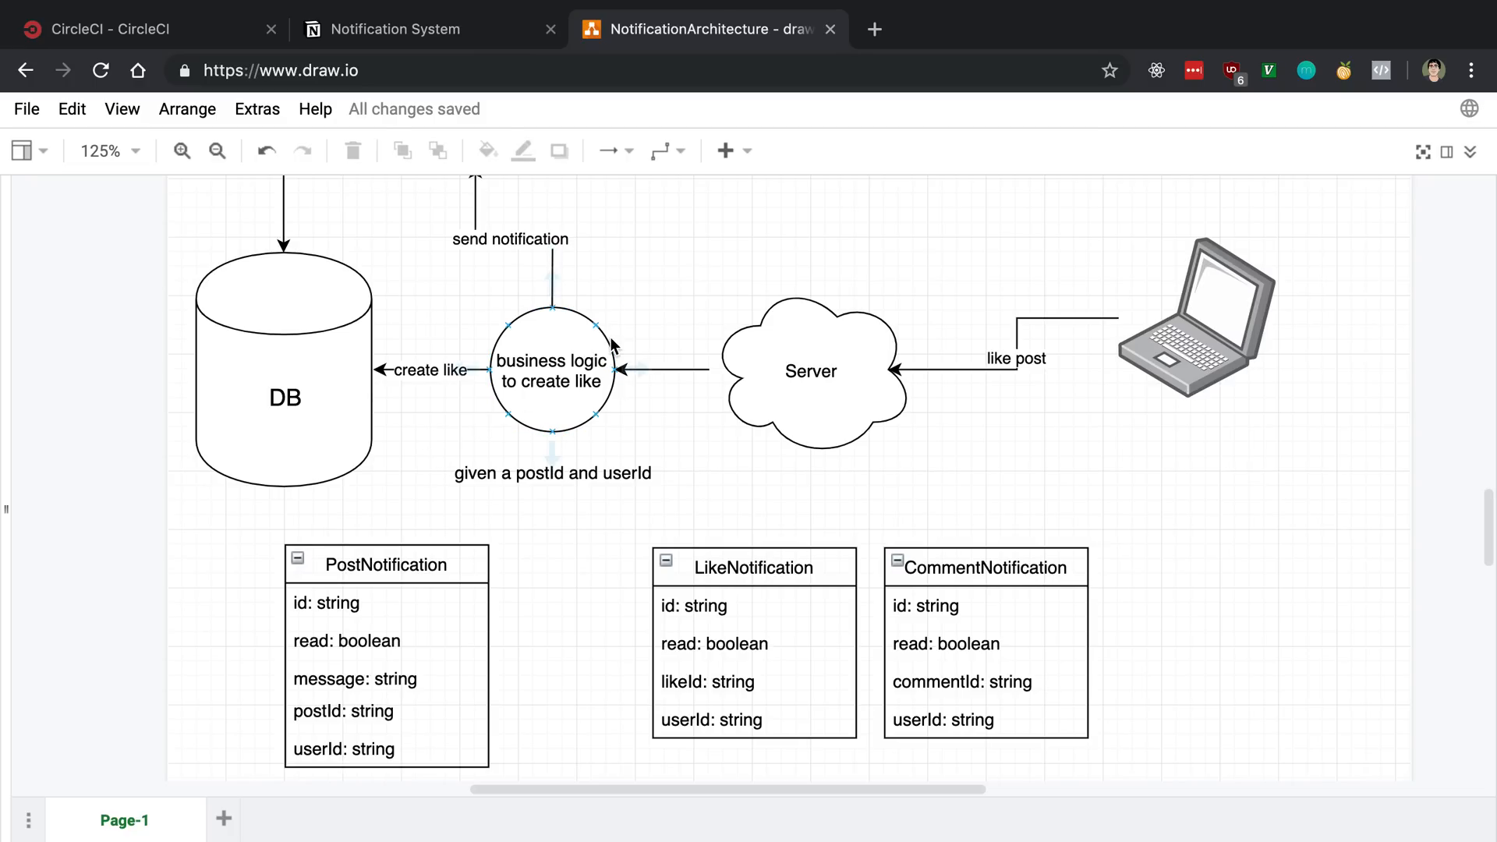
pyautogui.click(441, 369)
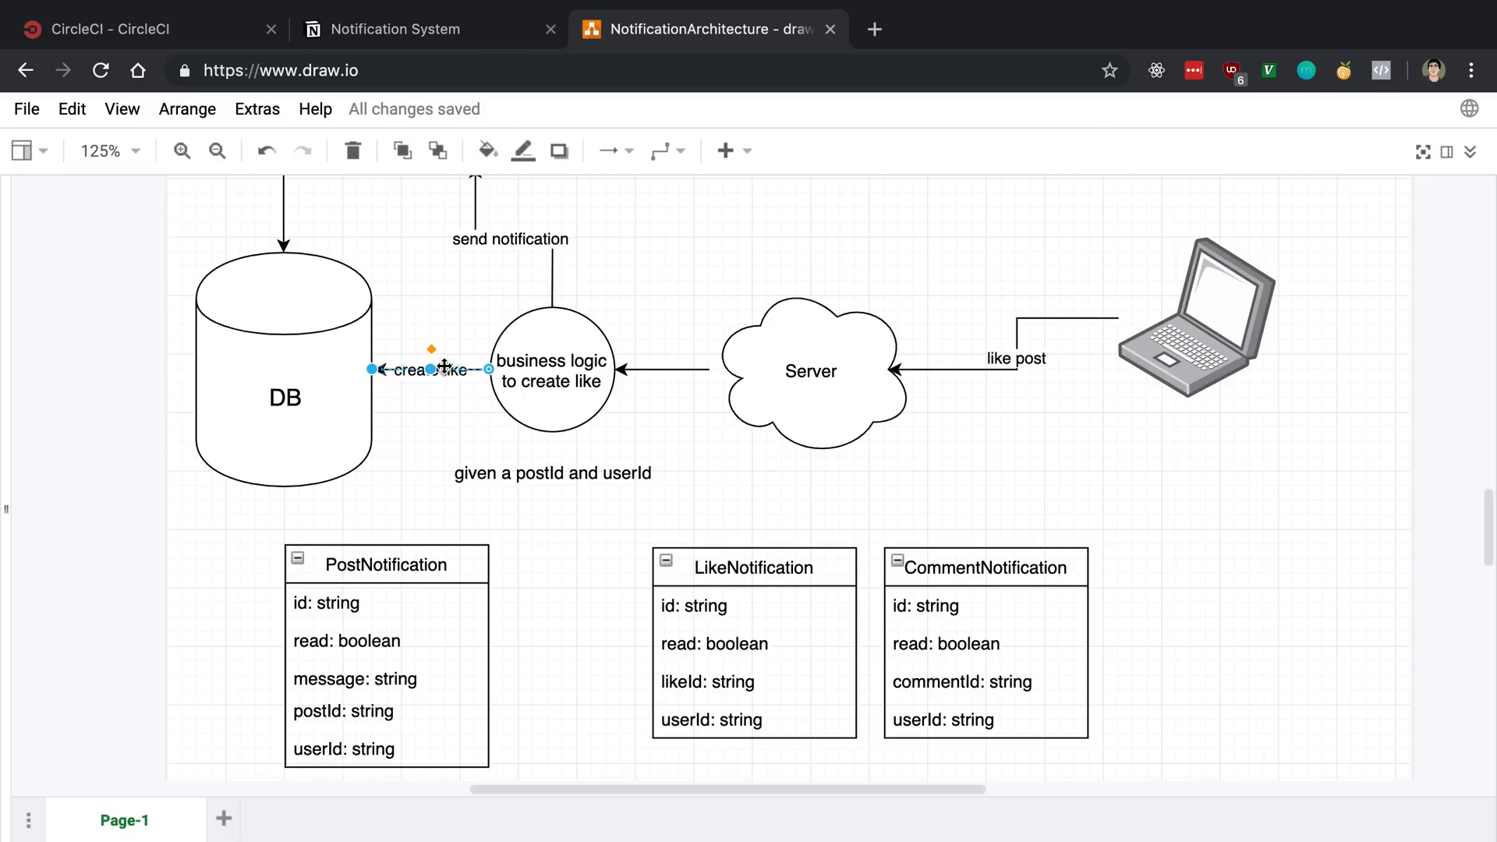
pyautogui.click(550, 371)
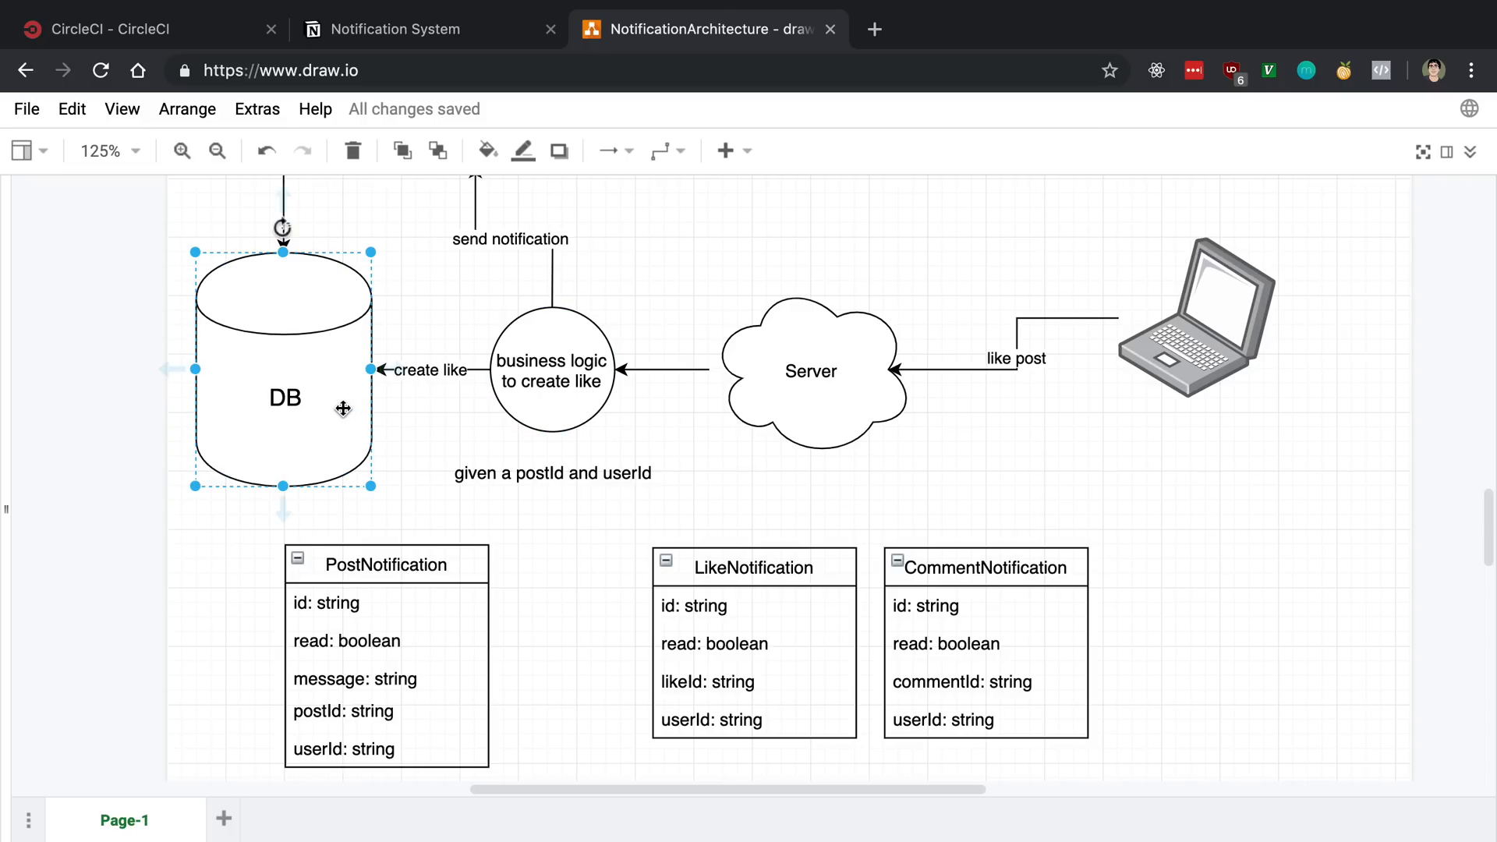
pyautogui.click(518, 521)
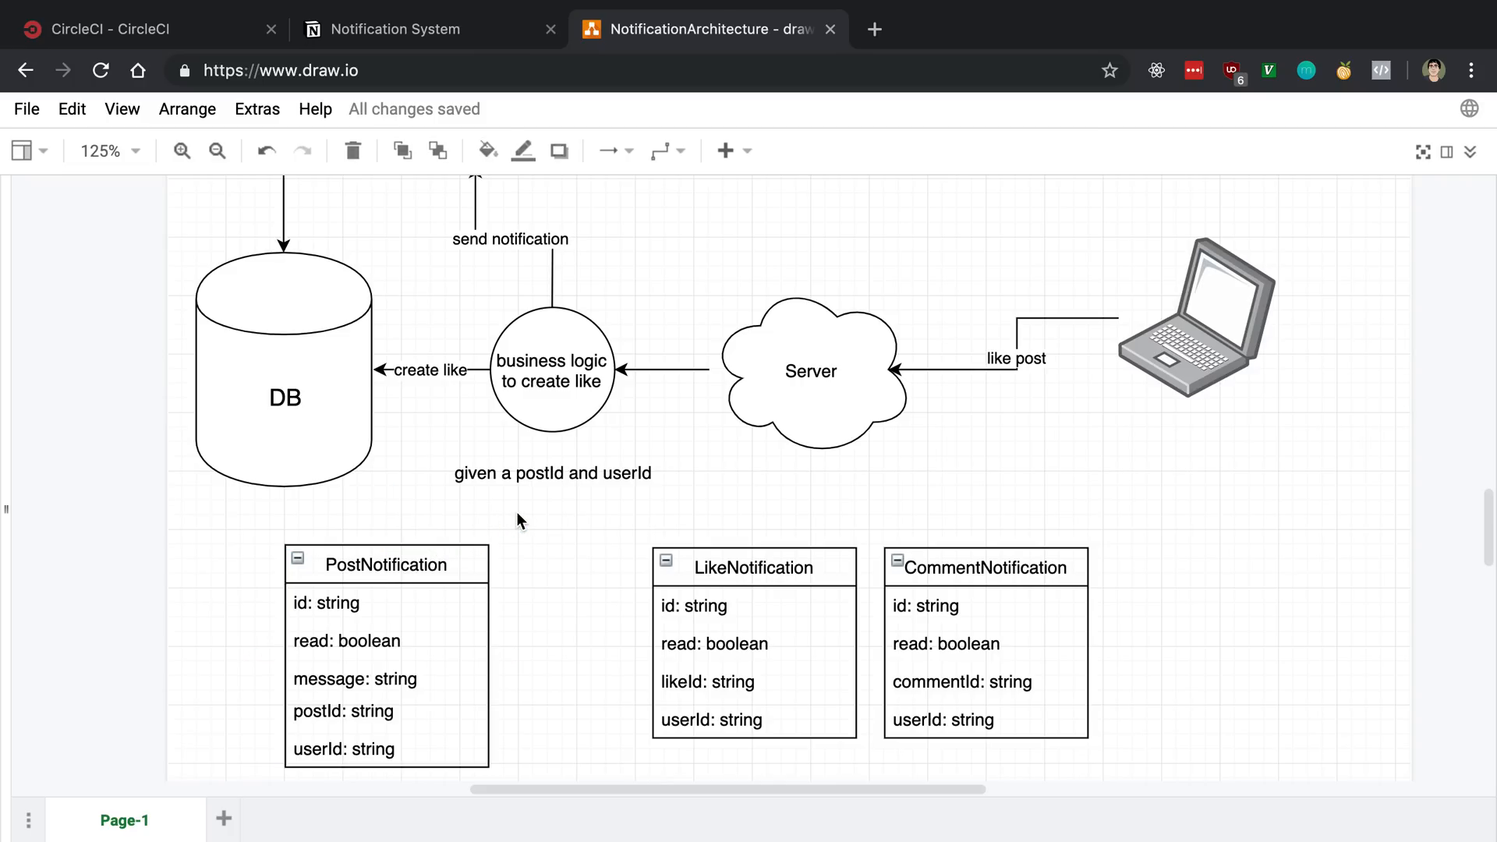
pyautogui.click(362, 639)
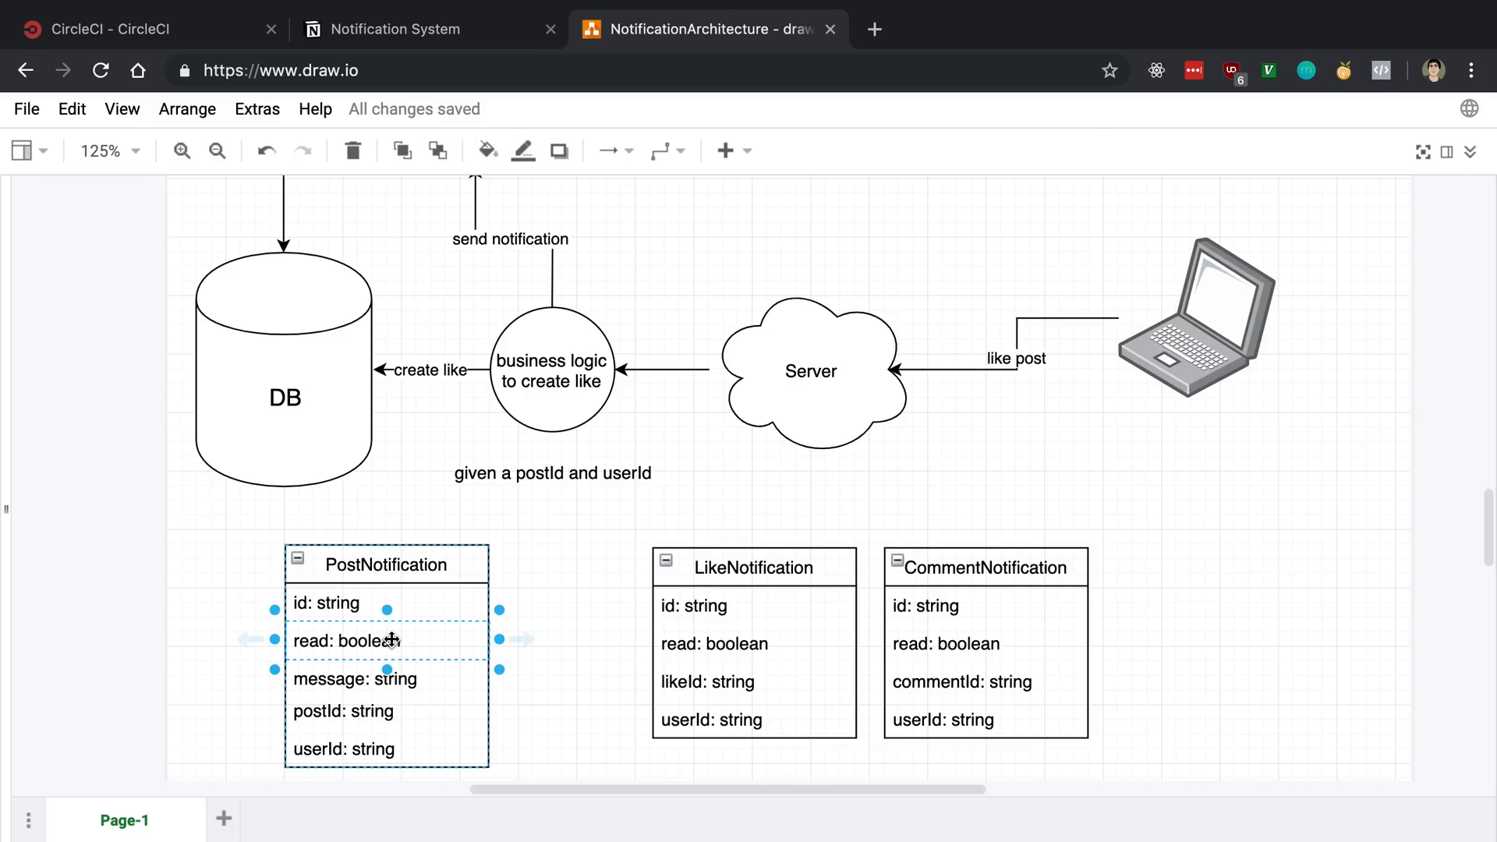
pyautogui.click(580, 521)
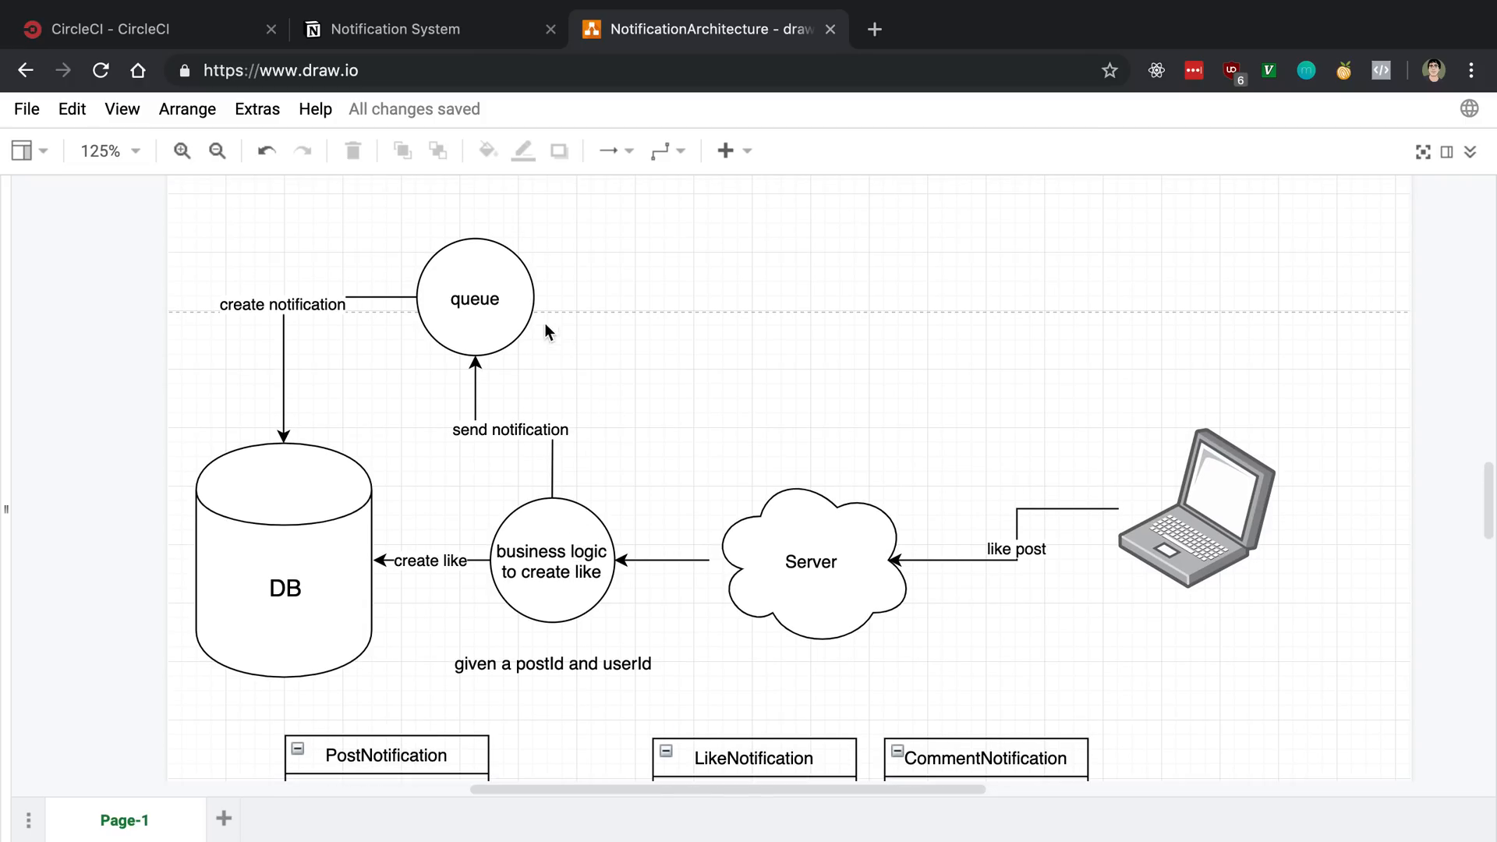
pyautogui.moveTo(609, 360)
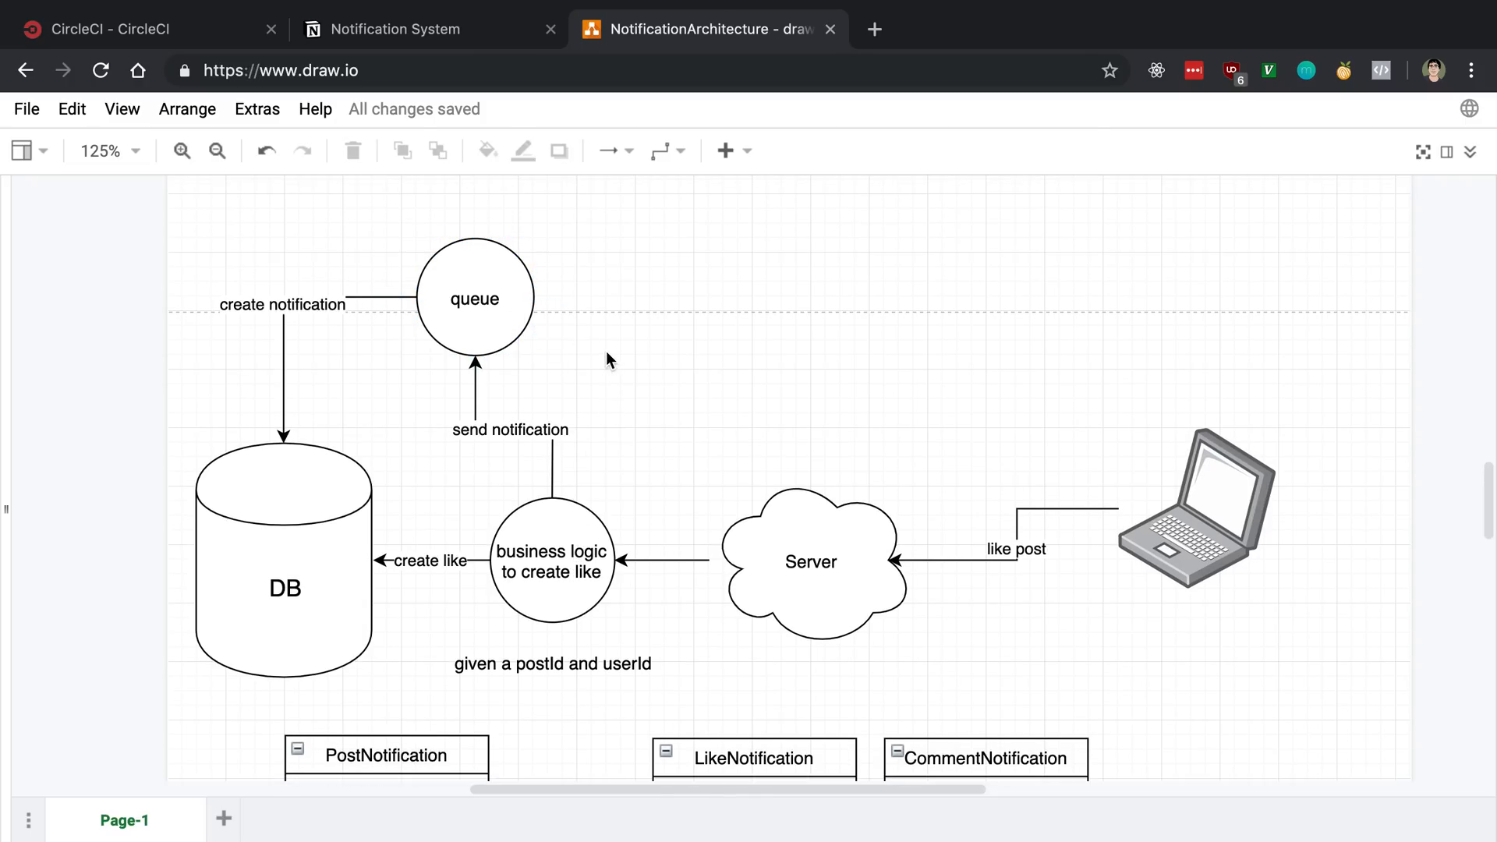
pyautogui.click(474, 298)
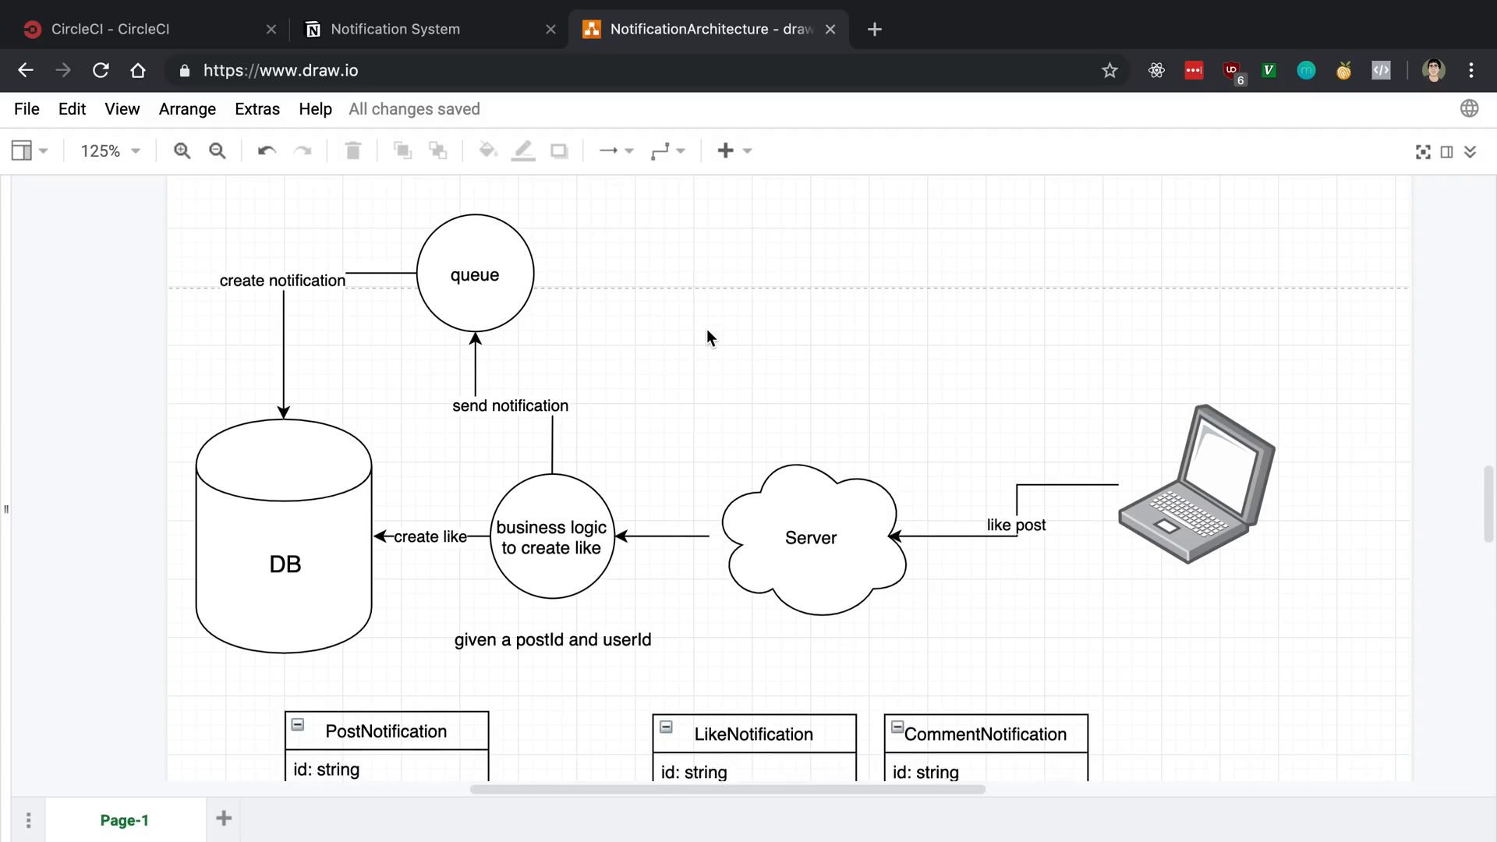
pyautogui.scroll(-3)
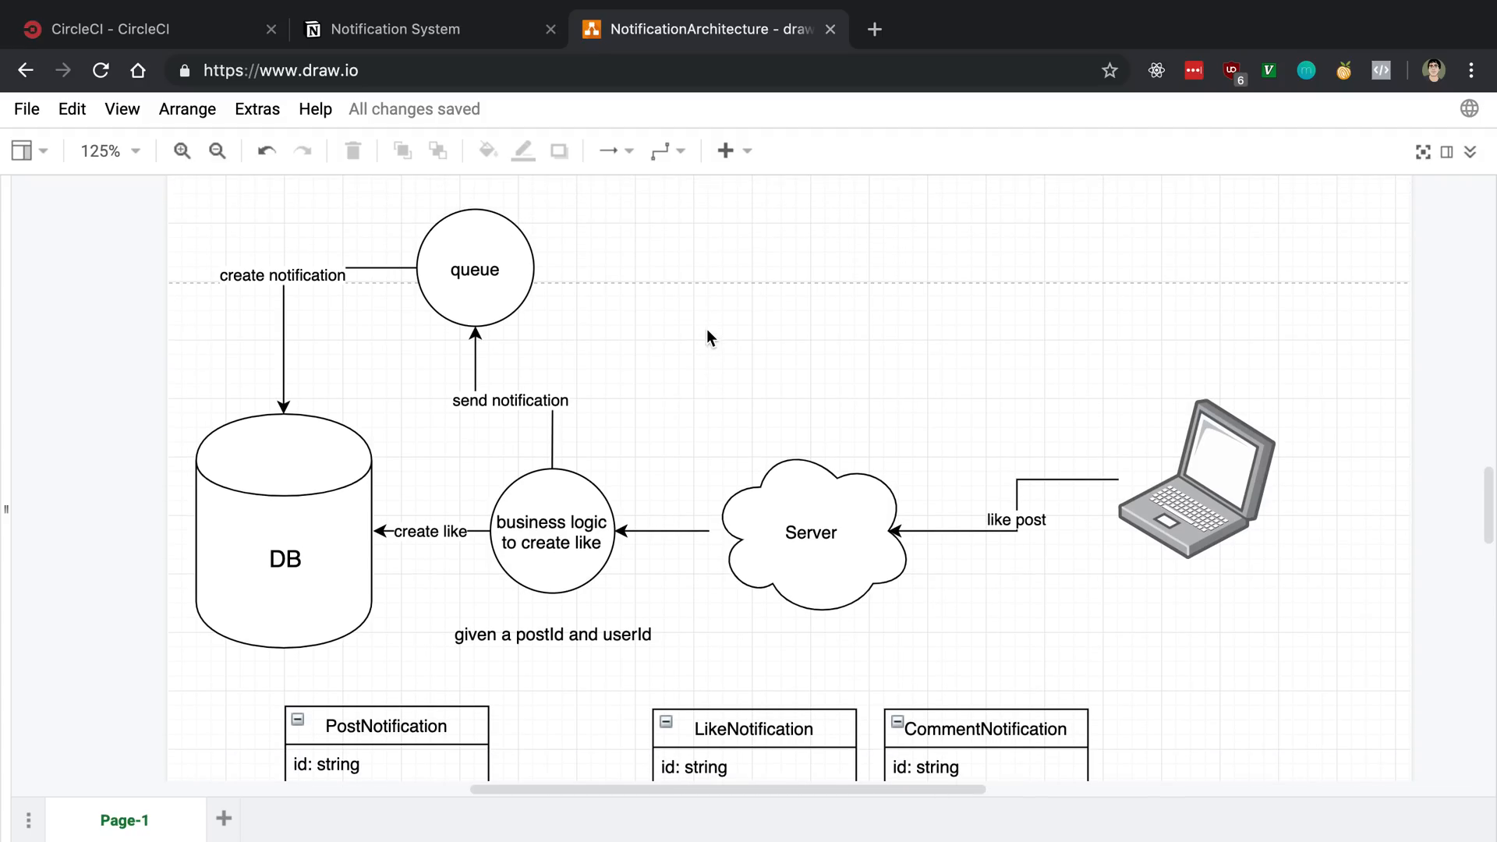
pyautogui.moveTo(642, 527)
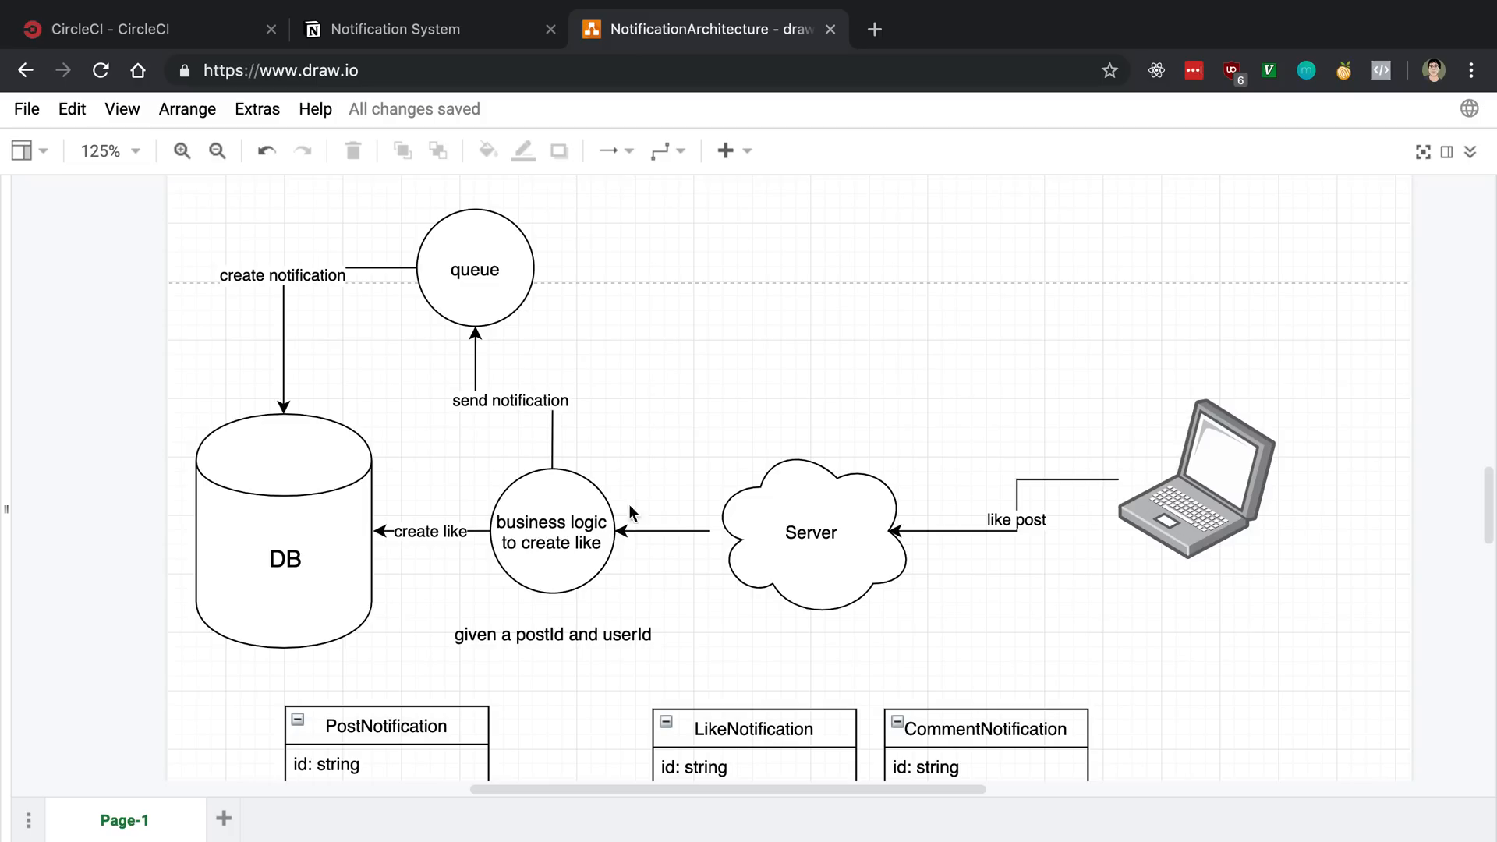
pyautogui.click(550, 532)
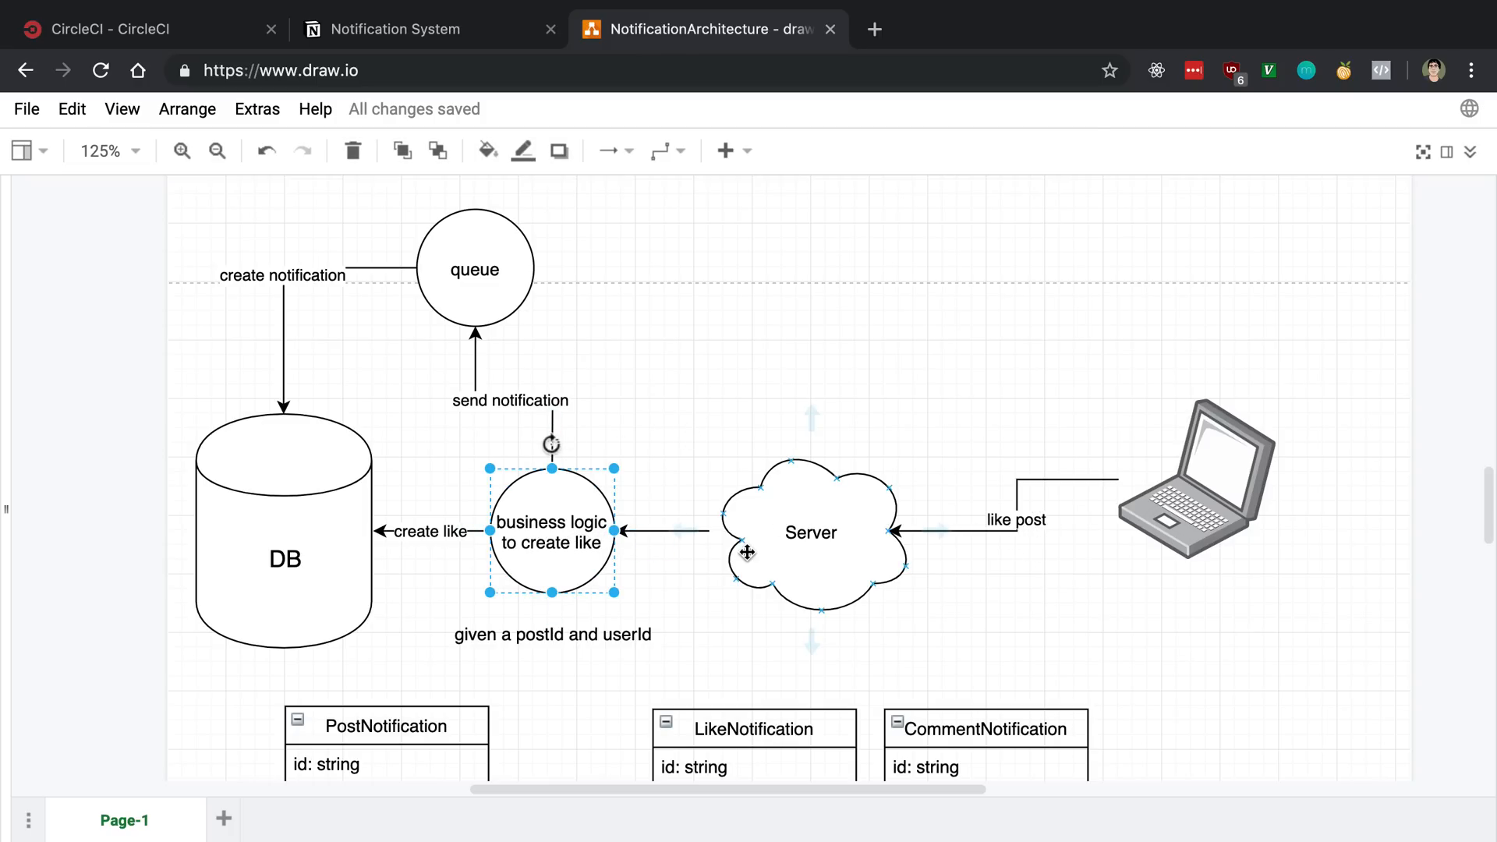
pyautogui.click(778, 418)
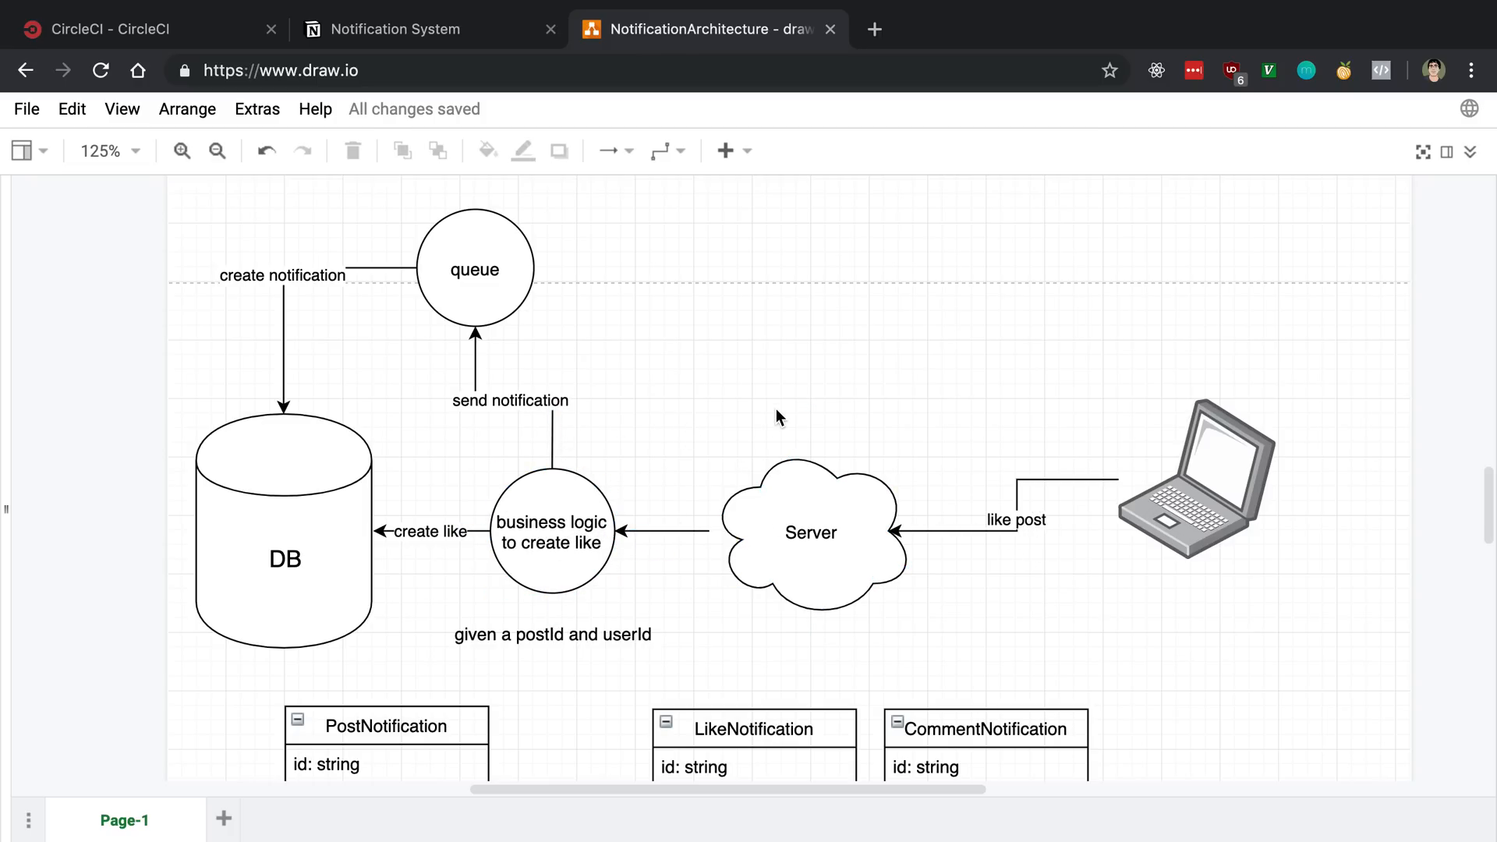
pyautogui.moveTo(447, 568)
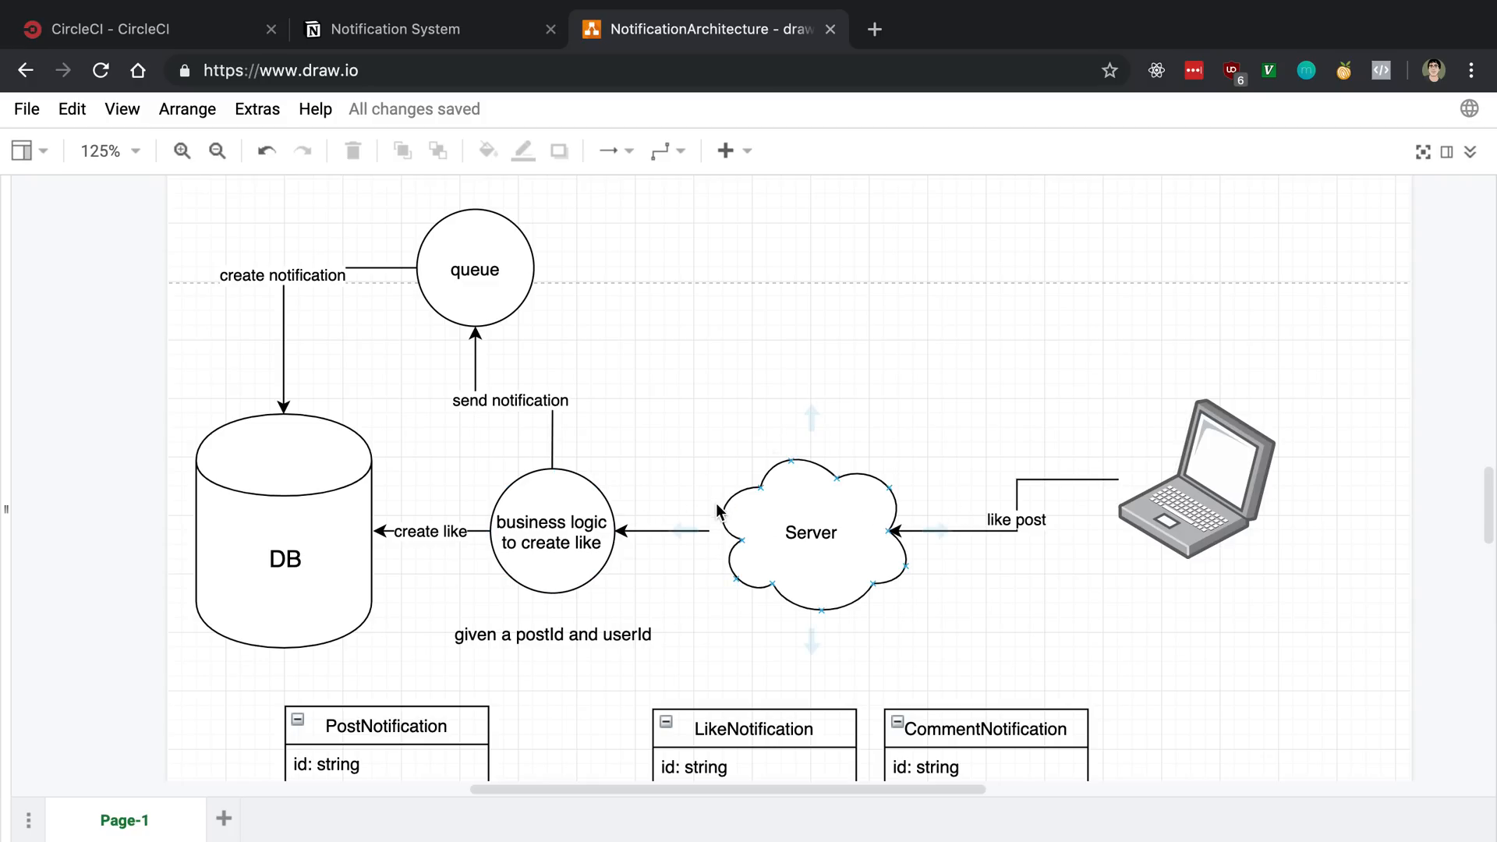
pyautogui.click(474, 268)
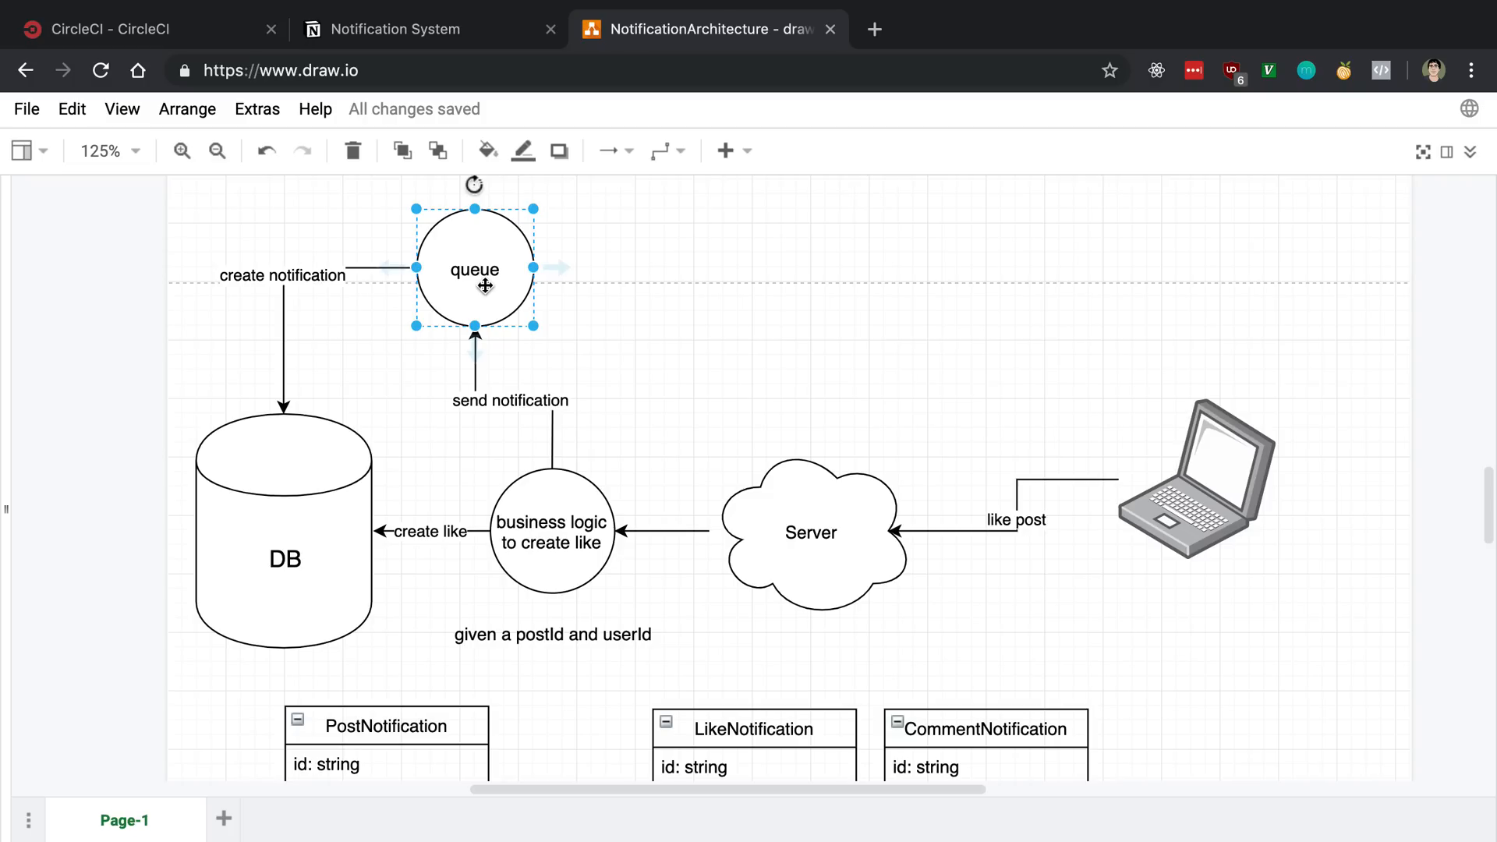
pyautogui.moveTo(398, 486)
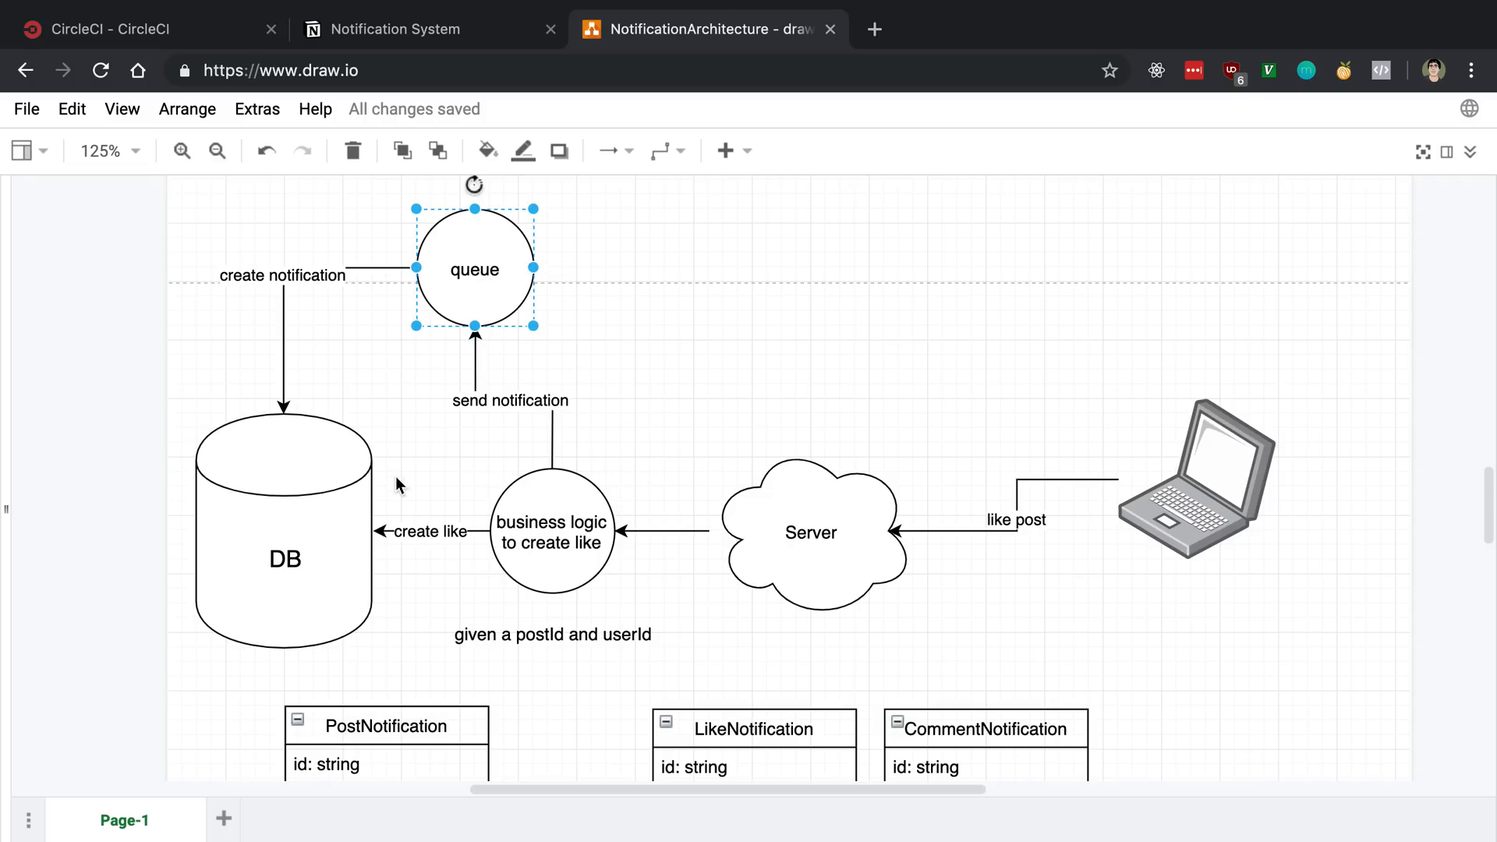
pyautogui.moveTo(499, 297)
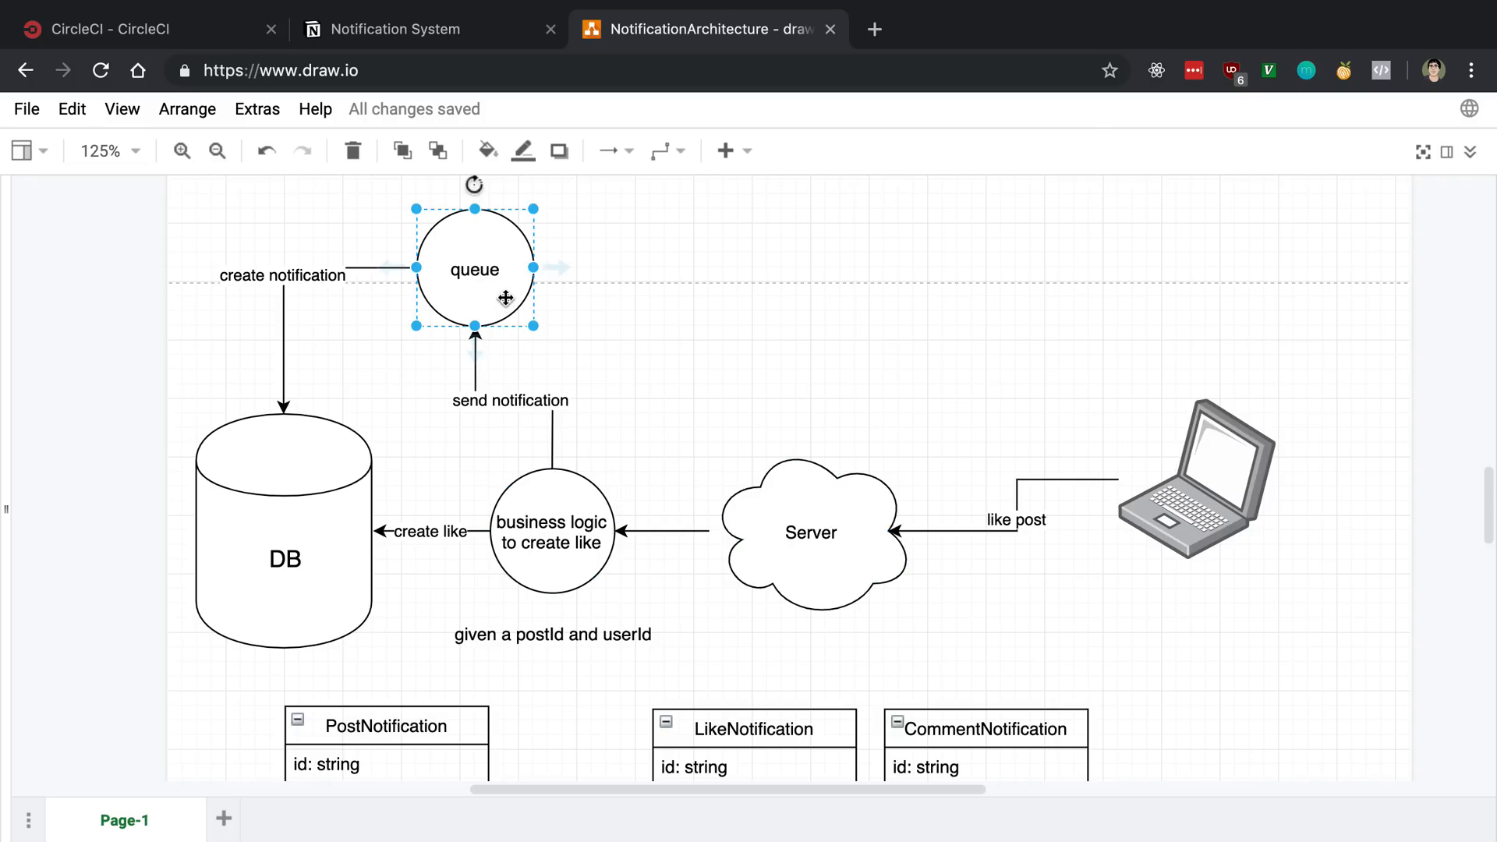
pyautogui.moveTo(566, 273)
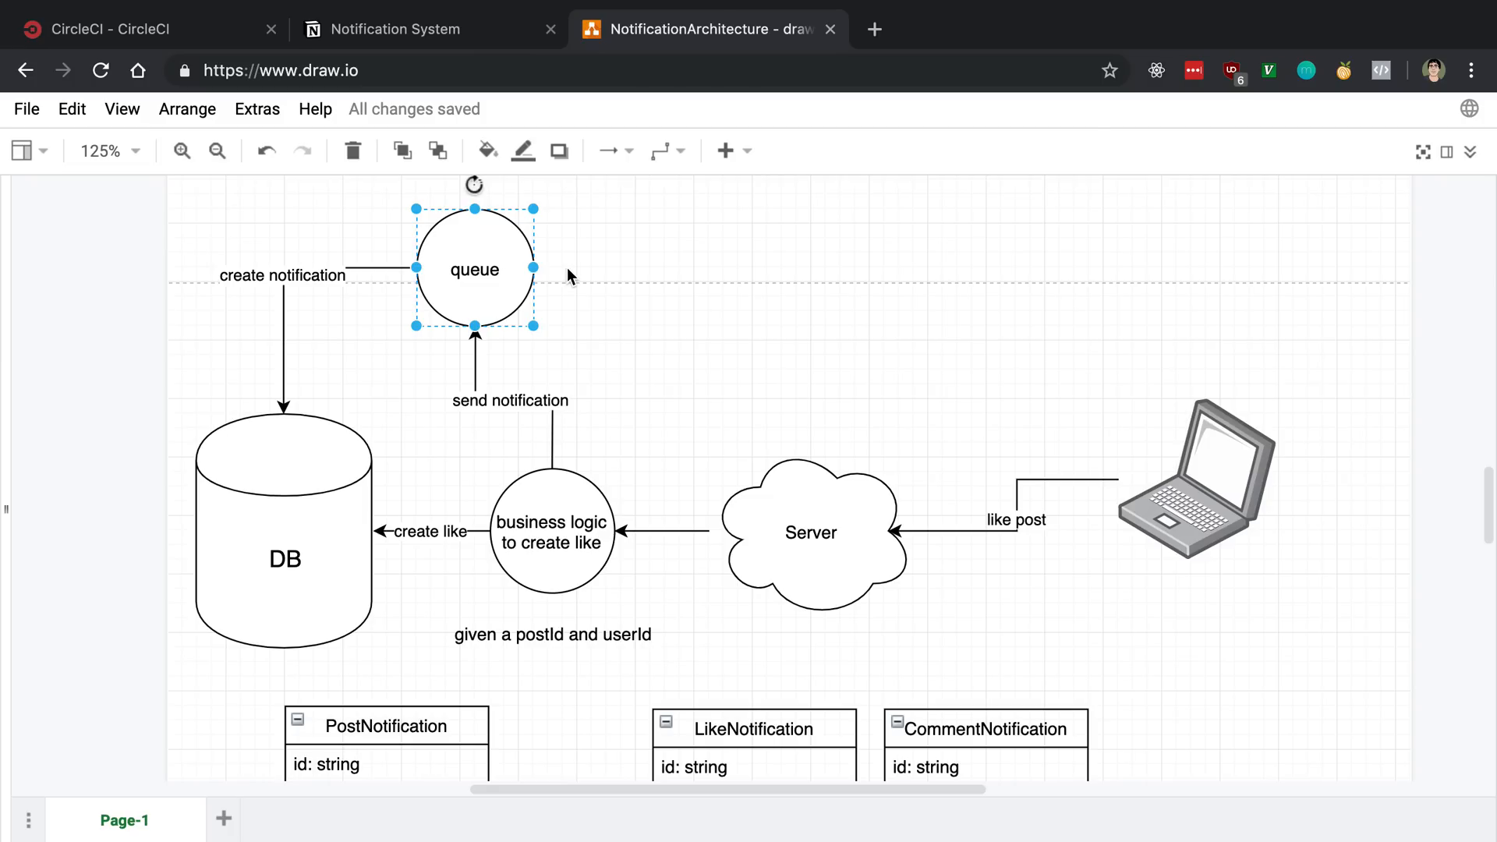
pyautogui.moveTo(509, 271)
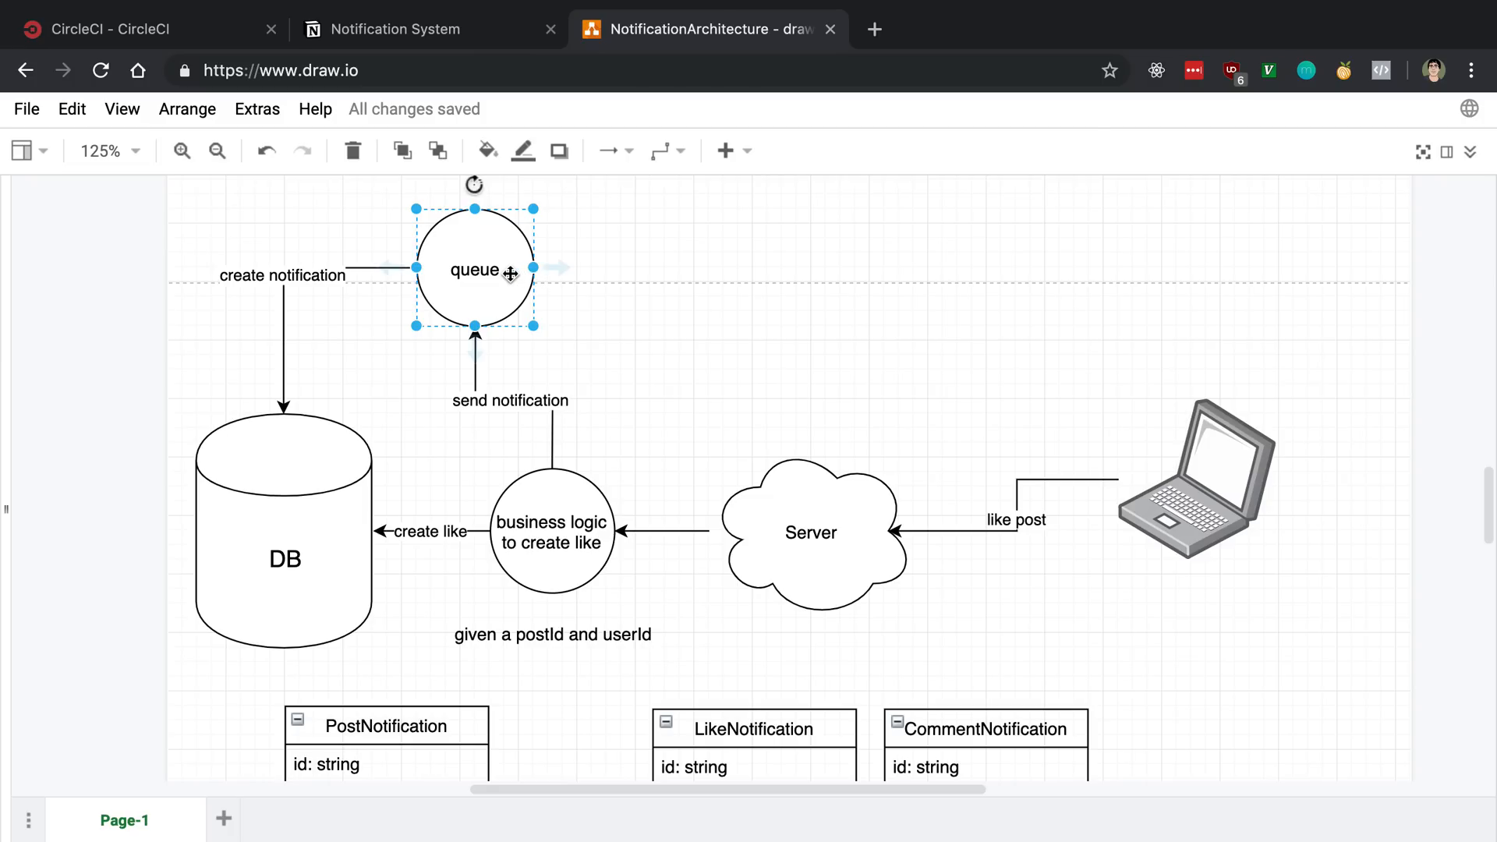
pyautogui.moveTo(612, 343)
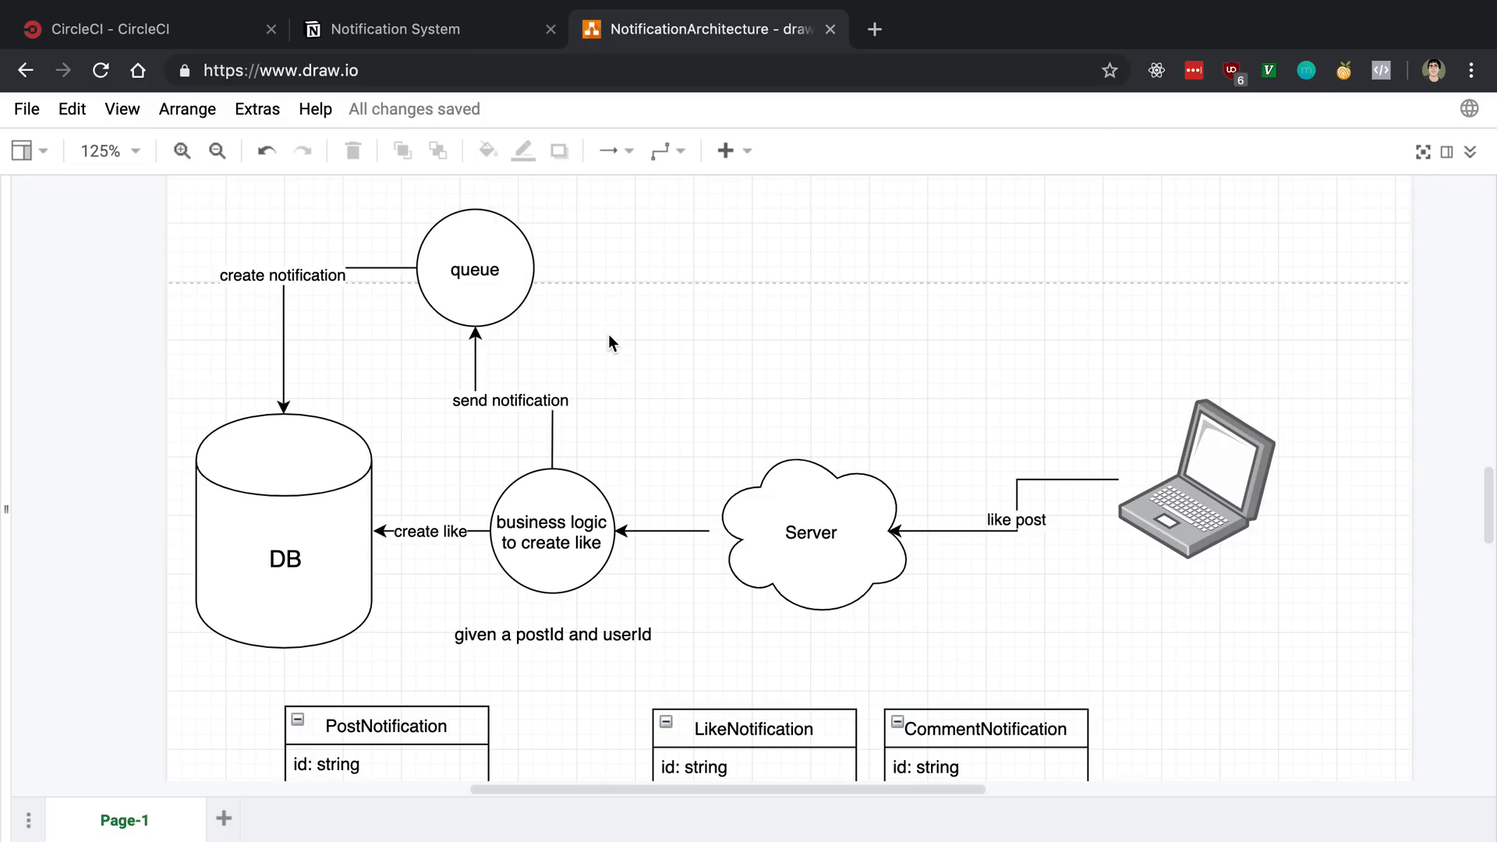
pyautogui.click(551, 532)
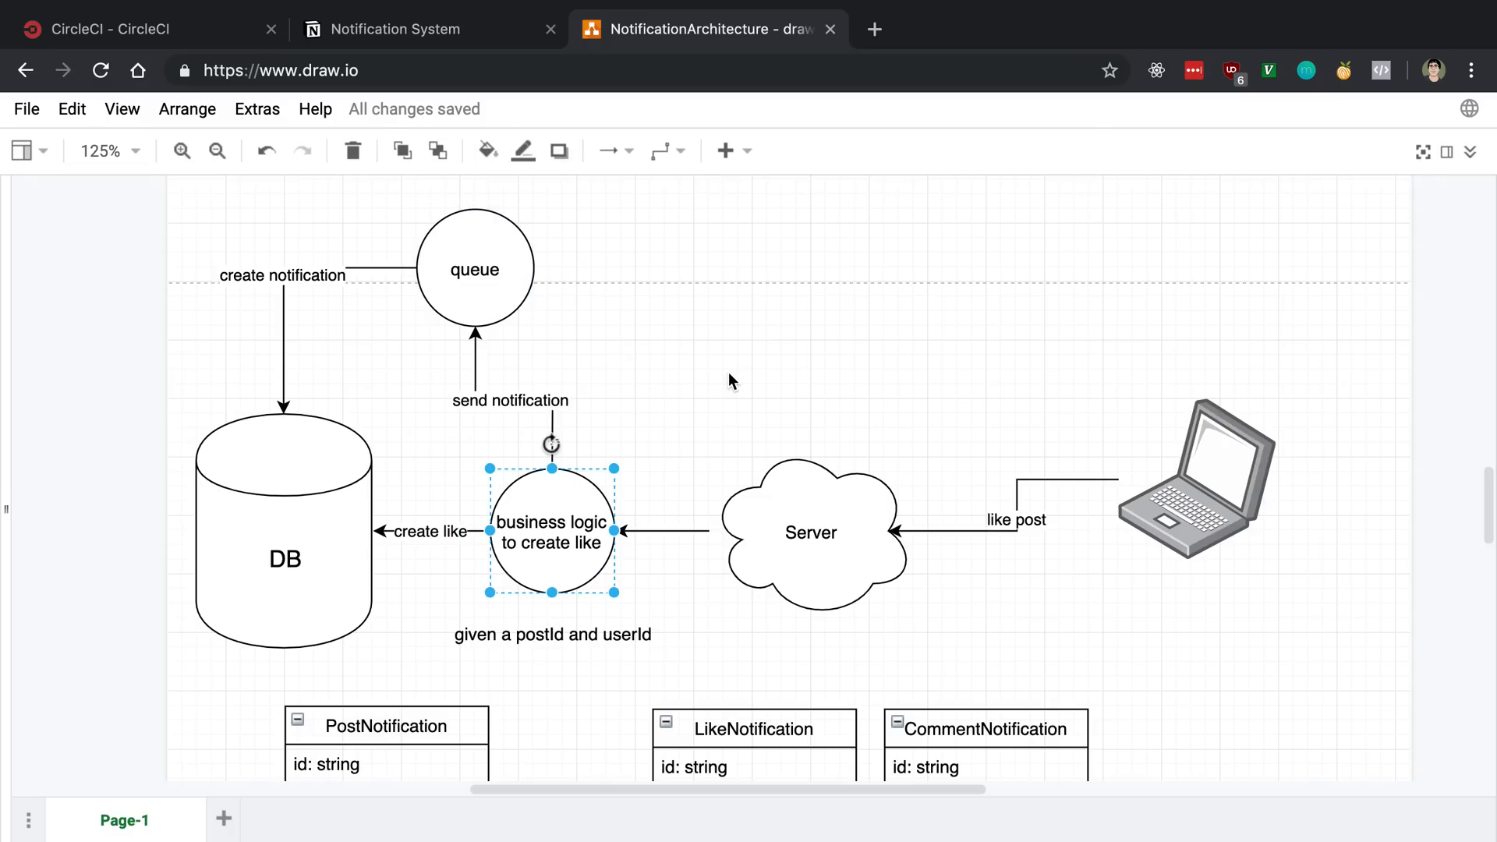
pyautogui.moveTo(724, 386)
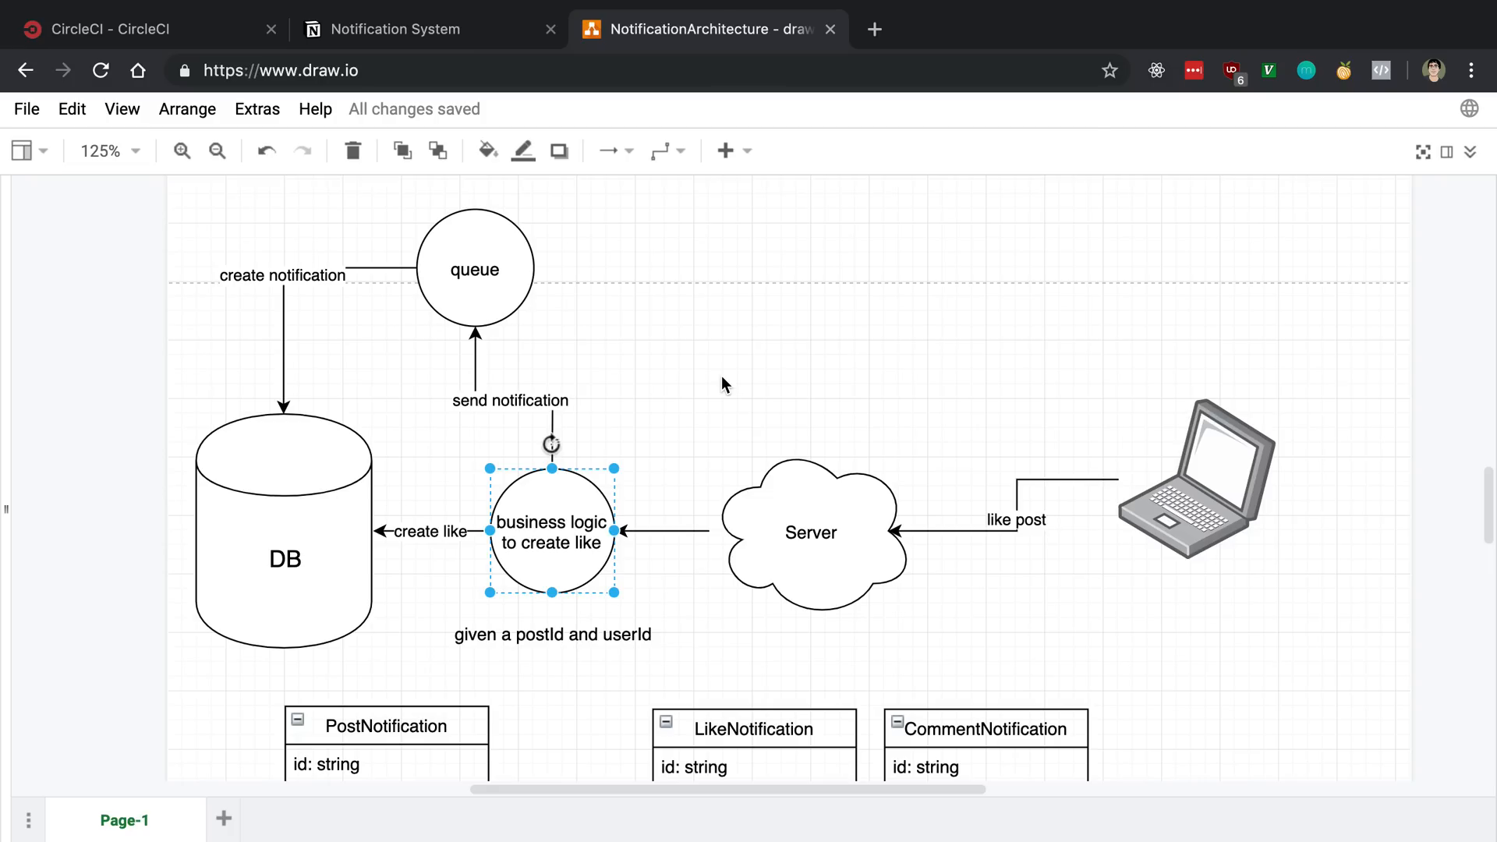
pyautogui.click(474, 268)
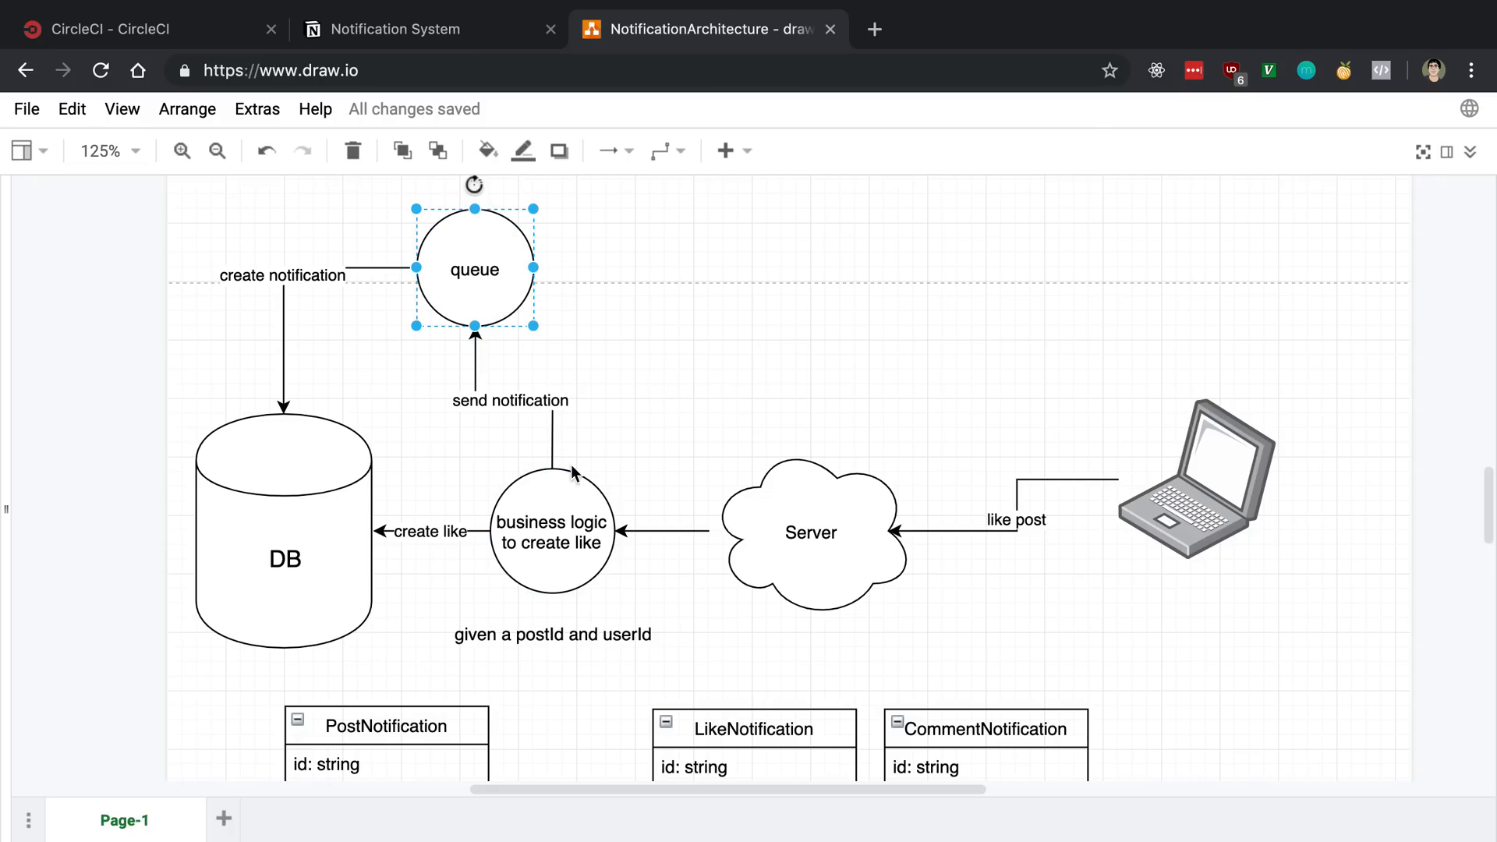
pyautogui.moveTo(695, 400)
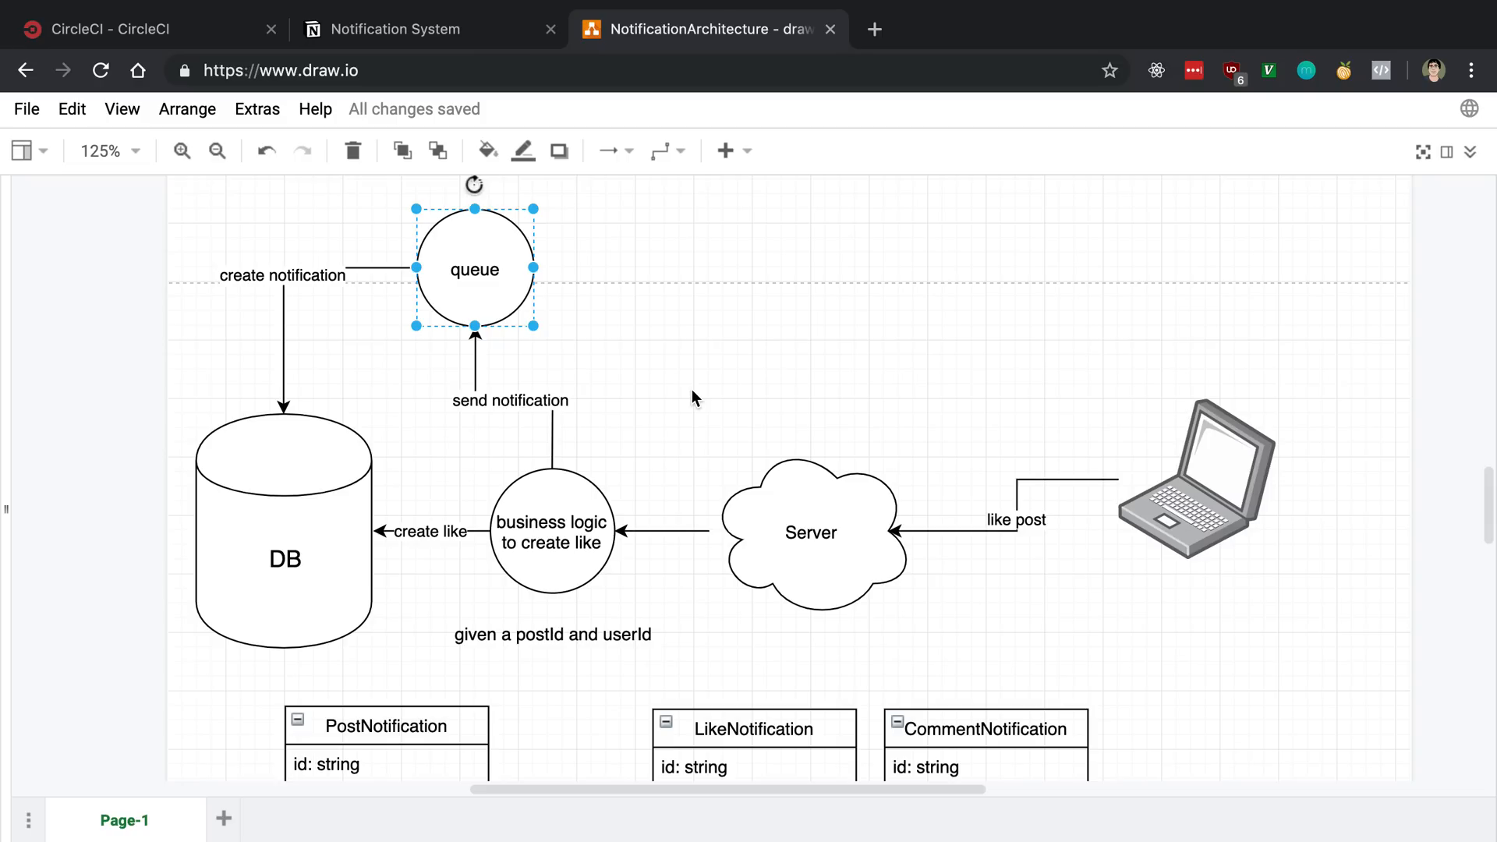
pyautogui.moveTo(481, 297)
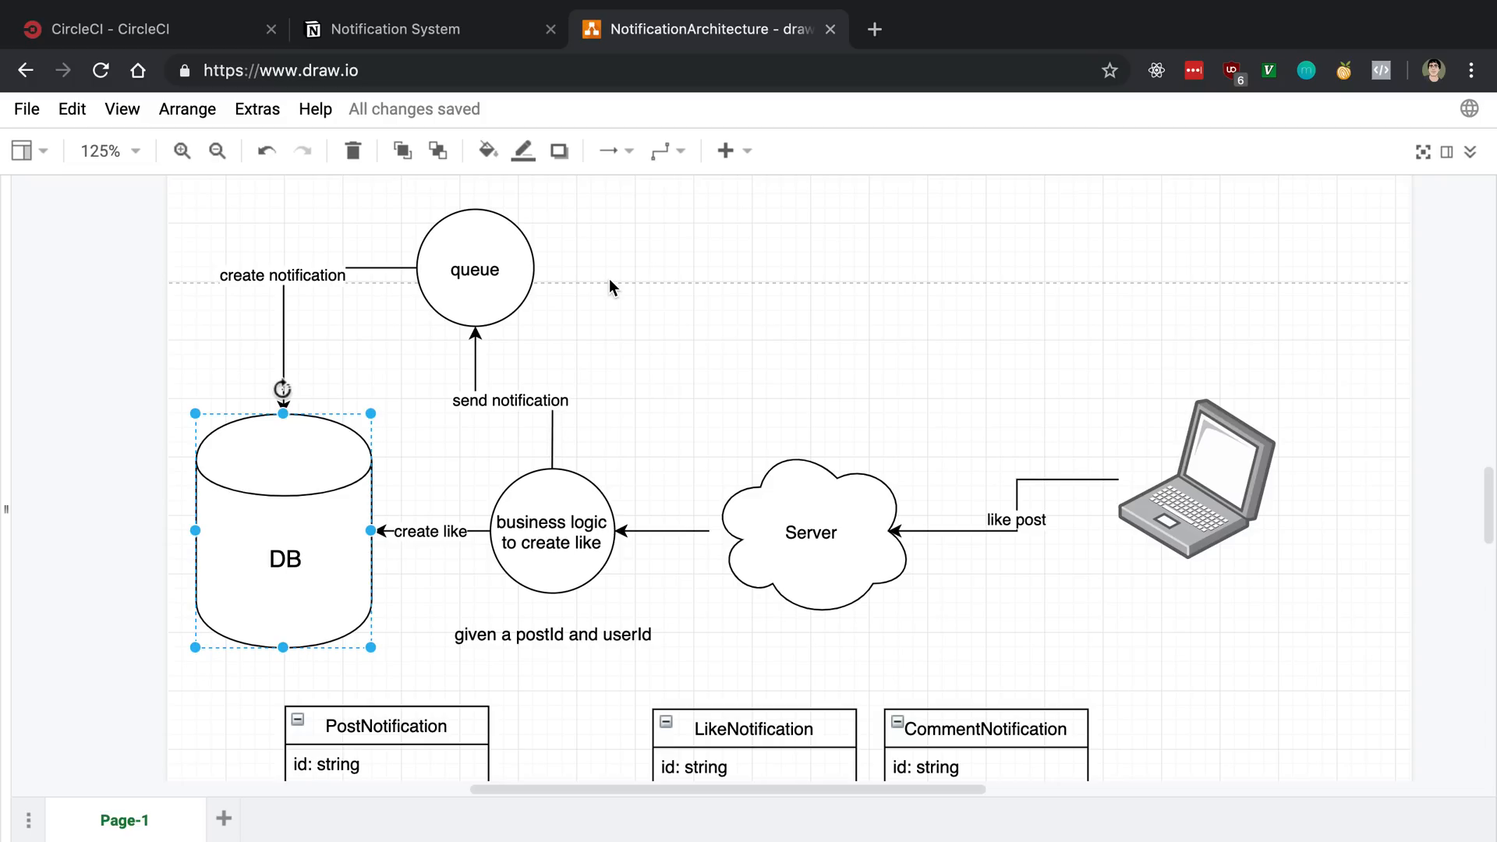
pyautogui.click(474, 269)
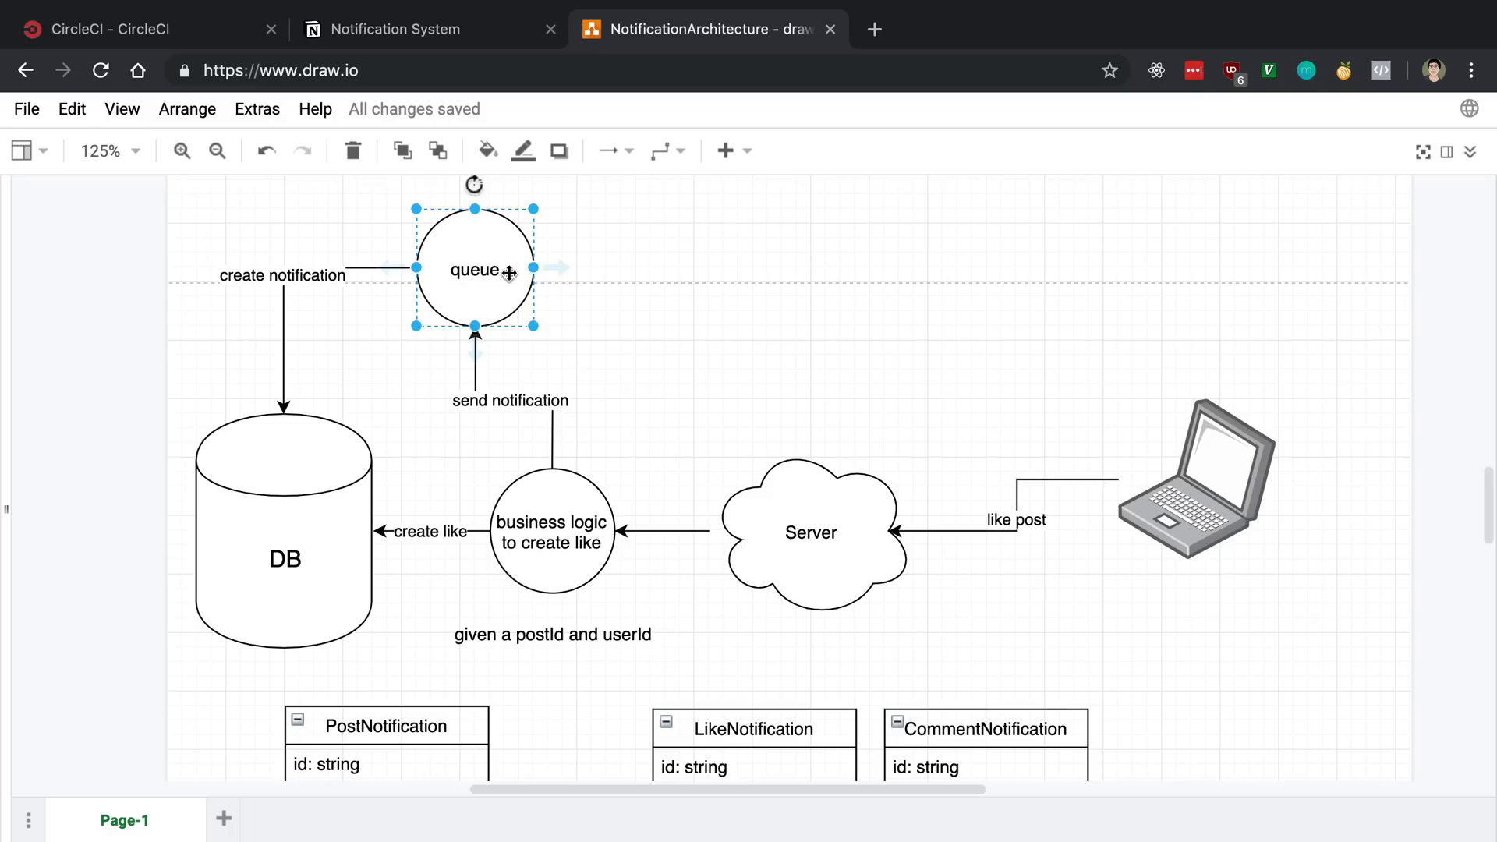
pyautogui.scroll(-3)
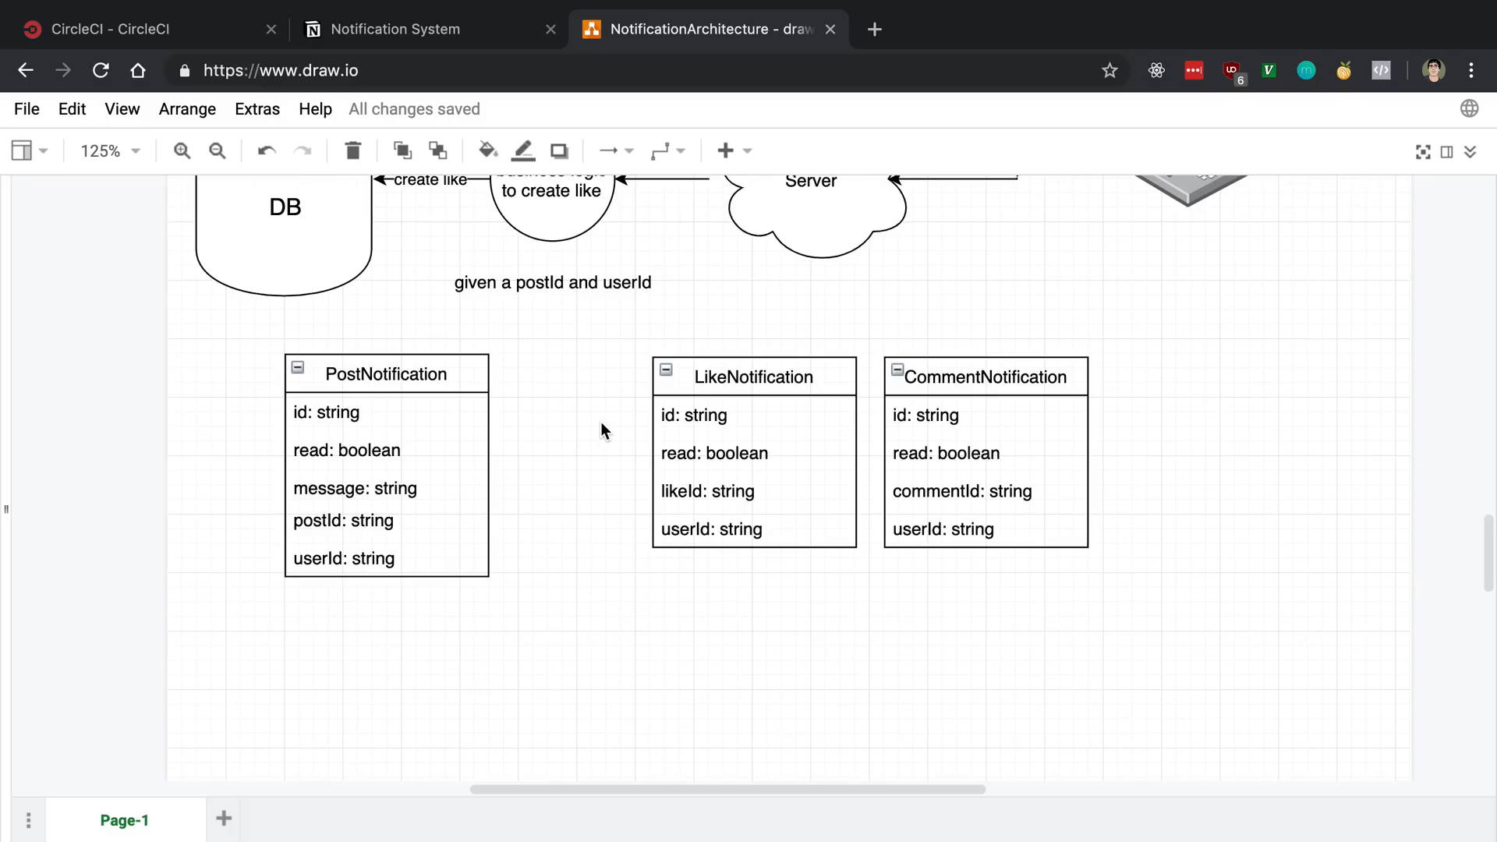
pyautogui.click(387, 374)
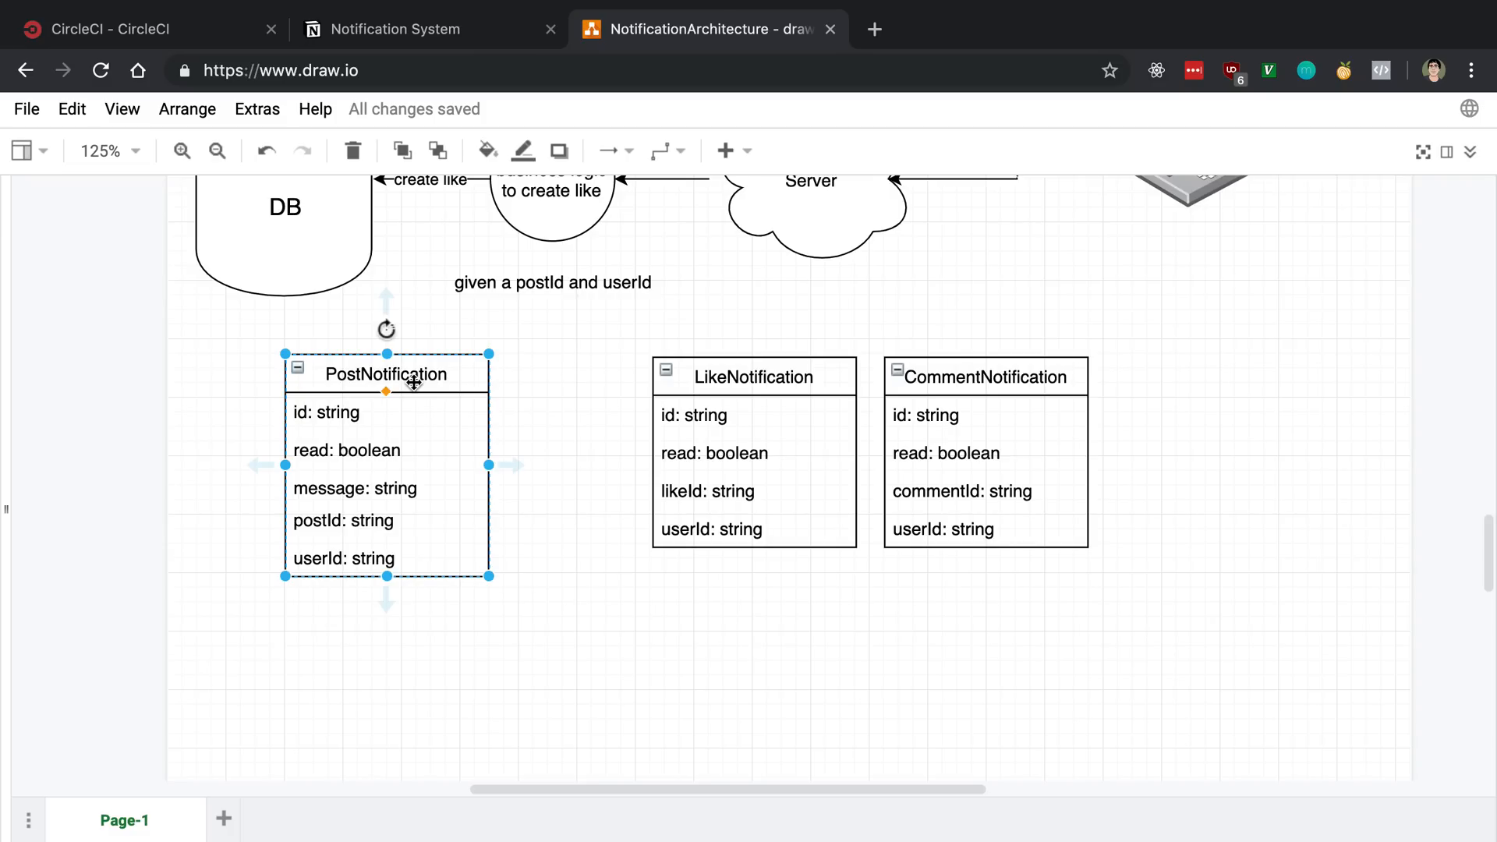
pyautogui.doubleClick(387, 375)
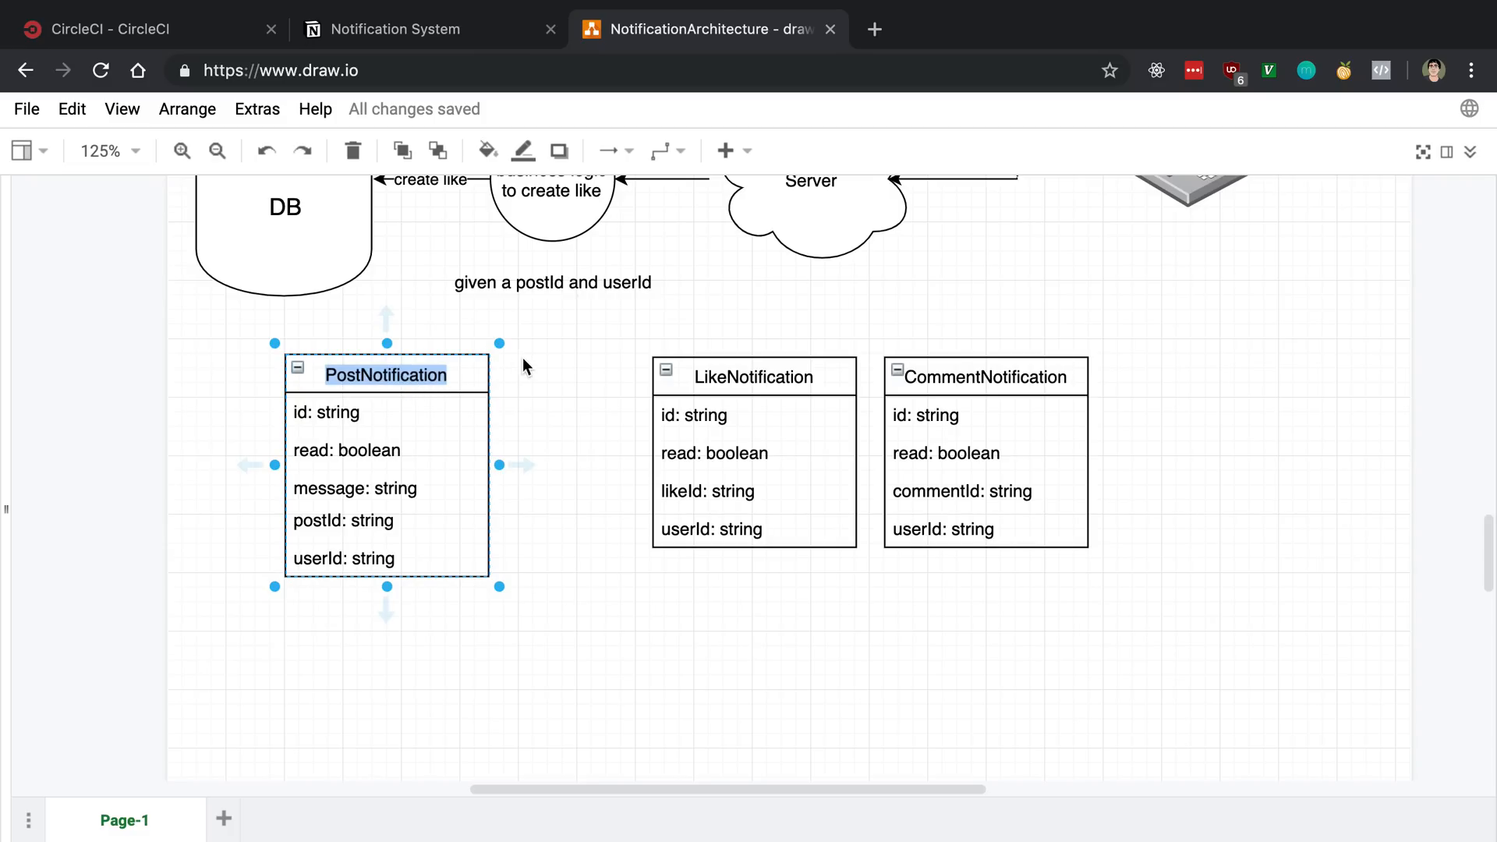
pyautogui.click(546, 398)
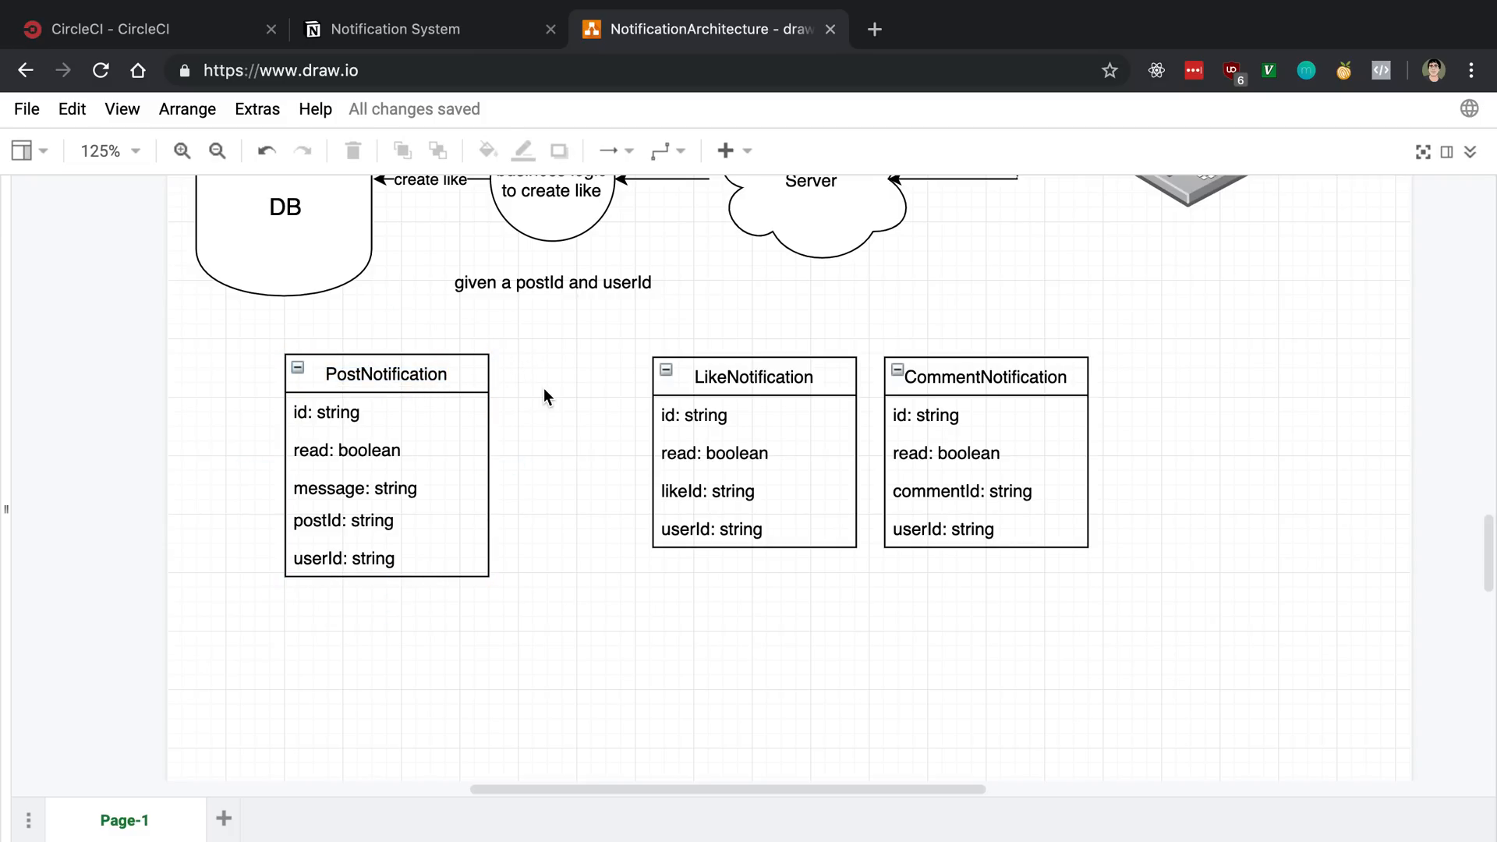
pyautogui.click(385, 374)
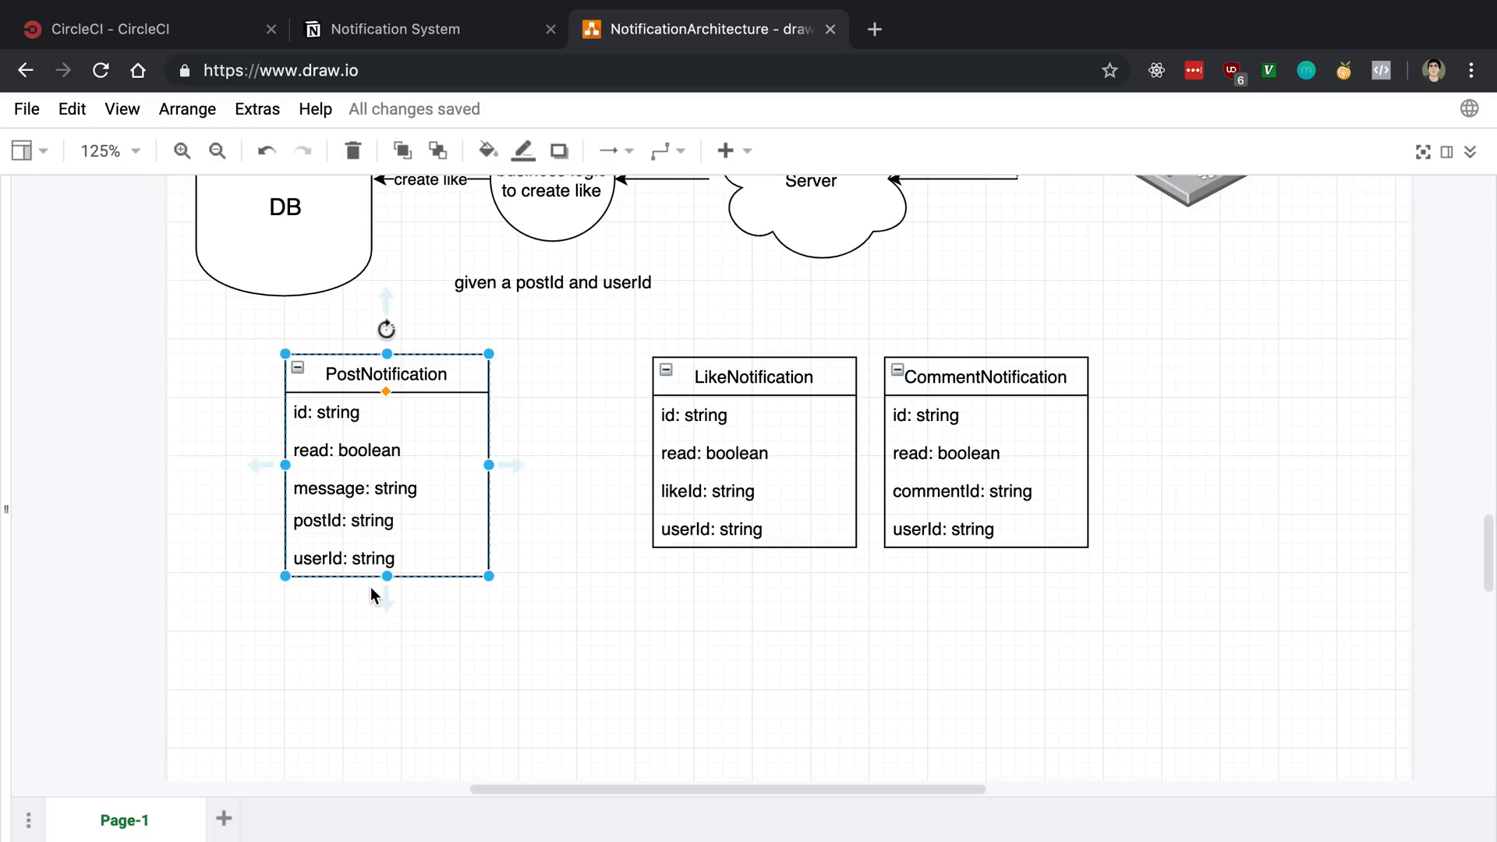
pyautogui.moveTo(443, 387)
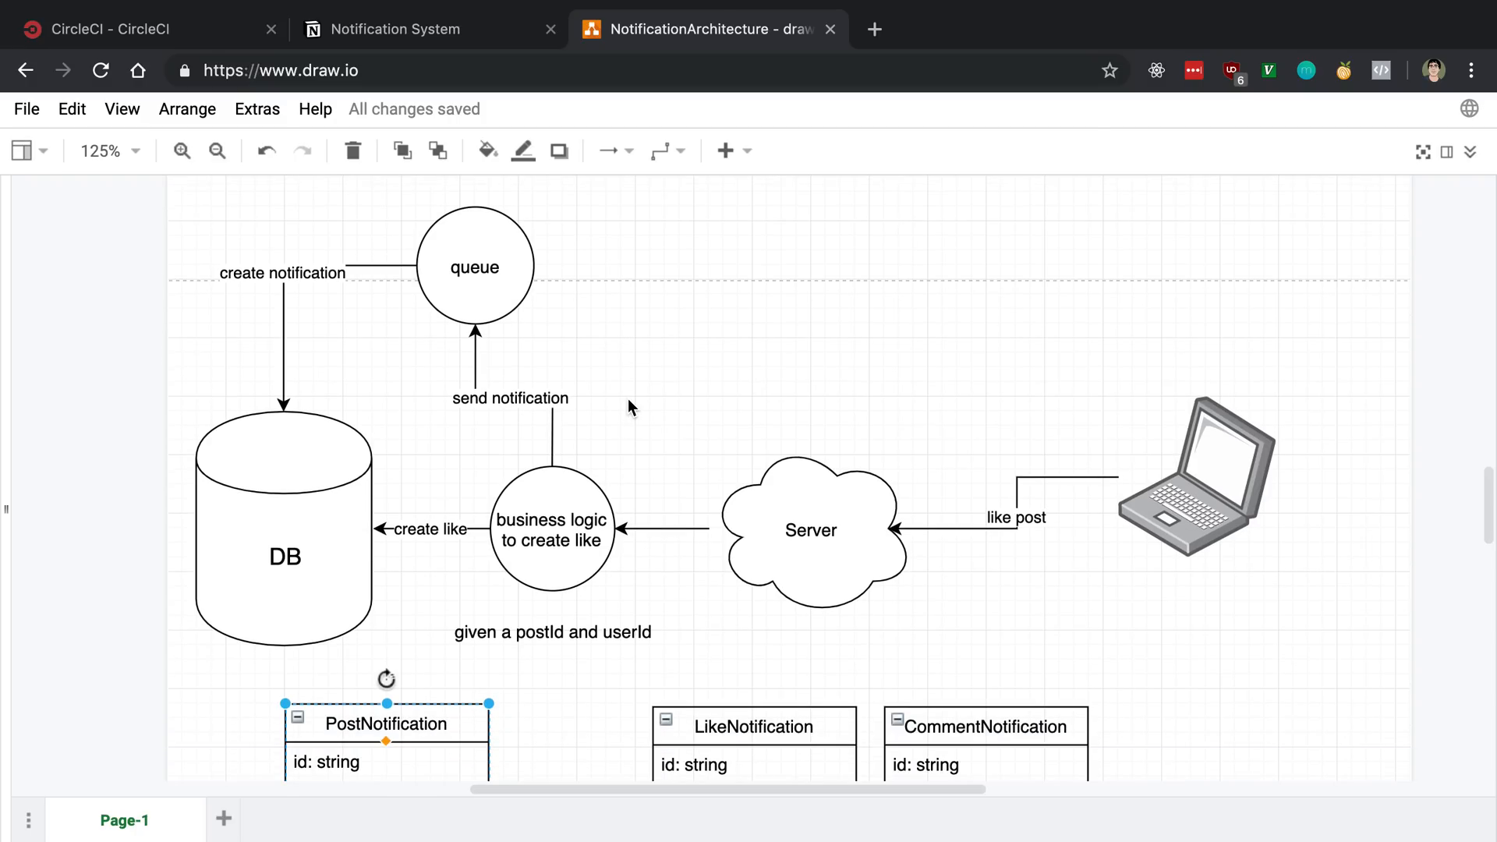
pyautogui.click(811, 530)
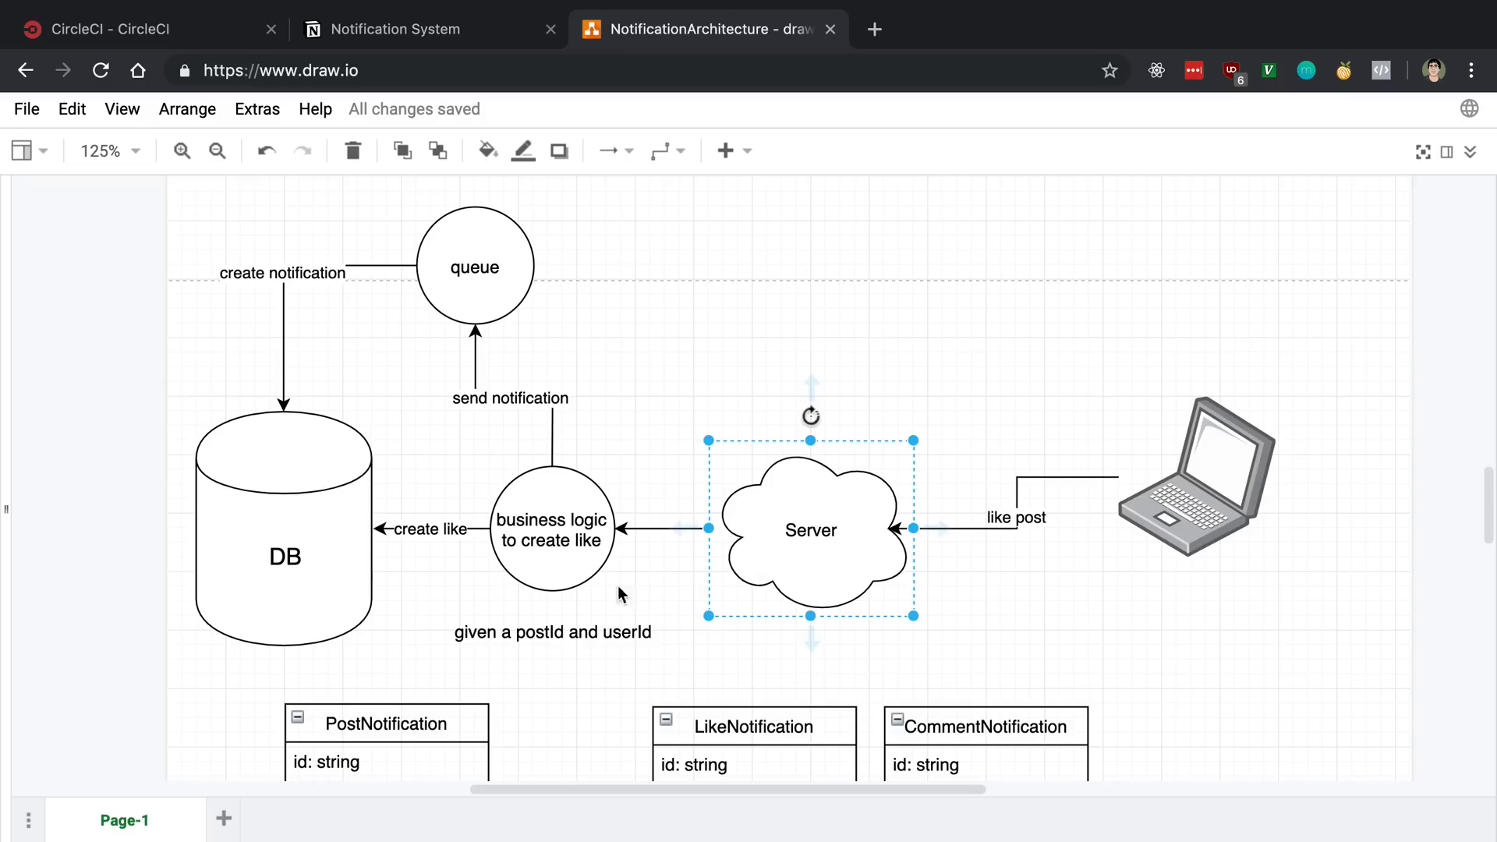
pyautogui.click(666, 415)
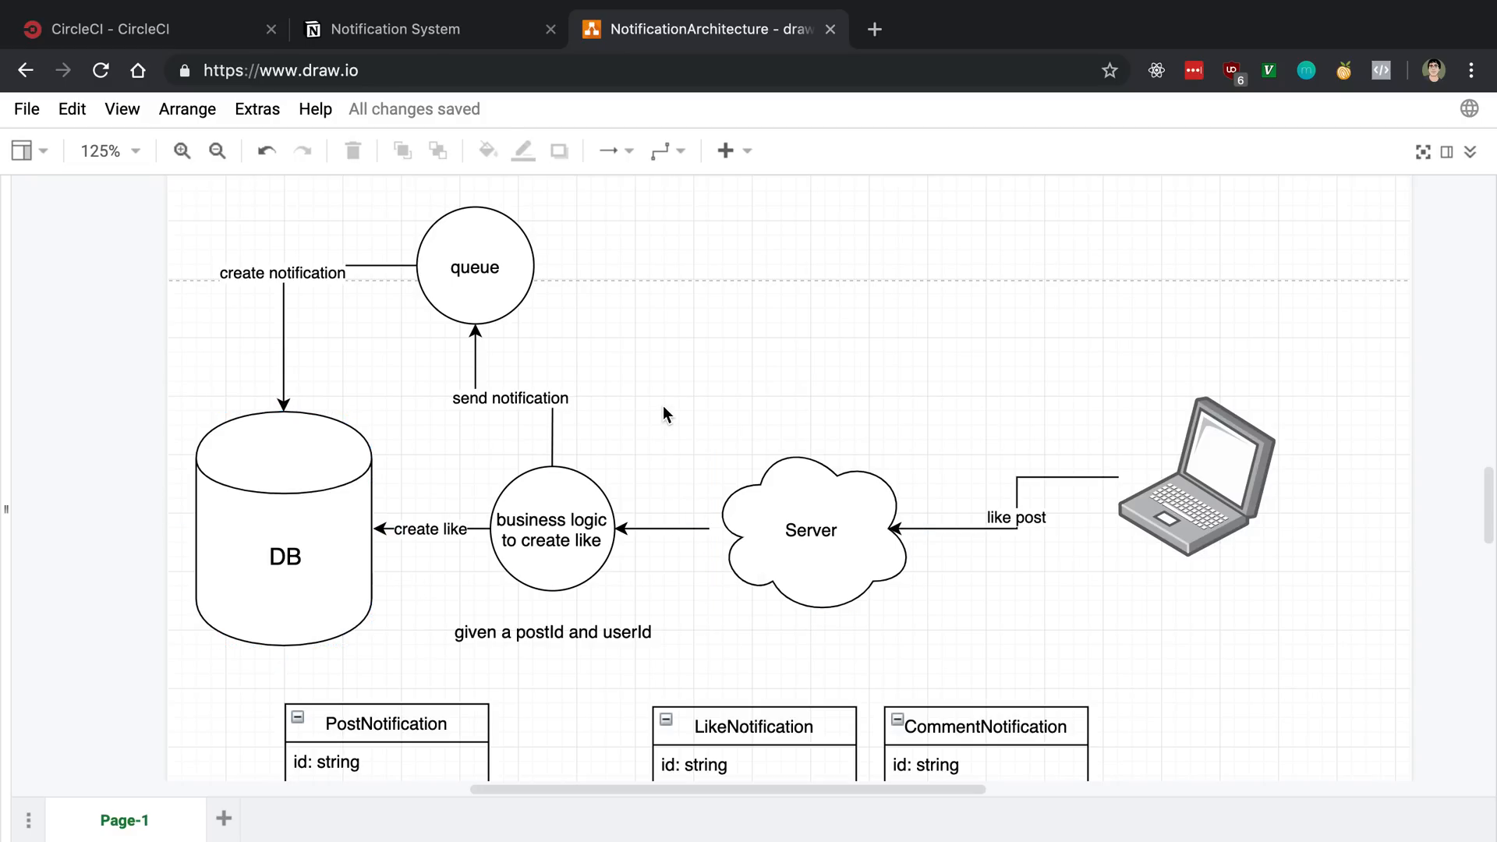
pyautogui.scroll(-3)
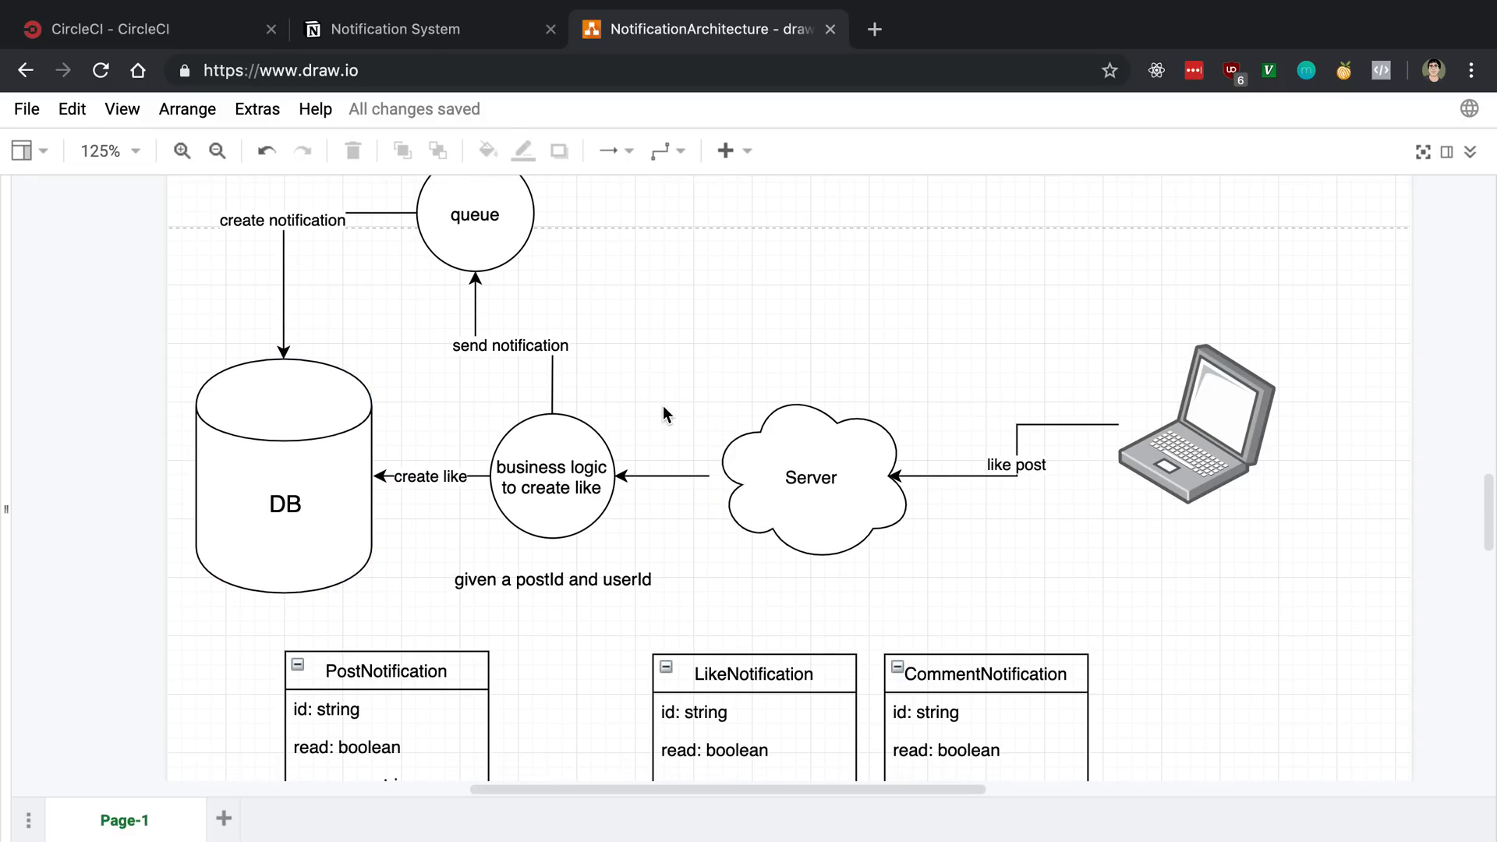
pyautogui.click(283, 502)
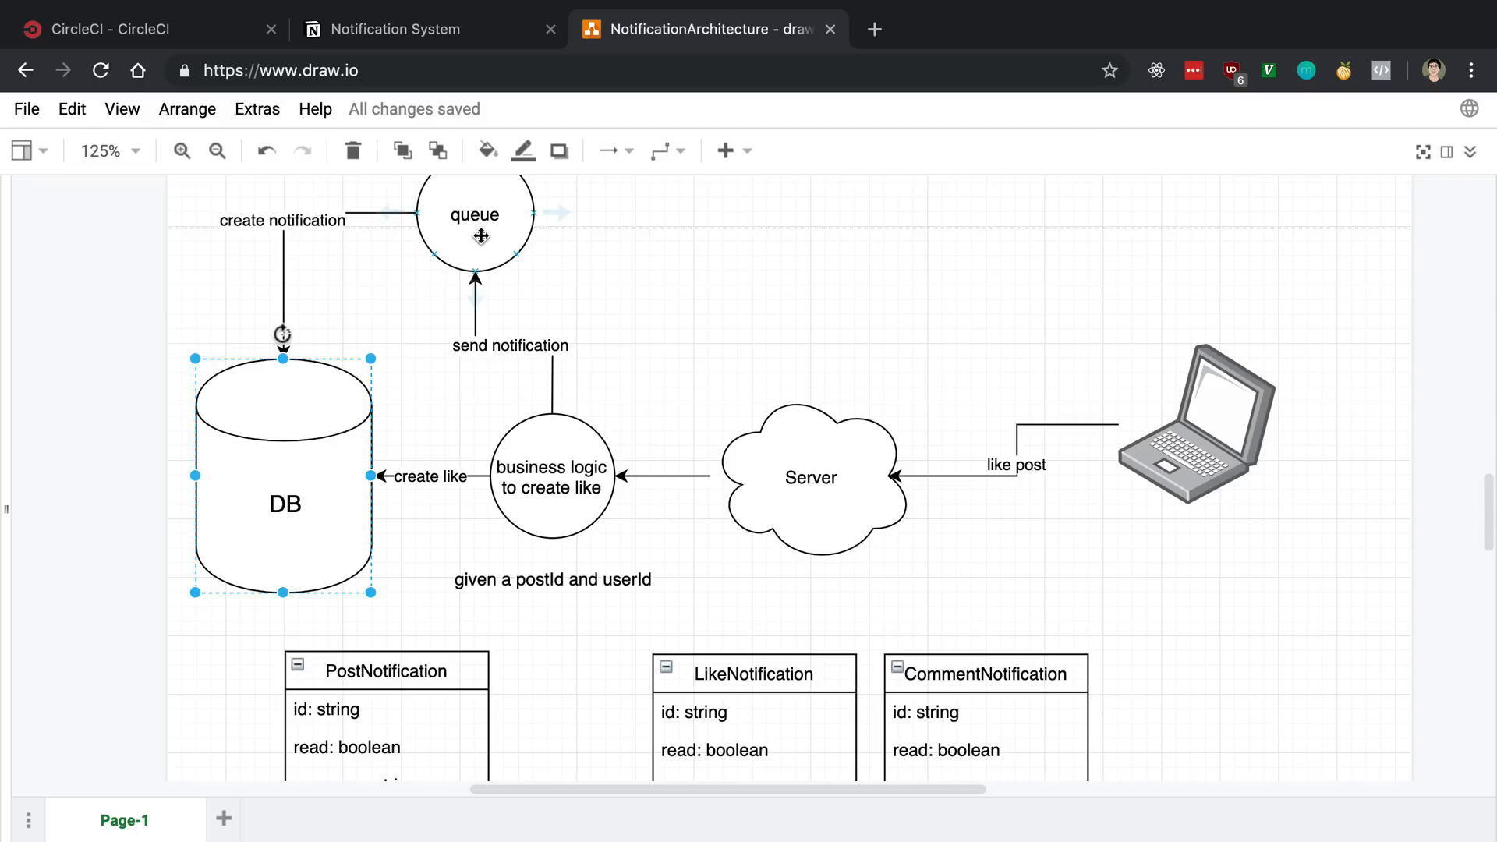
pyautogui.click(811, 479)
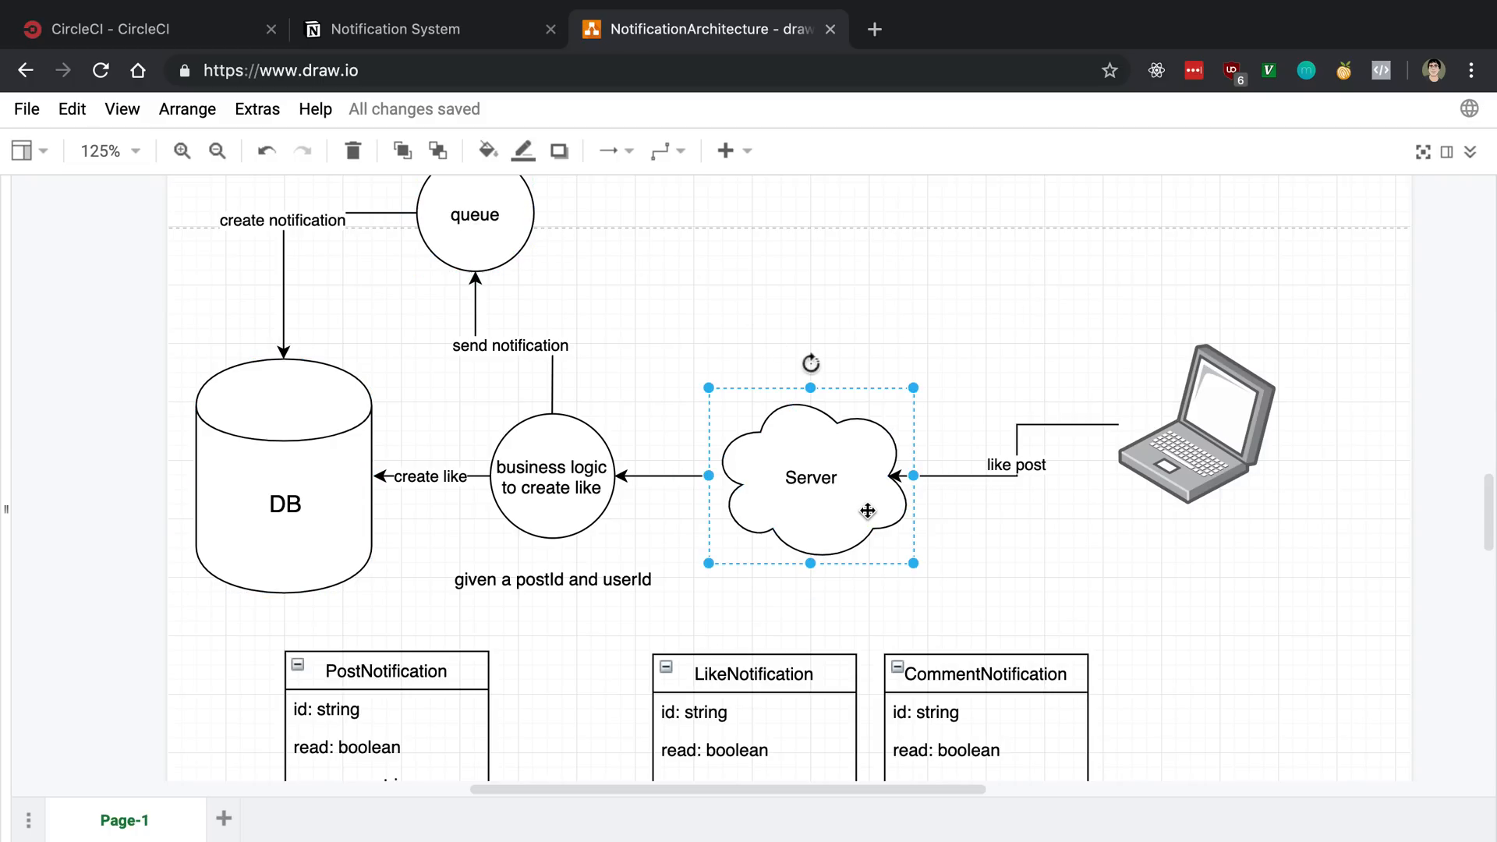
pyautogui.moveTo(942, 323)
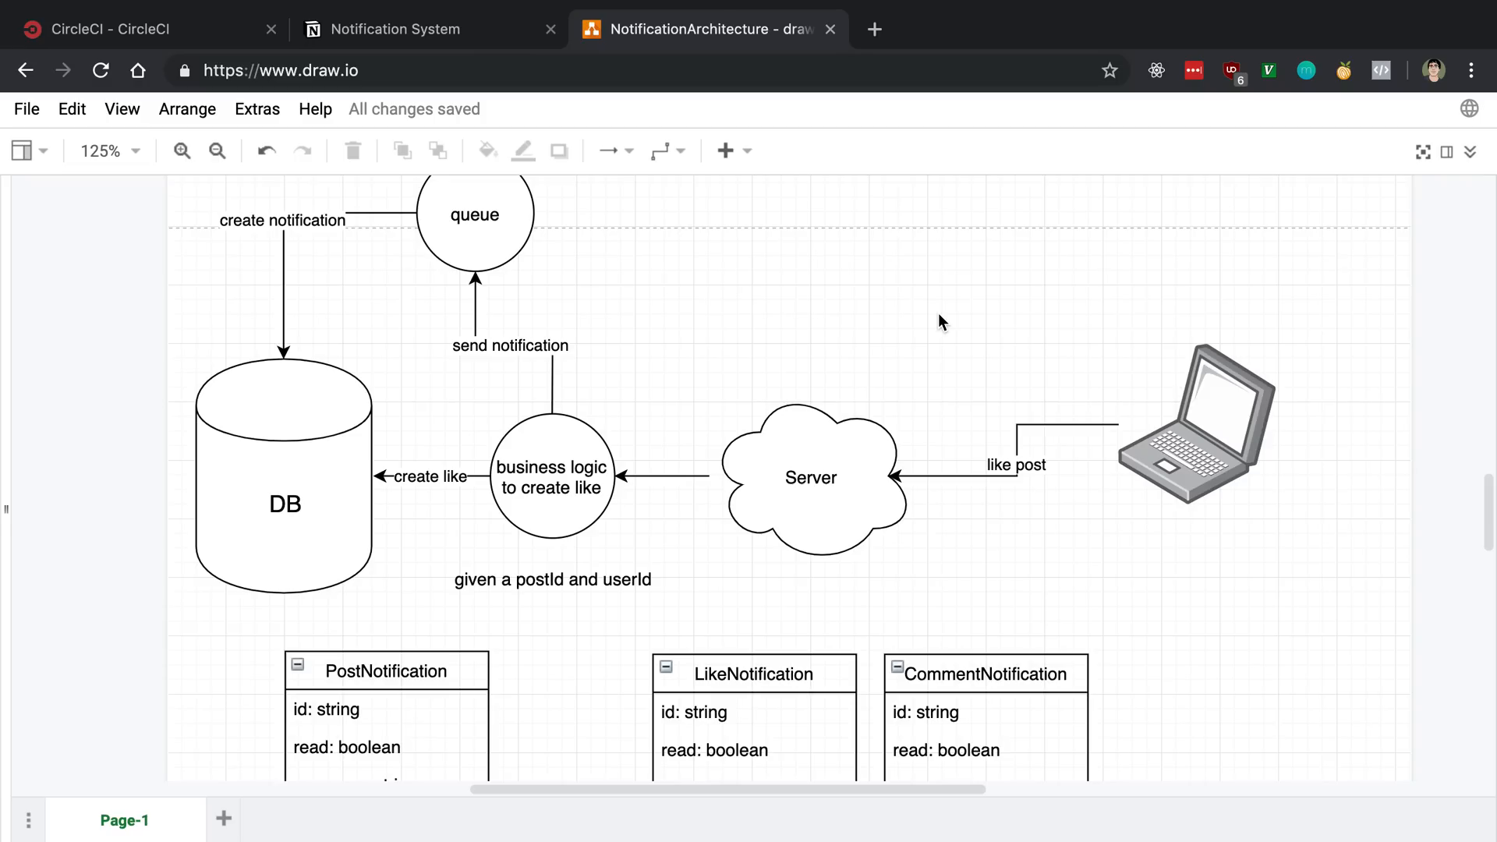
pyautogui.moveTo(552, 349)
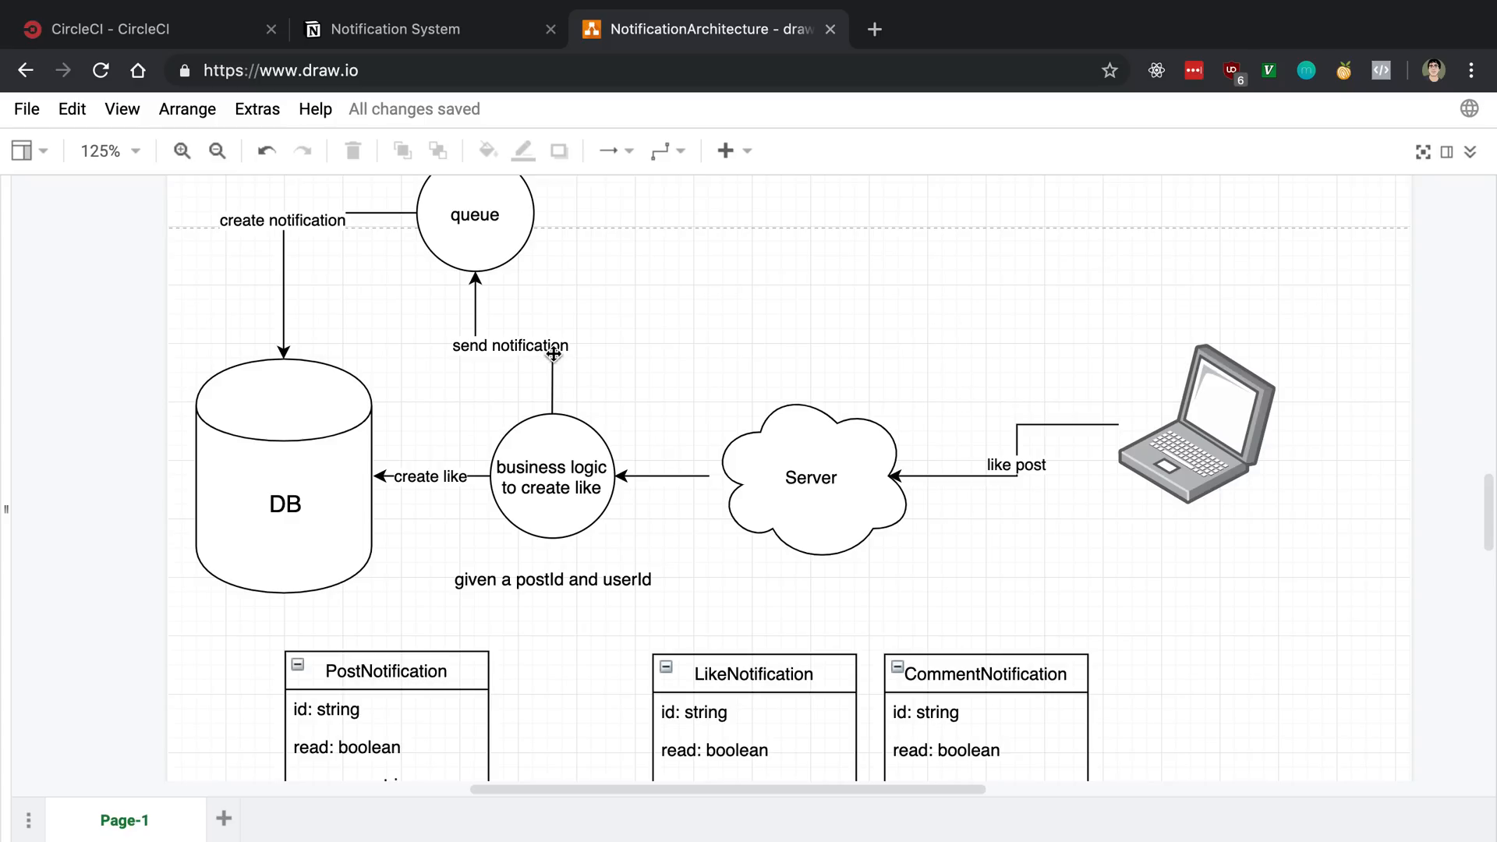
pyautogui.moveTo(701, 358)
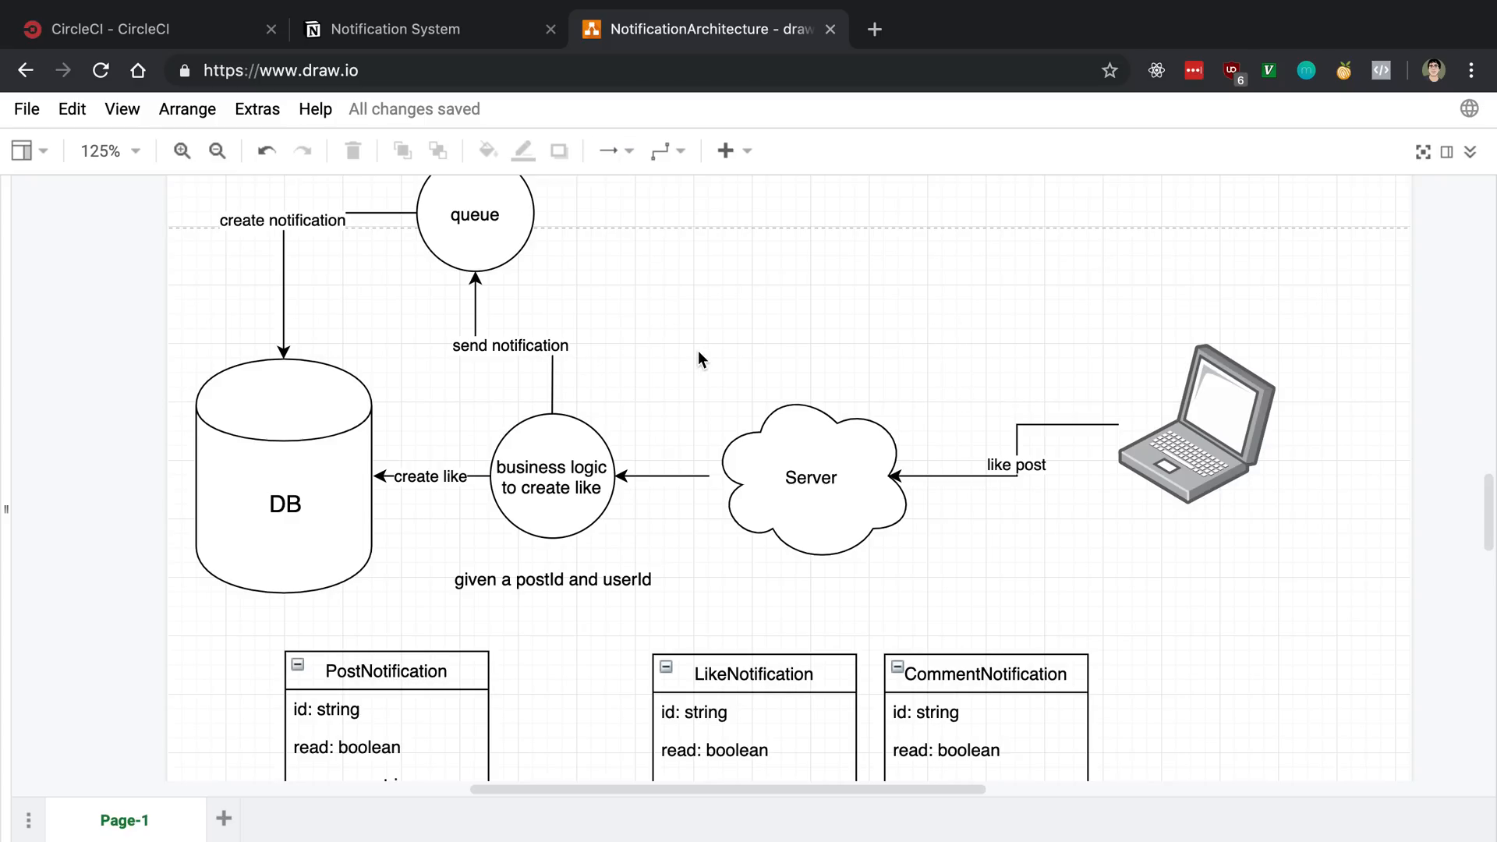
pyautogui.scroll(-3)
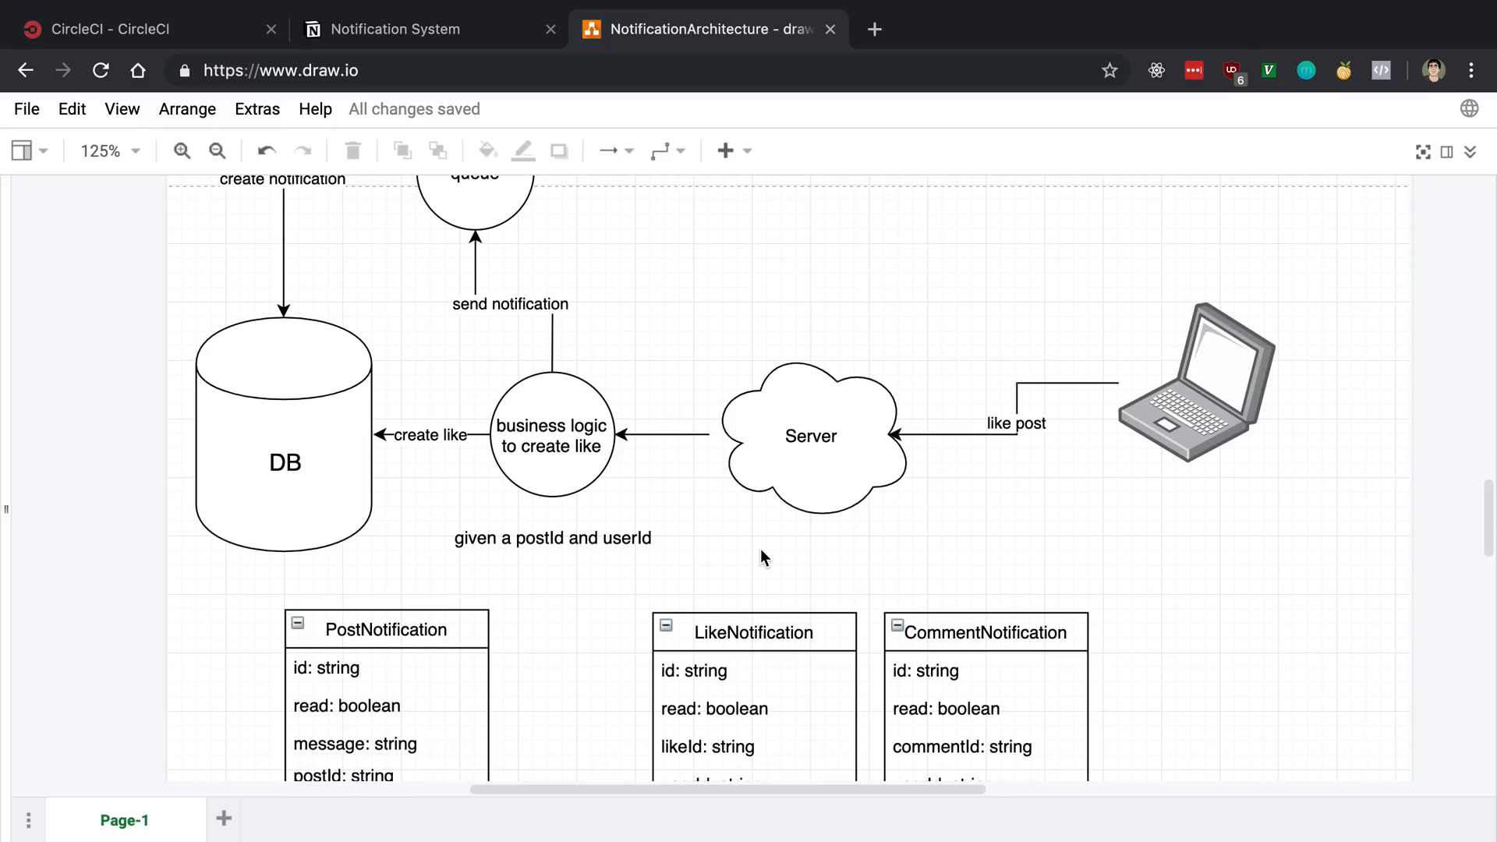
pyautogui.click(813, 436)
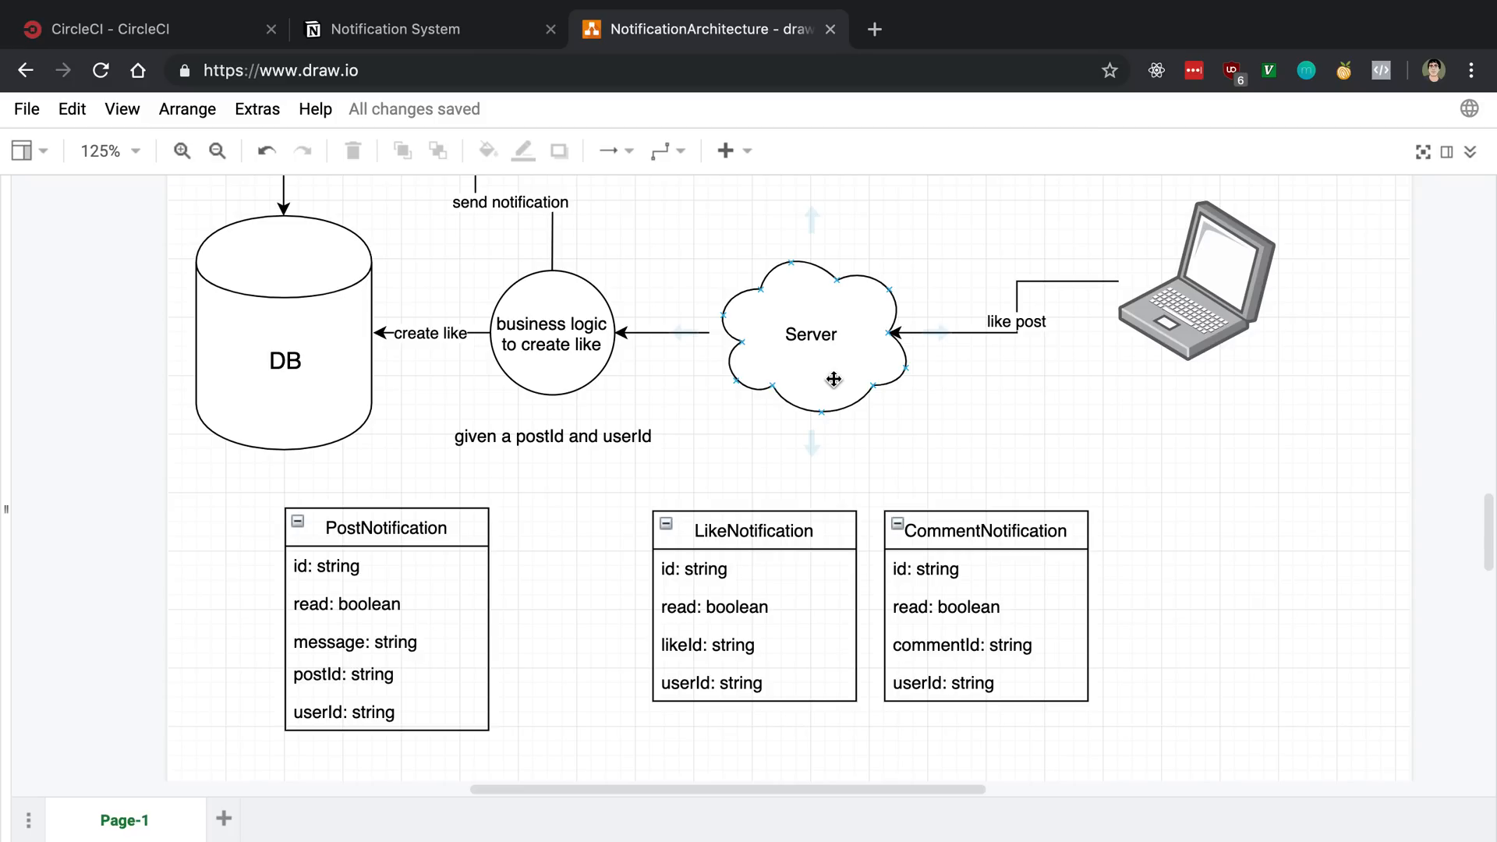
pyautogui.moveTo(828, 390)
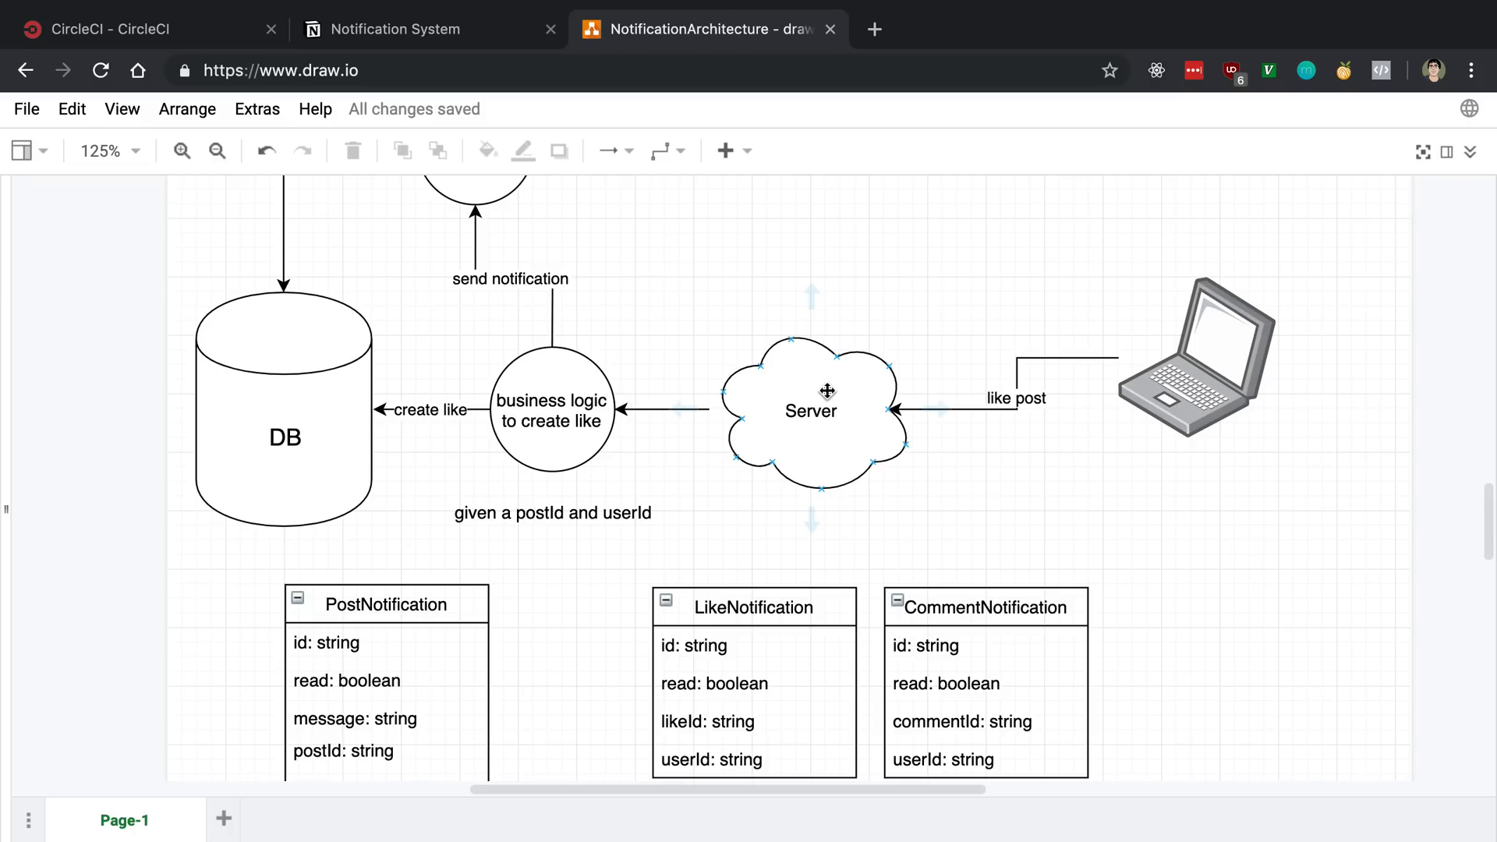
pyautogui.moveTo(835, 426)
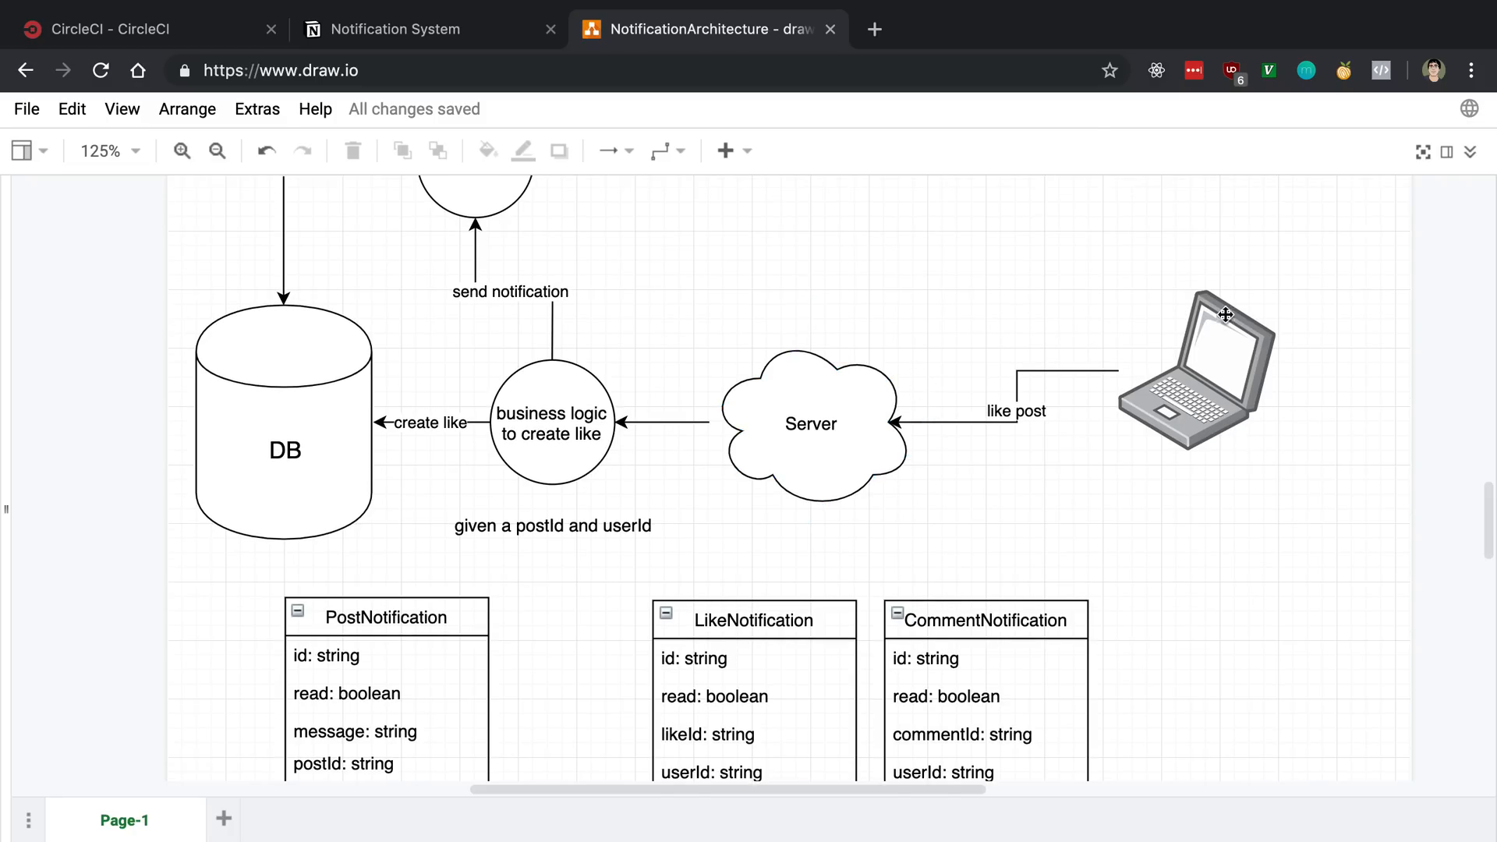
pyautogui.moveTo(1066, 582)
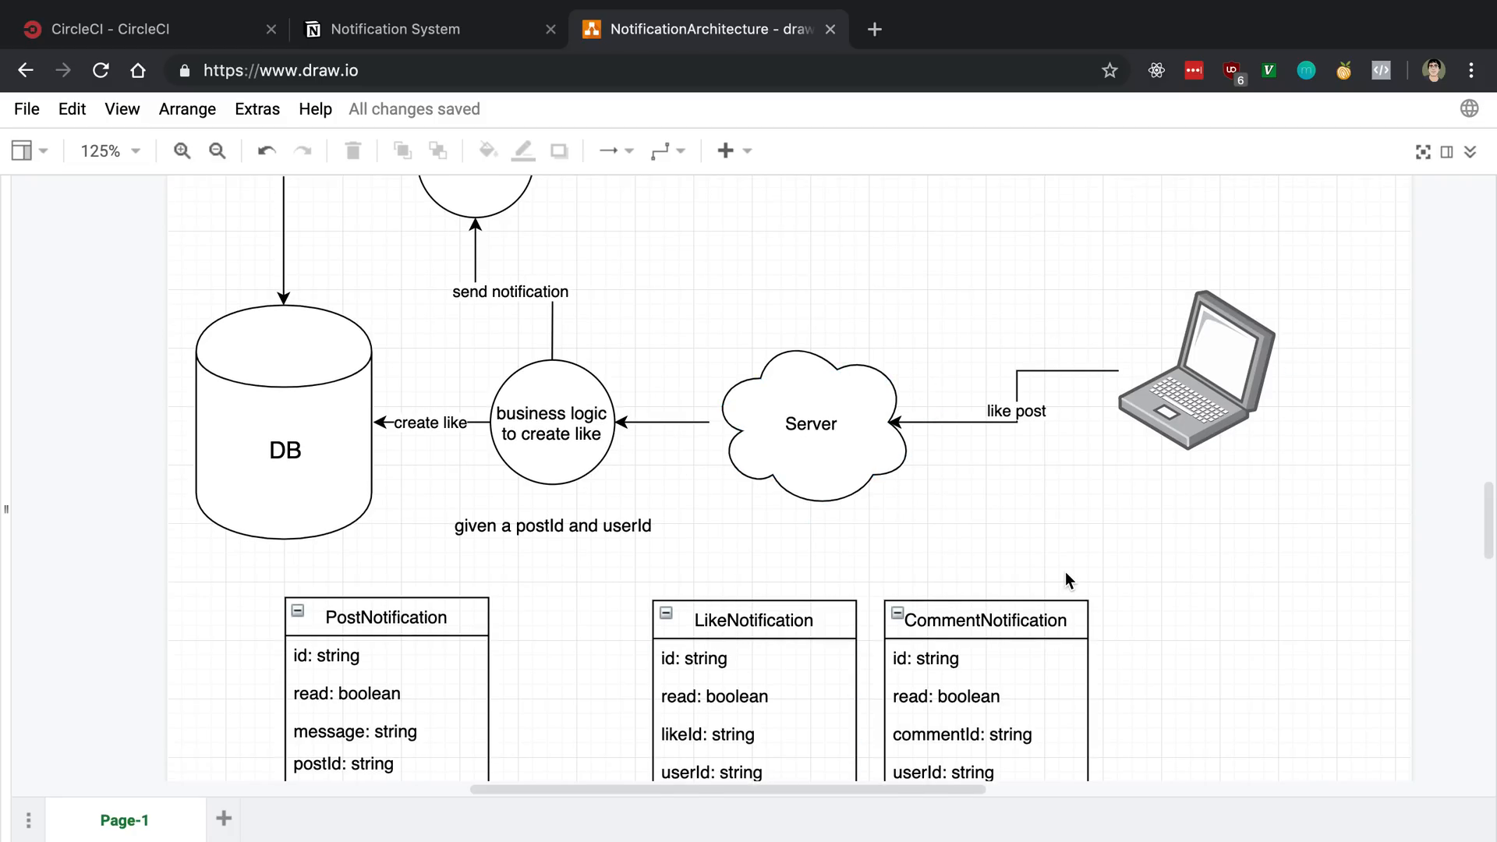